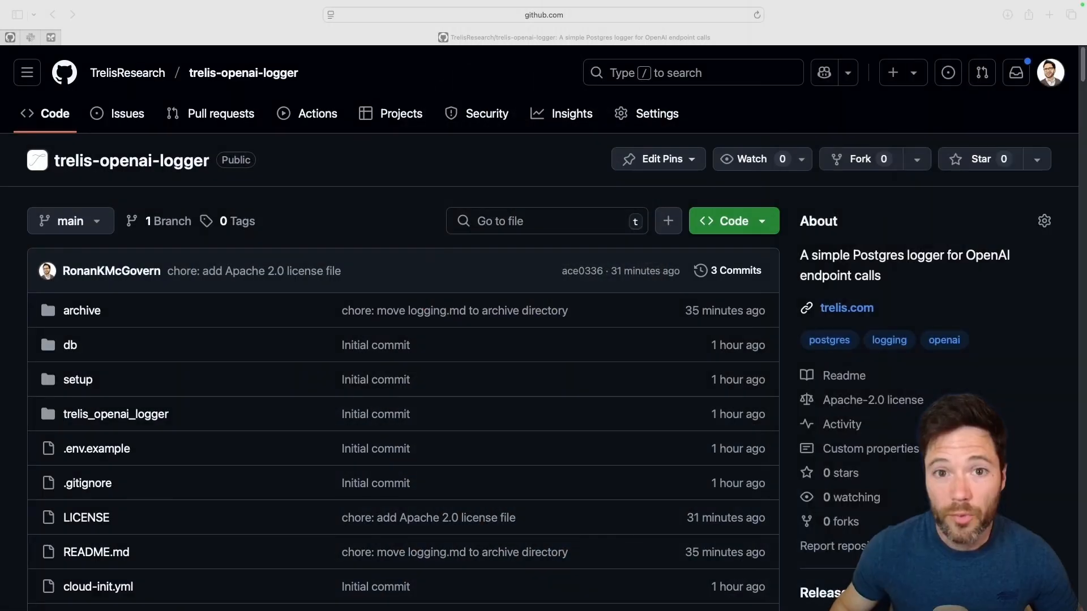
mouse_move(88, 192)
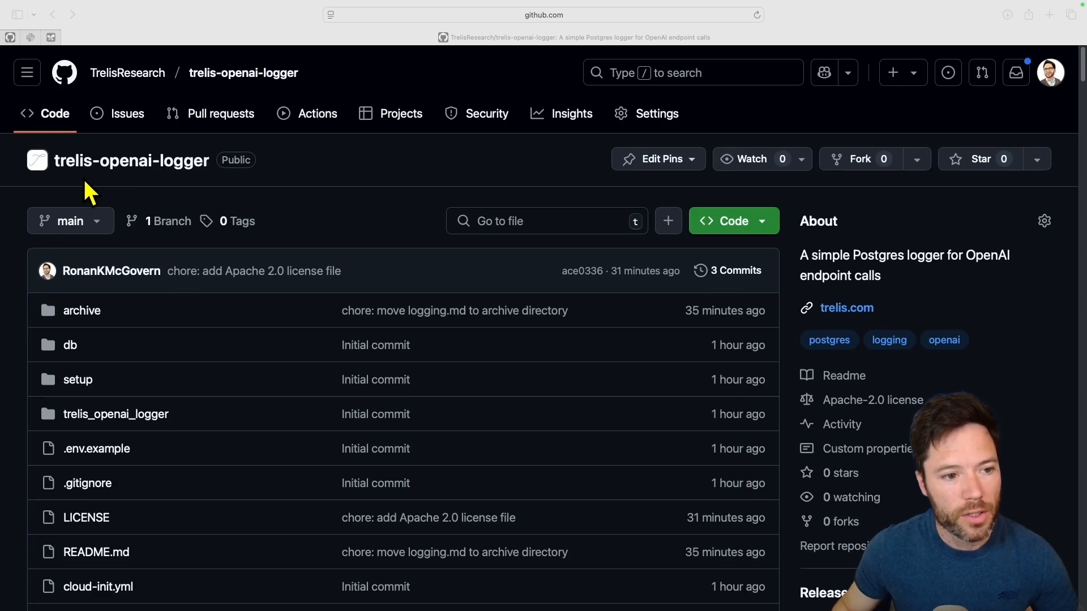
mouse_move(363, 78)
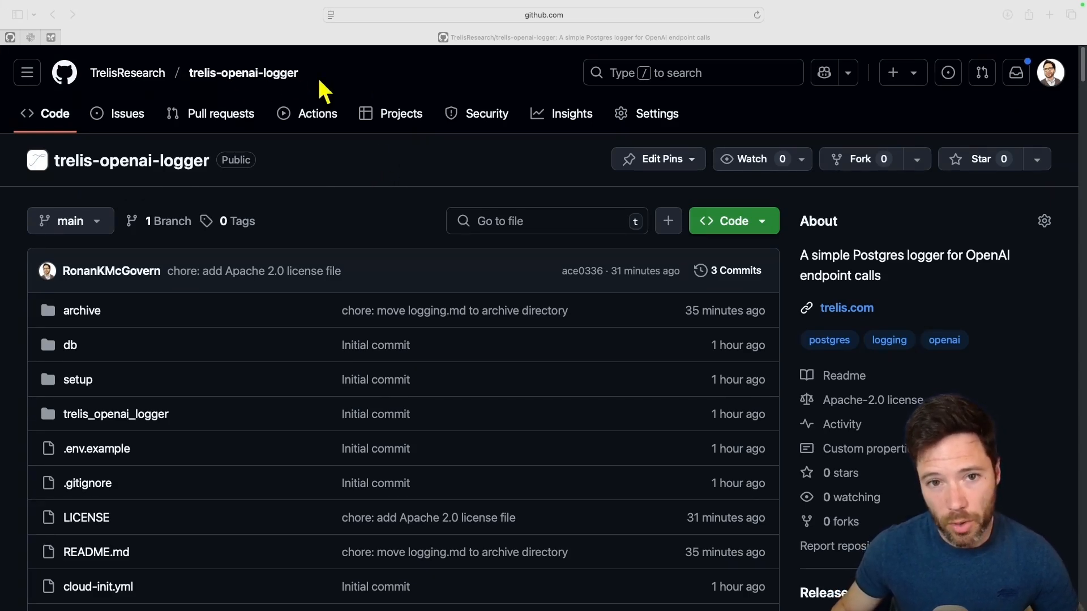
- Scroll the trelis-openai-logger README down to its Quick Start install and usage example
scroll(down, 3)
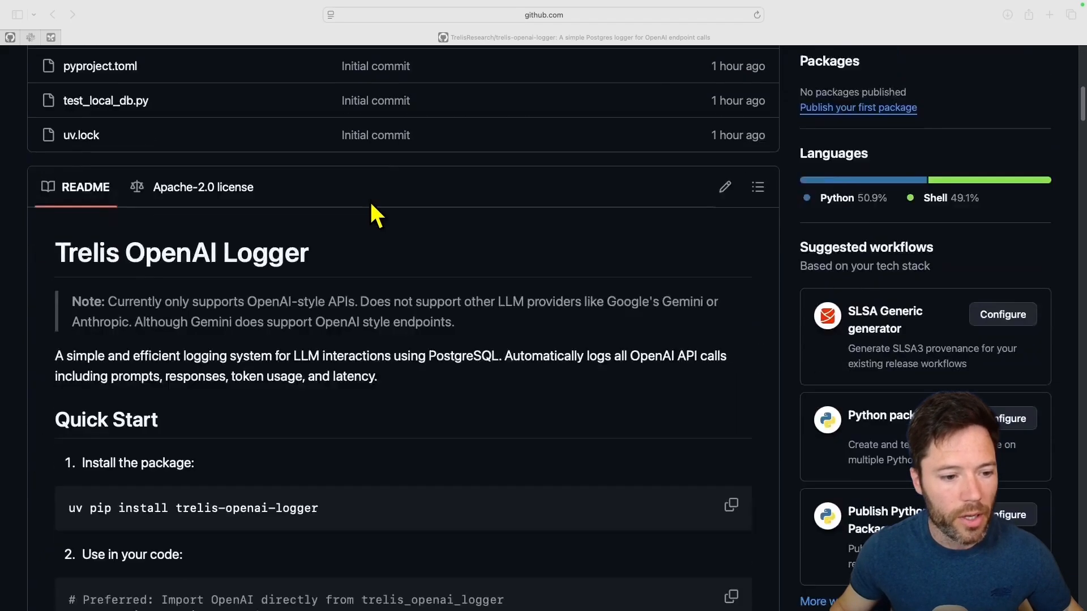
scroll(down, 3)
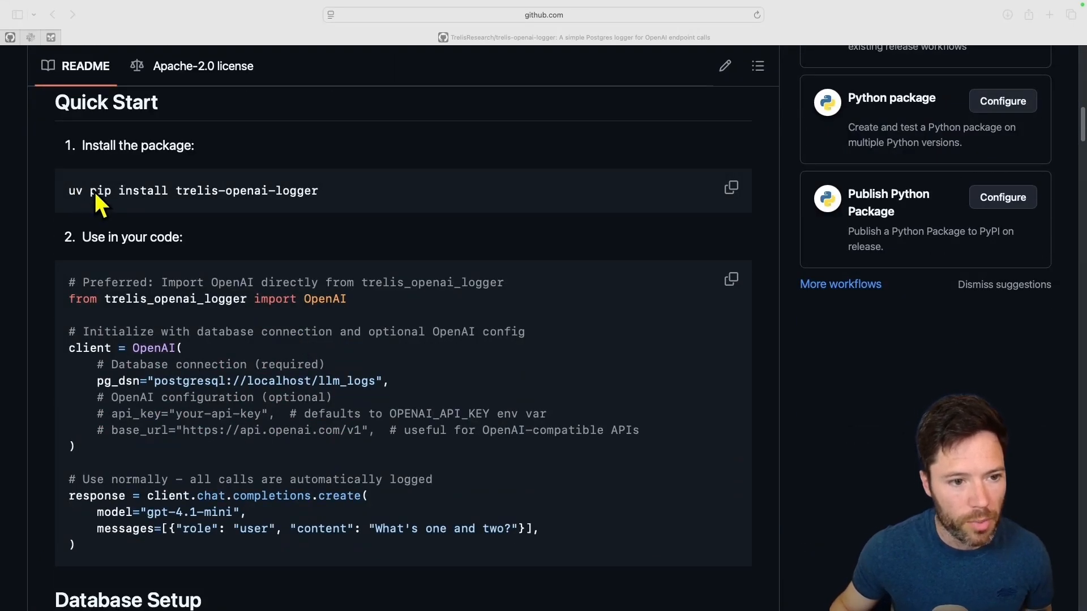
mouse_move(315, 224)
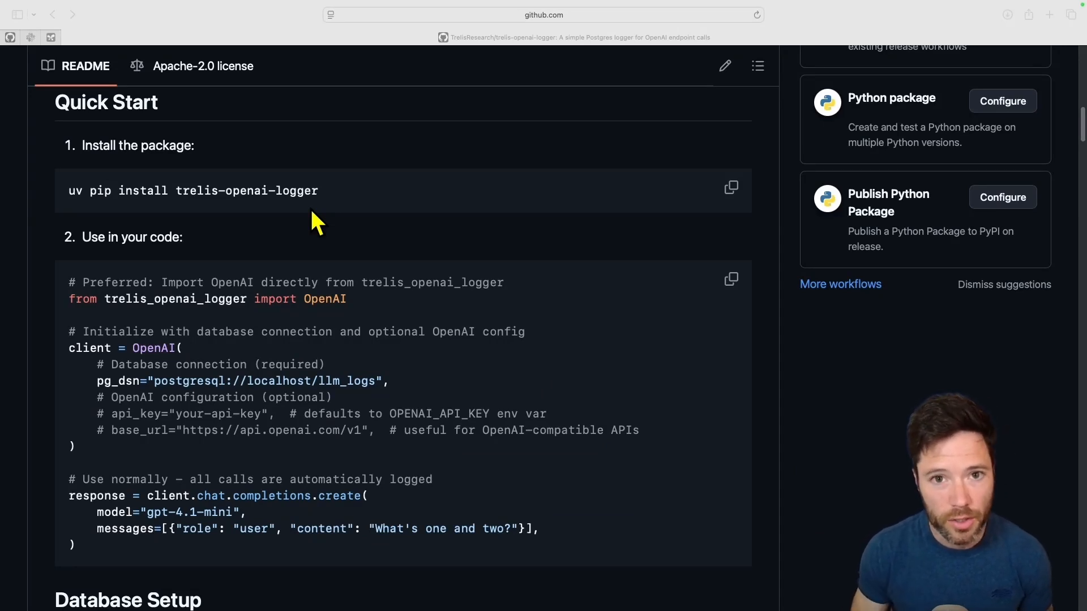
mouse_move(104, 555)
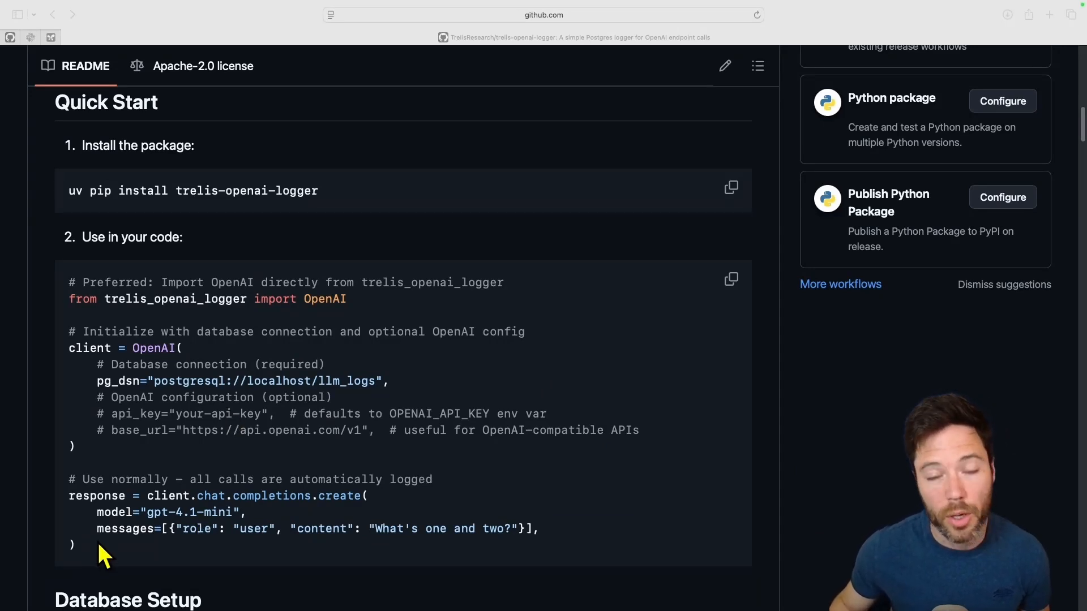
mouse_move(144, 533)
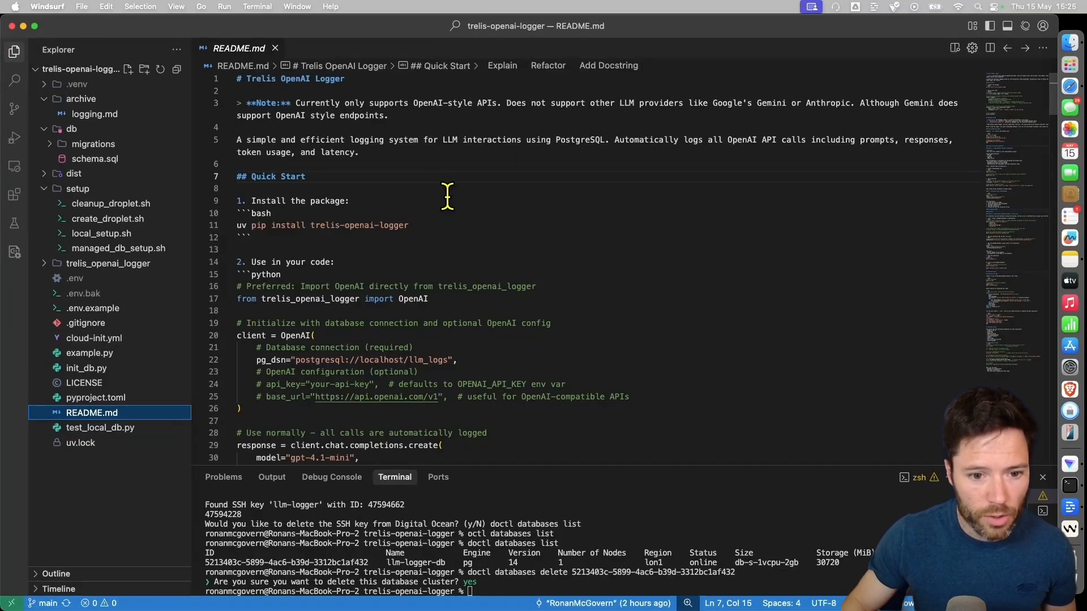
- Open README.md and create an empty temp folder with mkdir temp in the terminal
double_click(412, 299)
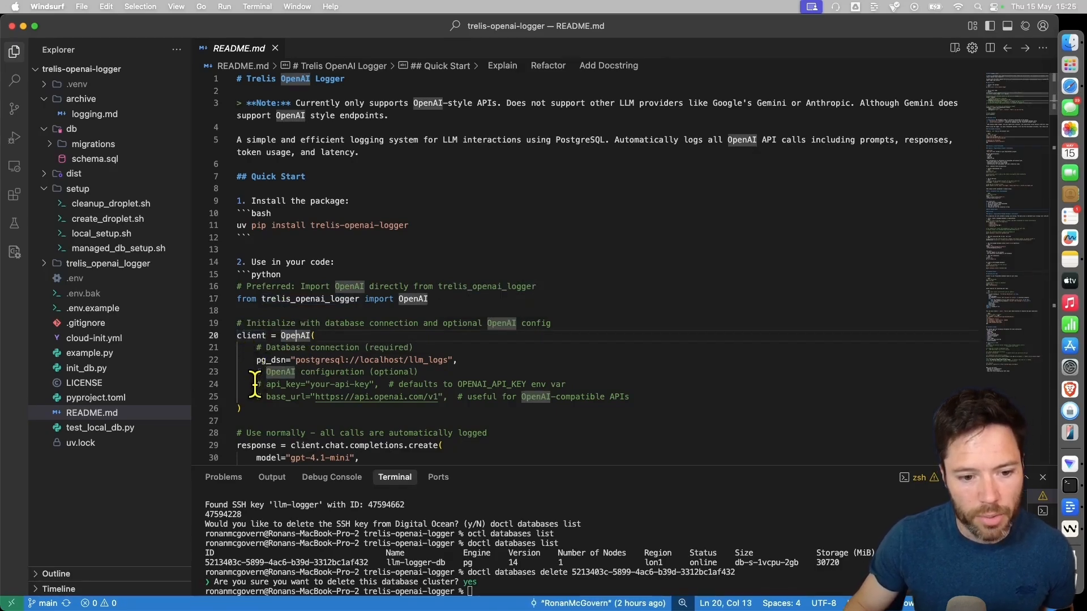
drag(265, 384, 565, 384)
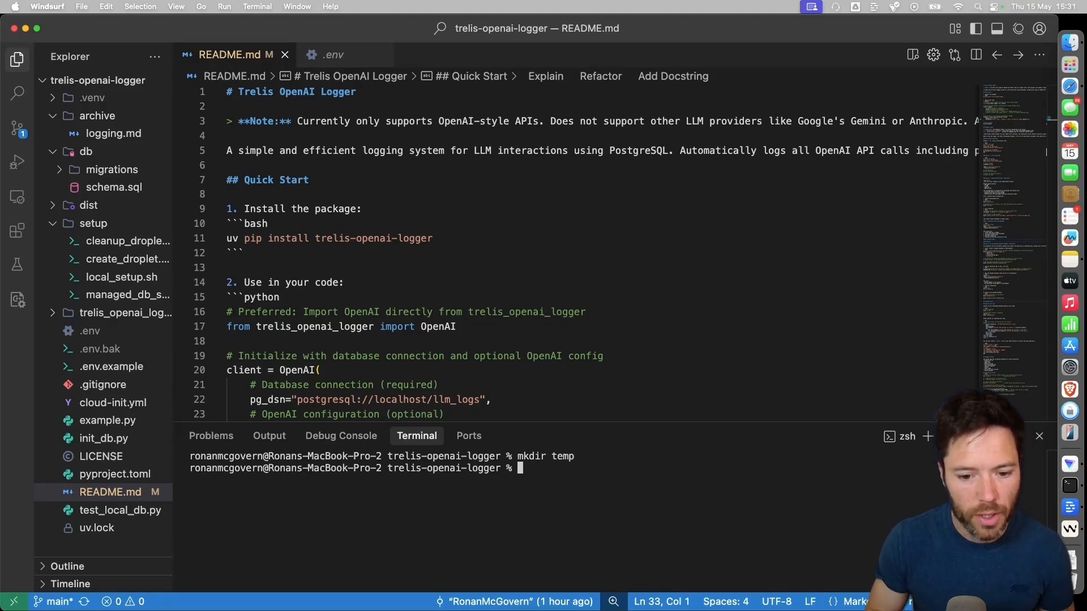
- Inside temp, create a uv venv and install trelis-openai-logger, then select the README quick-start example
text(cd temp)
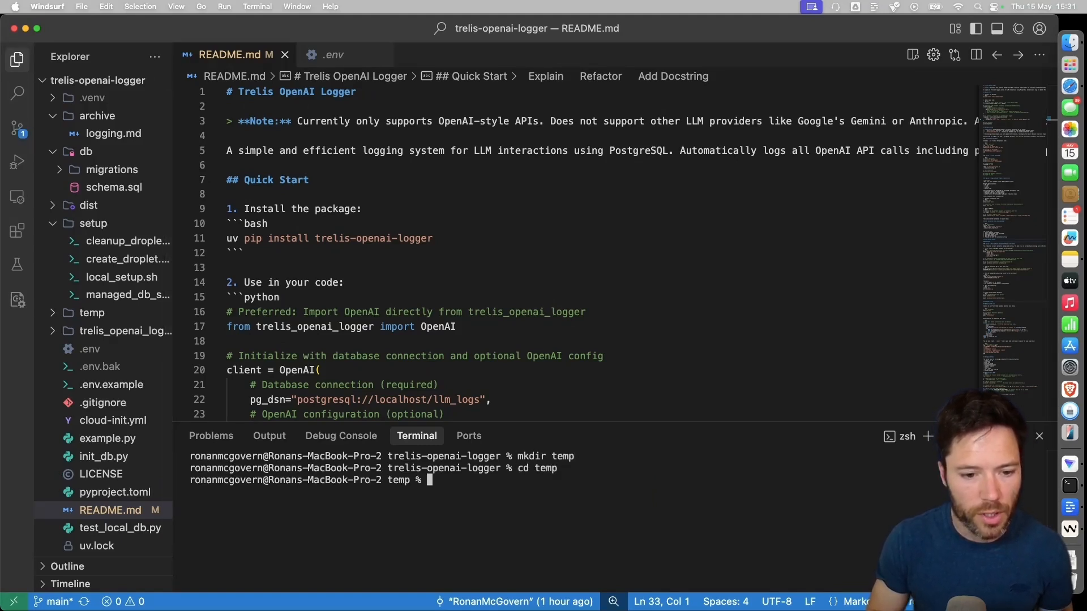
text(uv venv)
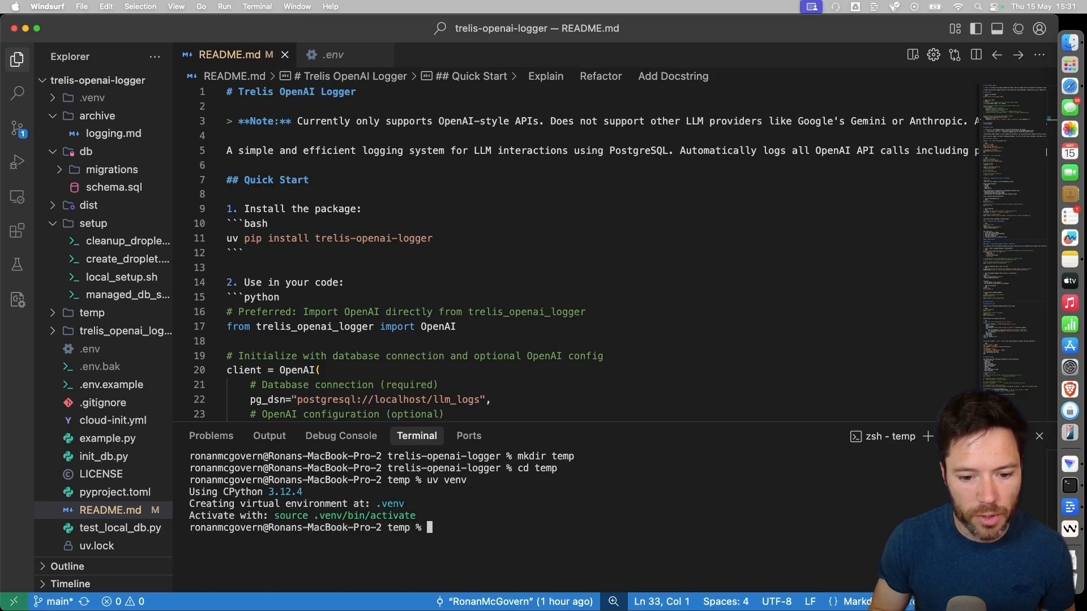
click(432, 238)
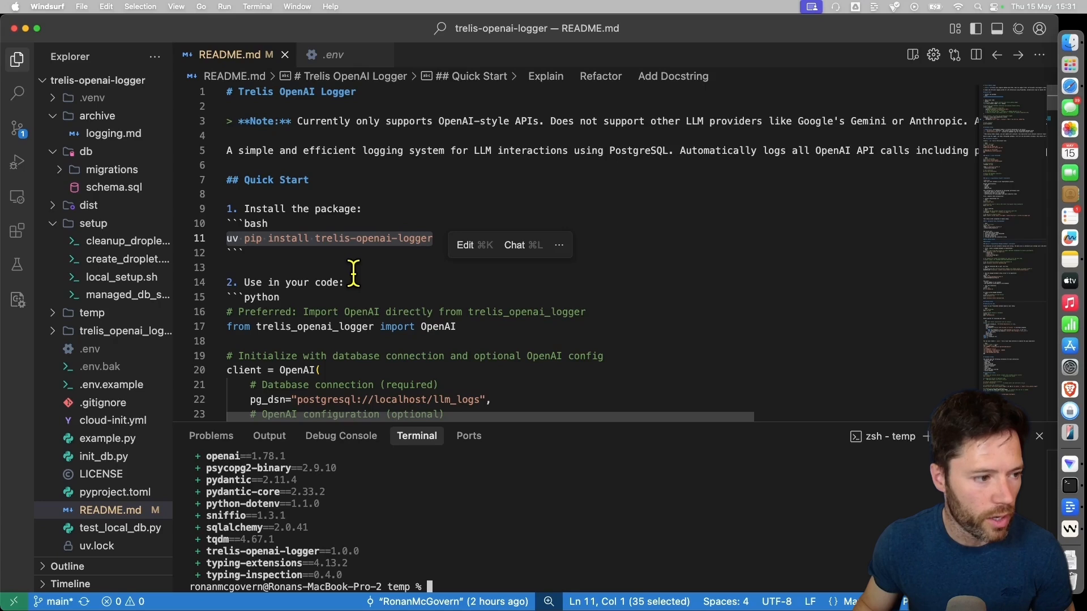
mouse_move(359, 282)
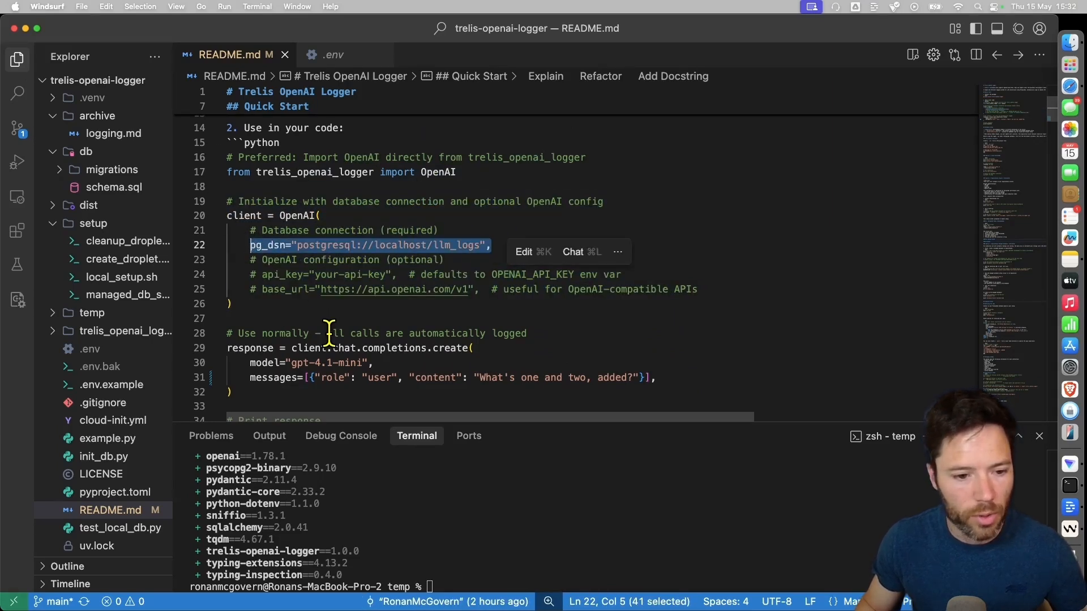
scroll(down, 3)
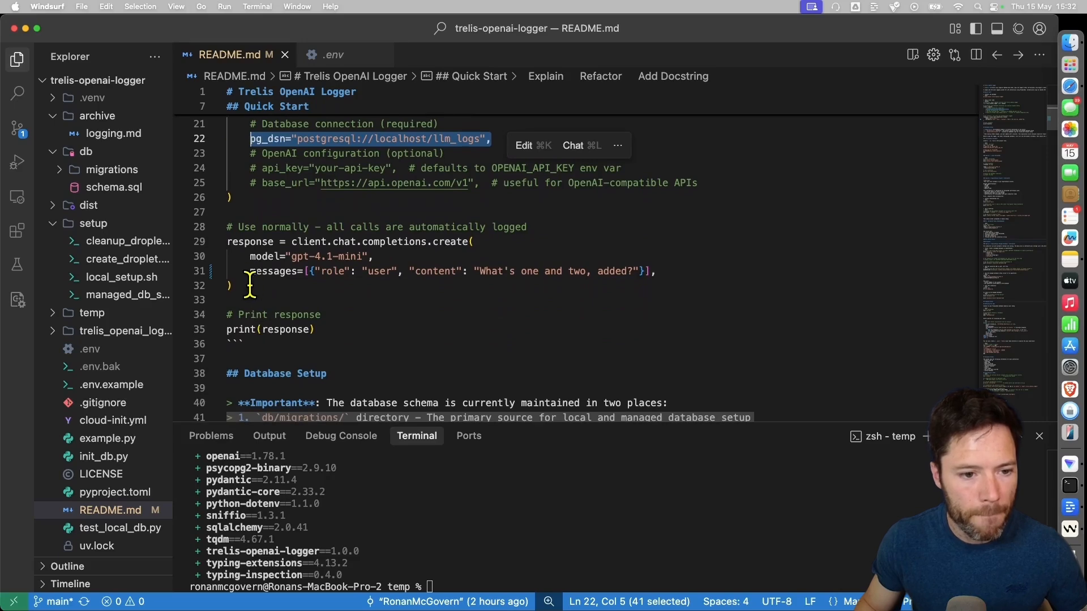
drag(227, 241, 228, 285)
text(e)
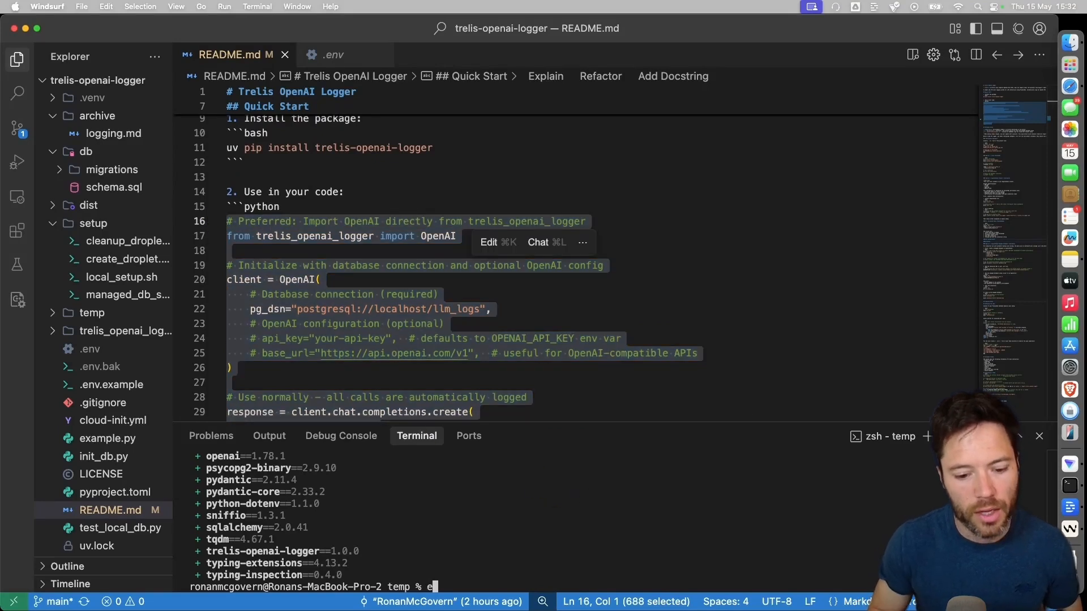
- Start exporting the OpenAI key with export OPENAI_API_KEY= in the terminal
text(xport)
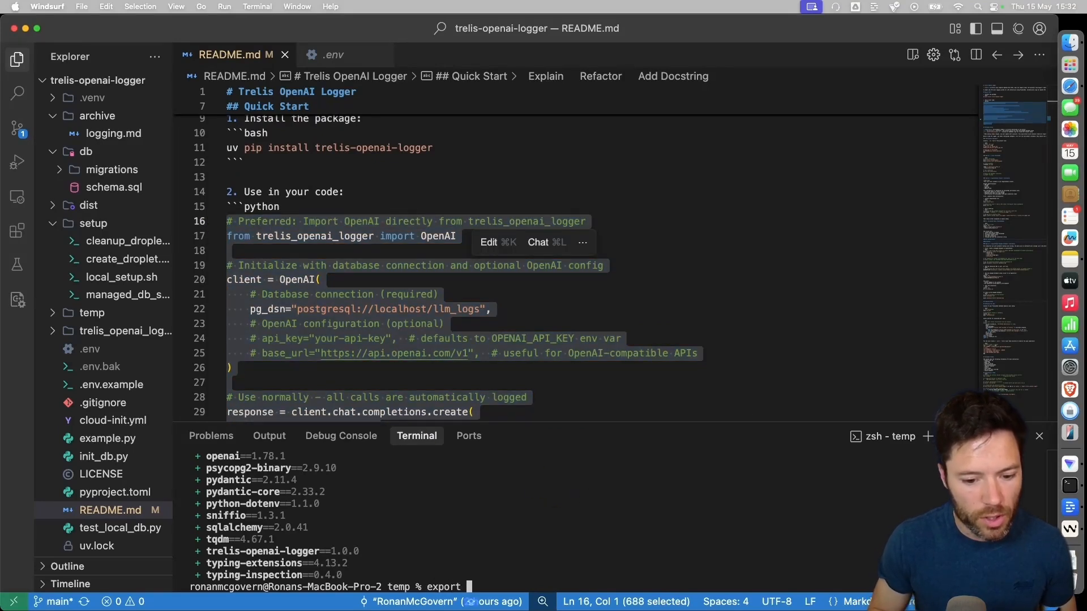
text(OPENAI_API)
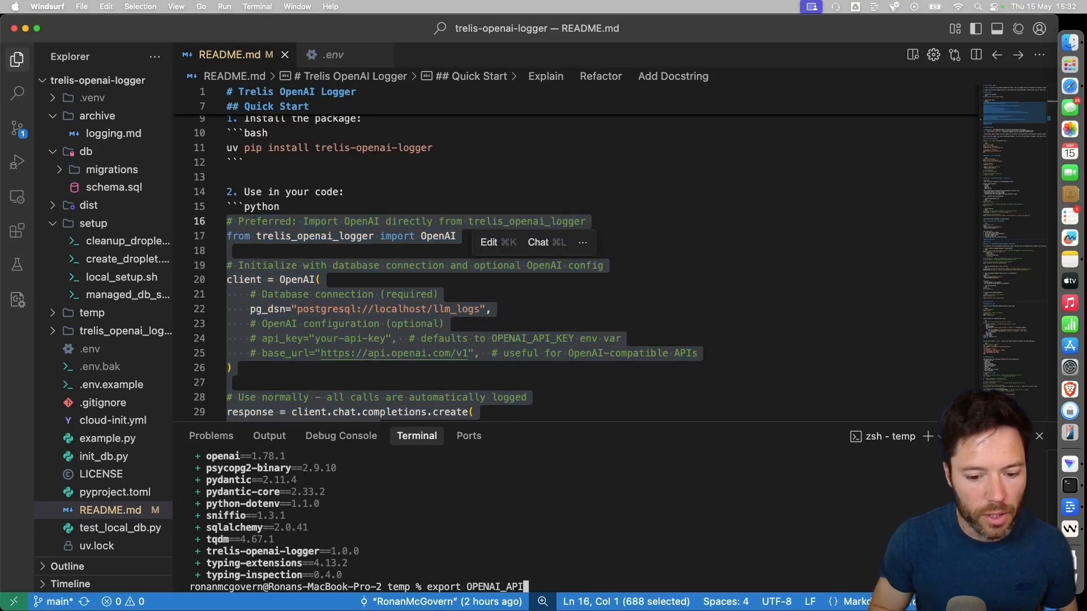
text(_KEY=)
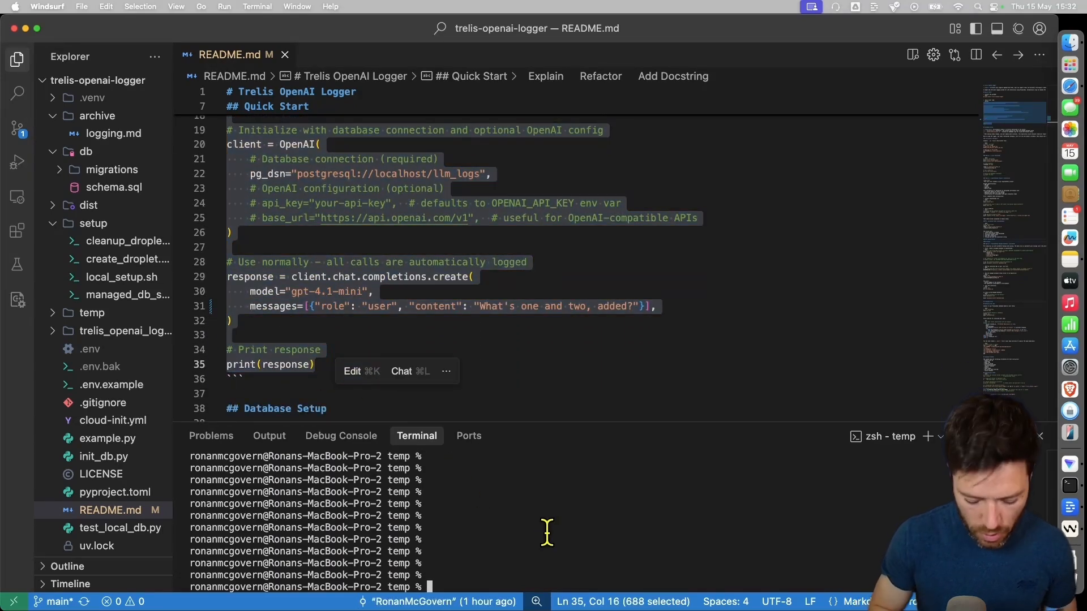
- Run the quick-start example in uv run python, returning 'One and two added is three.'
text(uv run python)
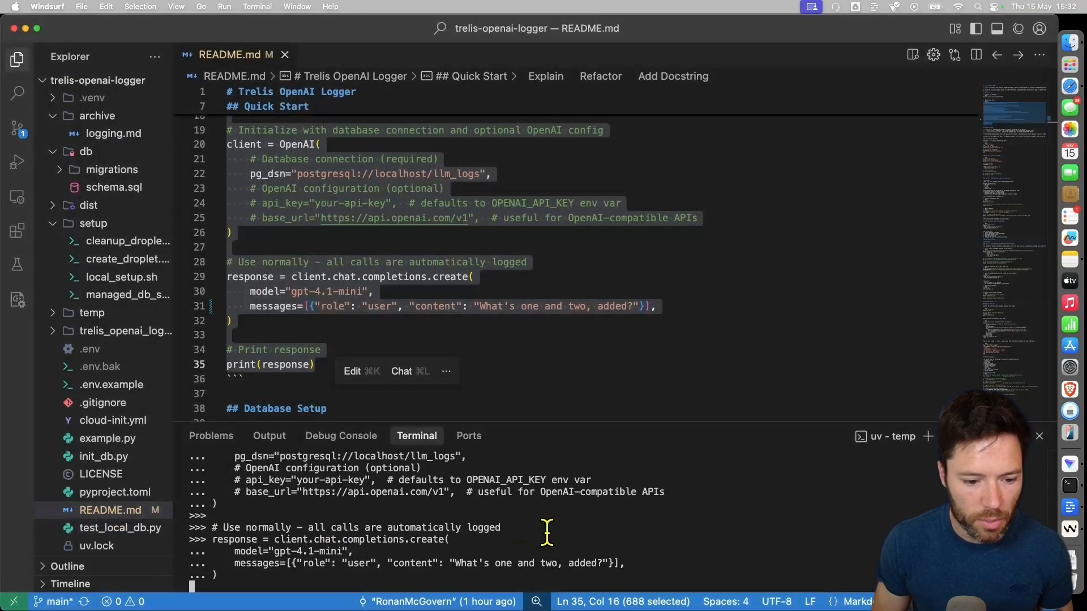
key(Enter)
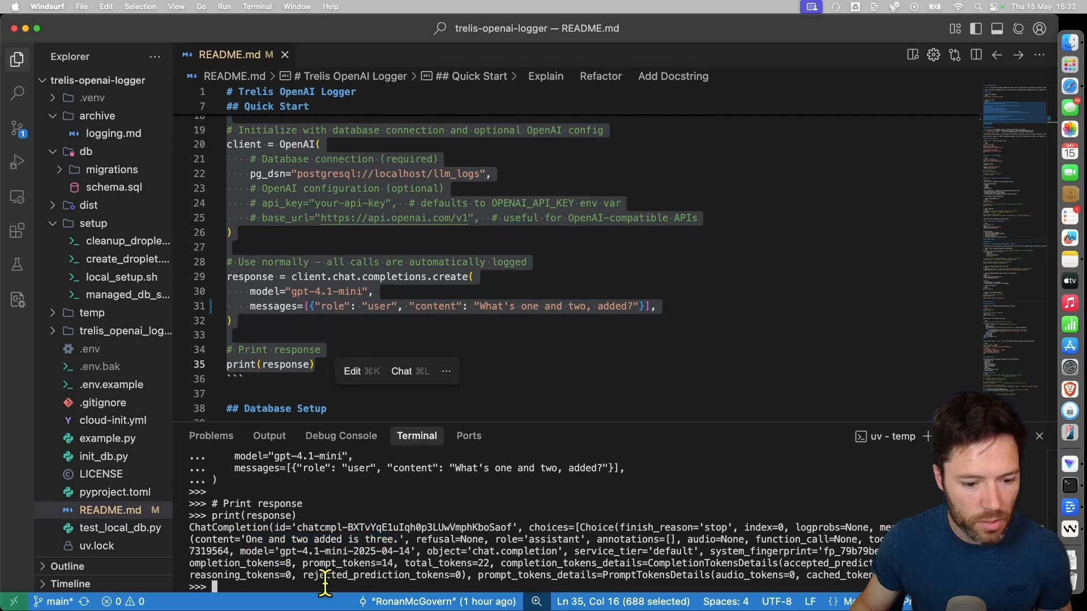
mouse_move(503, 509)
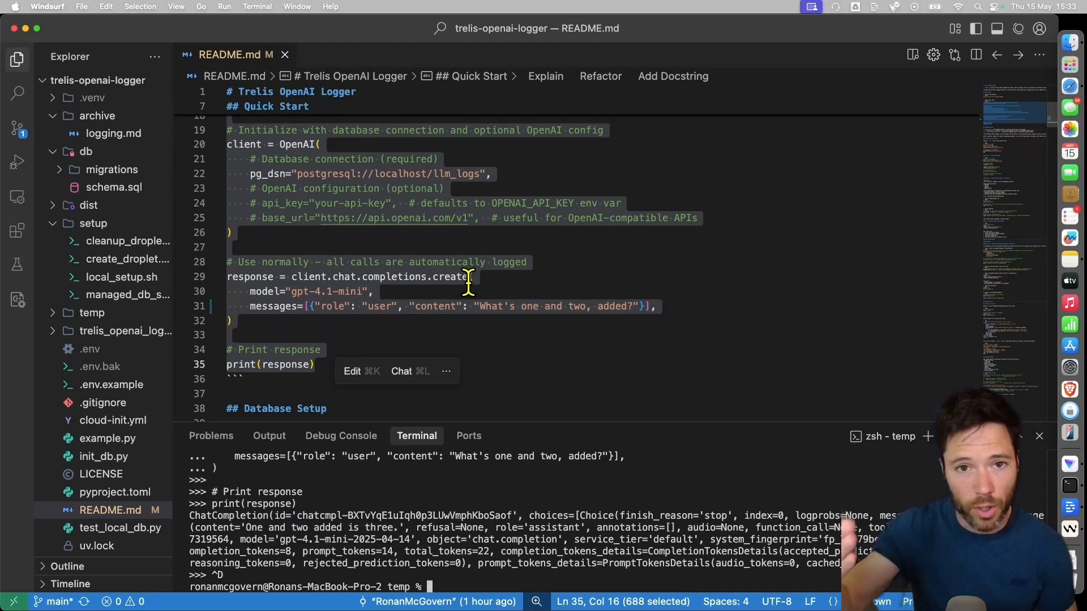
mouse_move(609, 385)
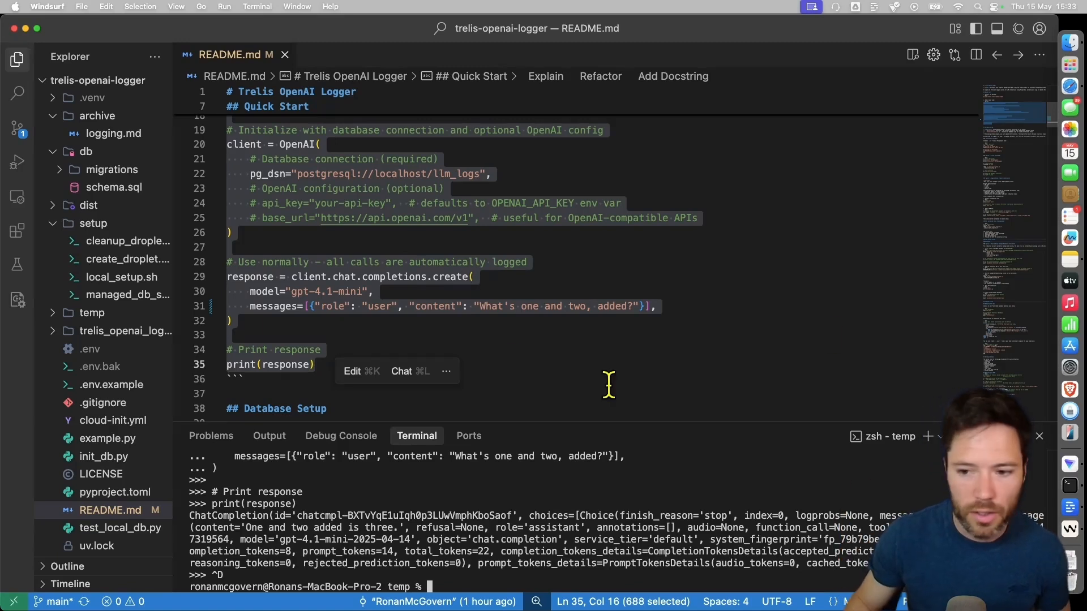
- Query llm_traces in psql llm_logs to show the logged gpt-4.1-mini call with 22 total tokens
scroll(down, 3)
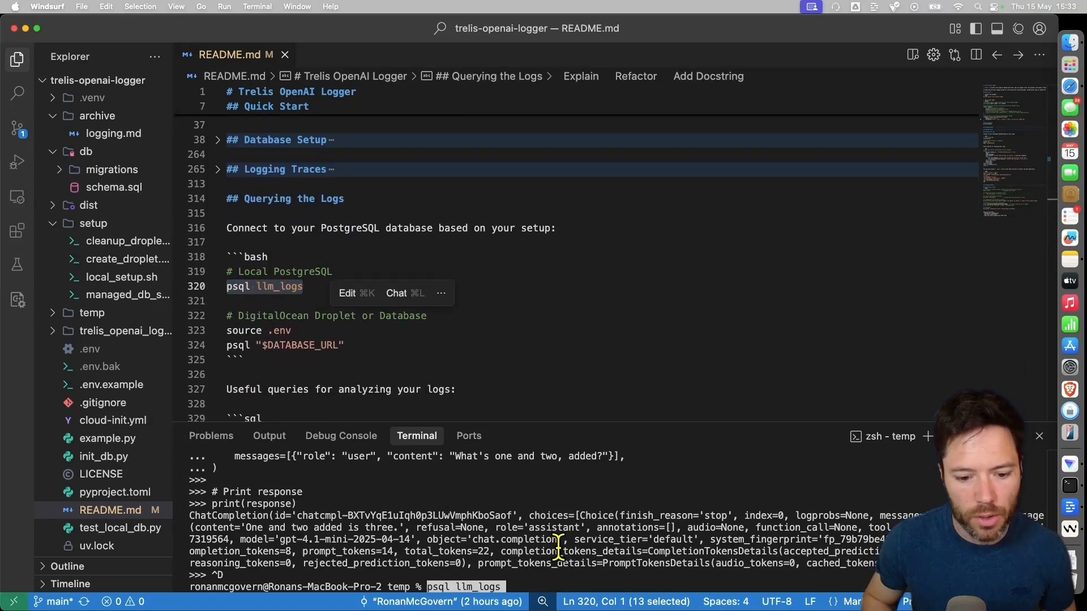
key(Return)
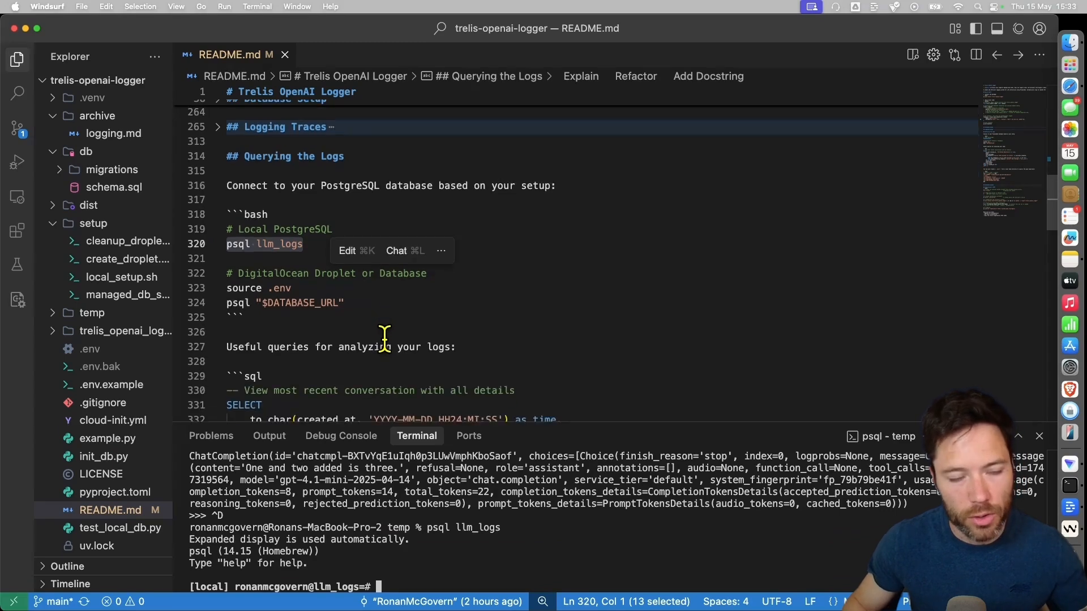
scroll(down, 3)
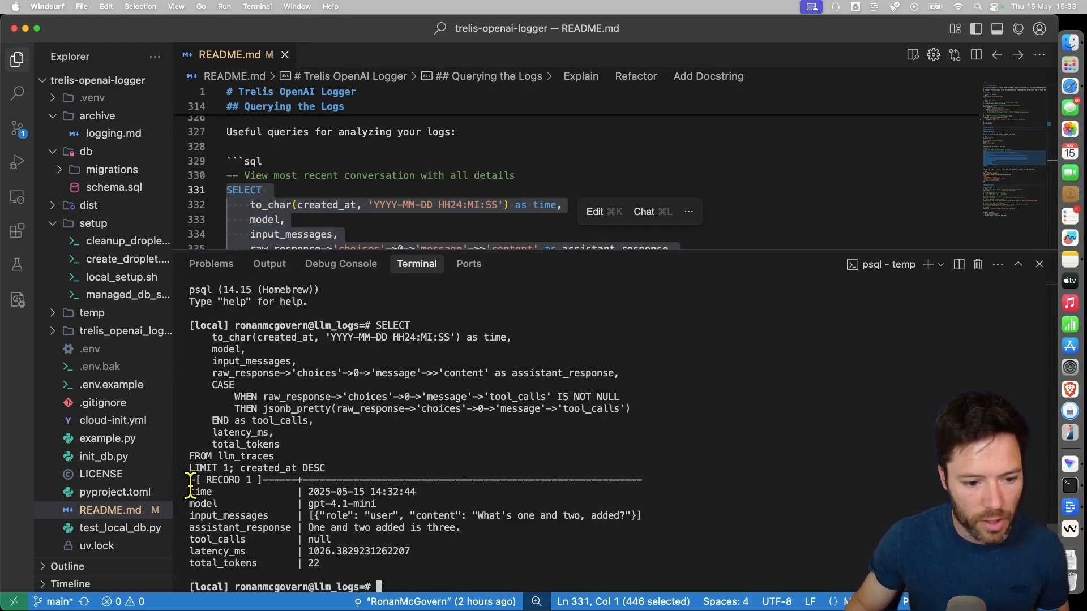
double_click(340, 504)
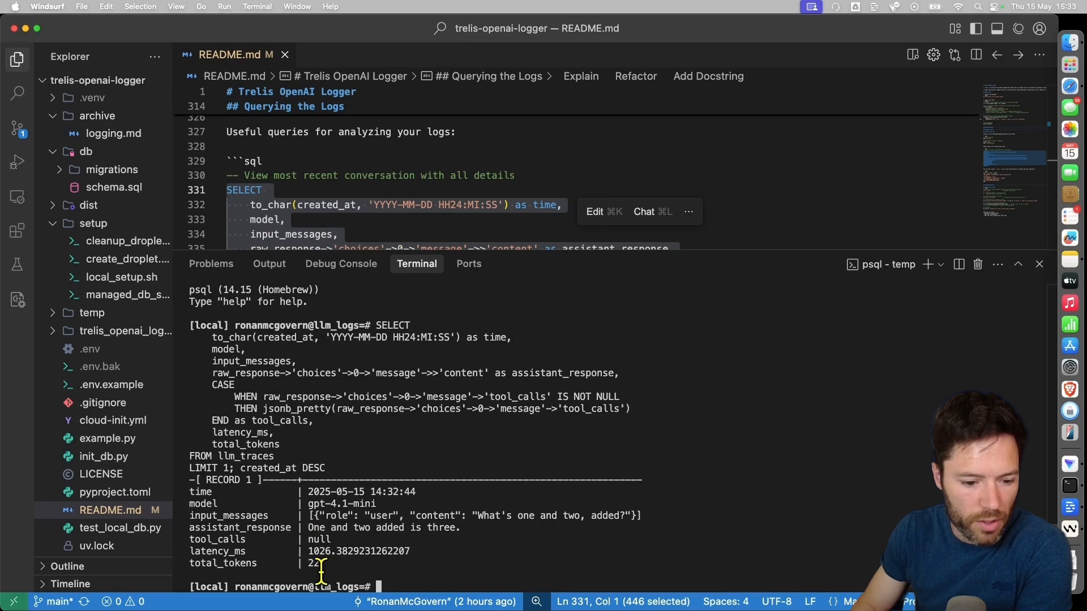
double_click(314, 562)
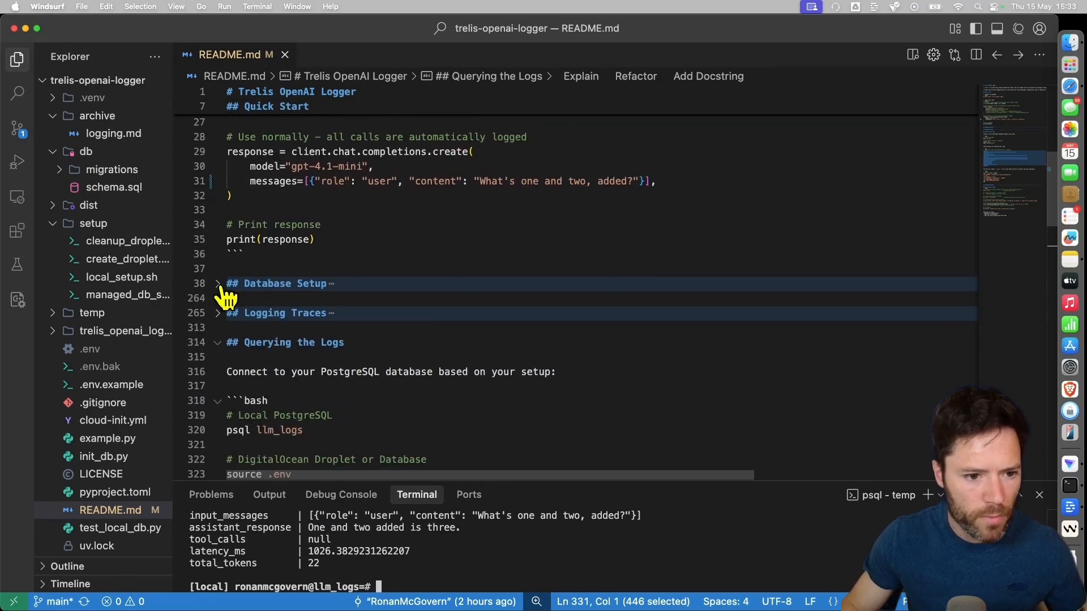
- Quit psql with \q and select the README's Option 1 brew PostgreSQL install commands
click(217, 283)
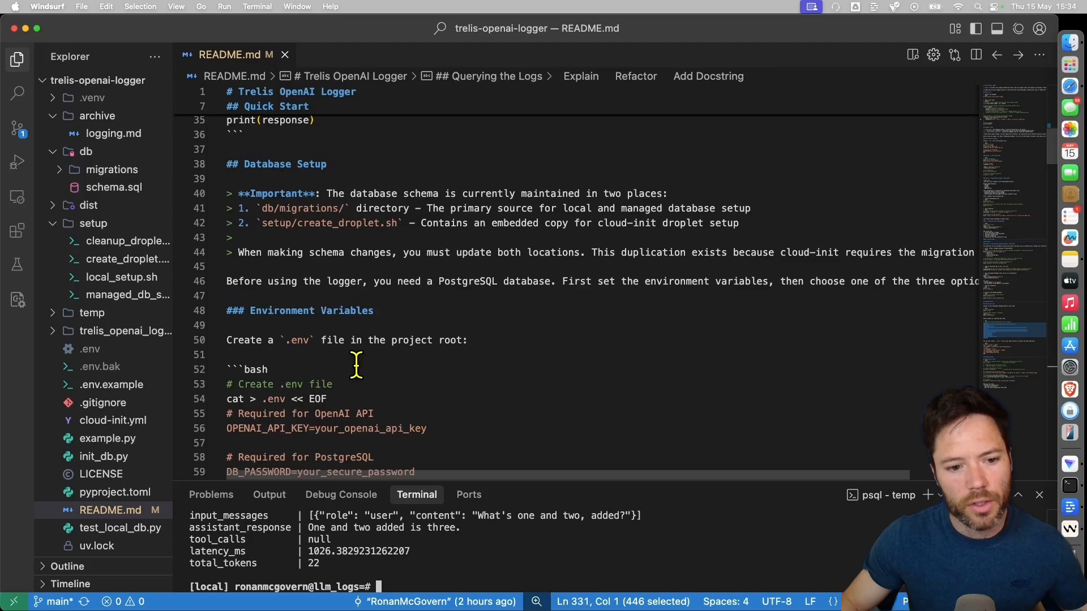
scroll(down, 3)
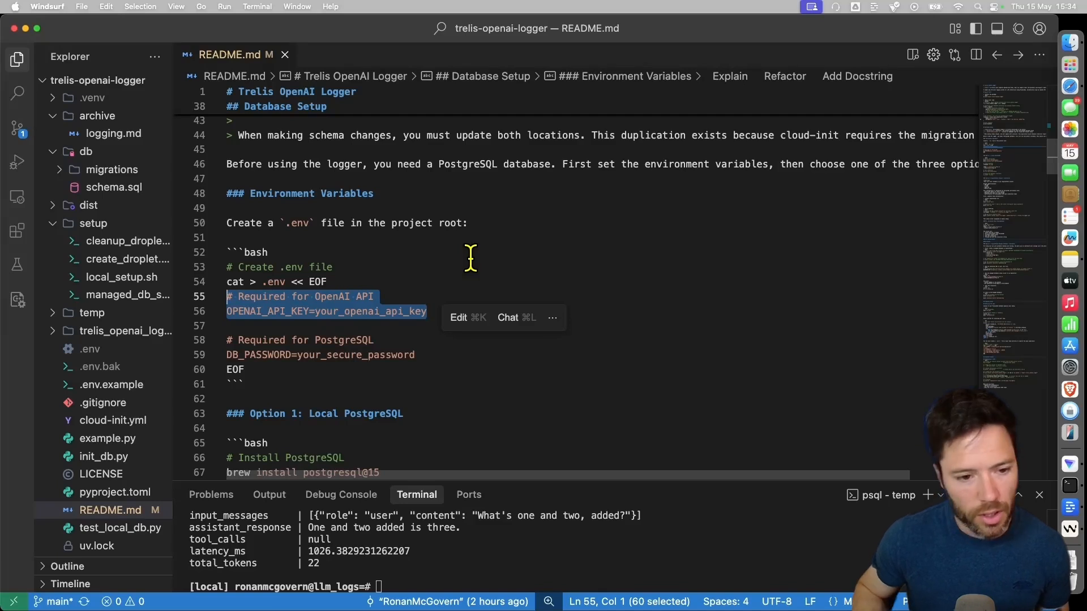
mouse_move(388, 286)
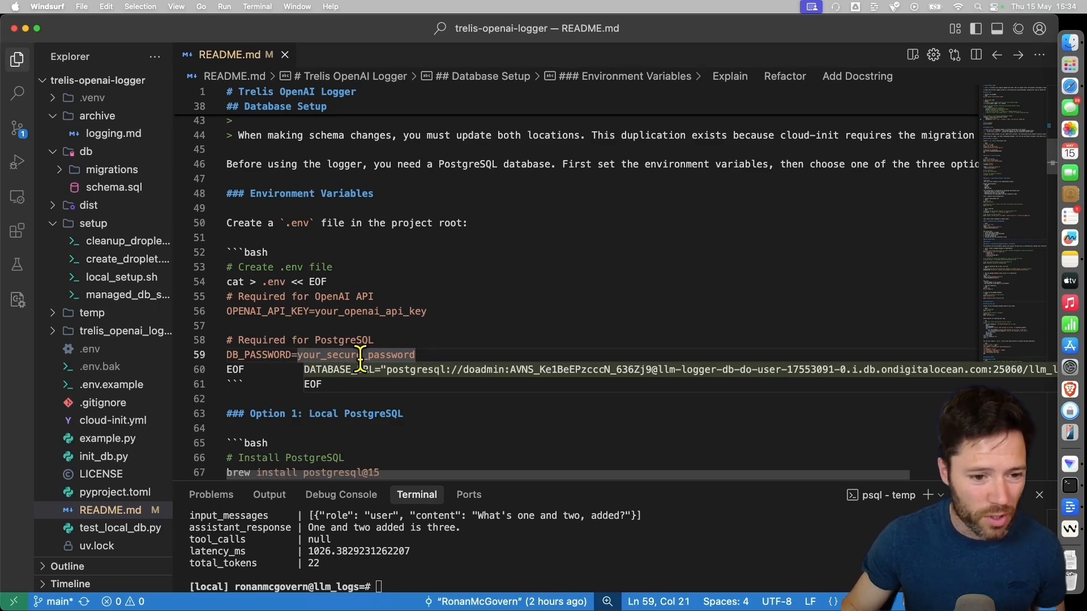
mouse_move(291, 287)
text(\q)
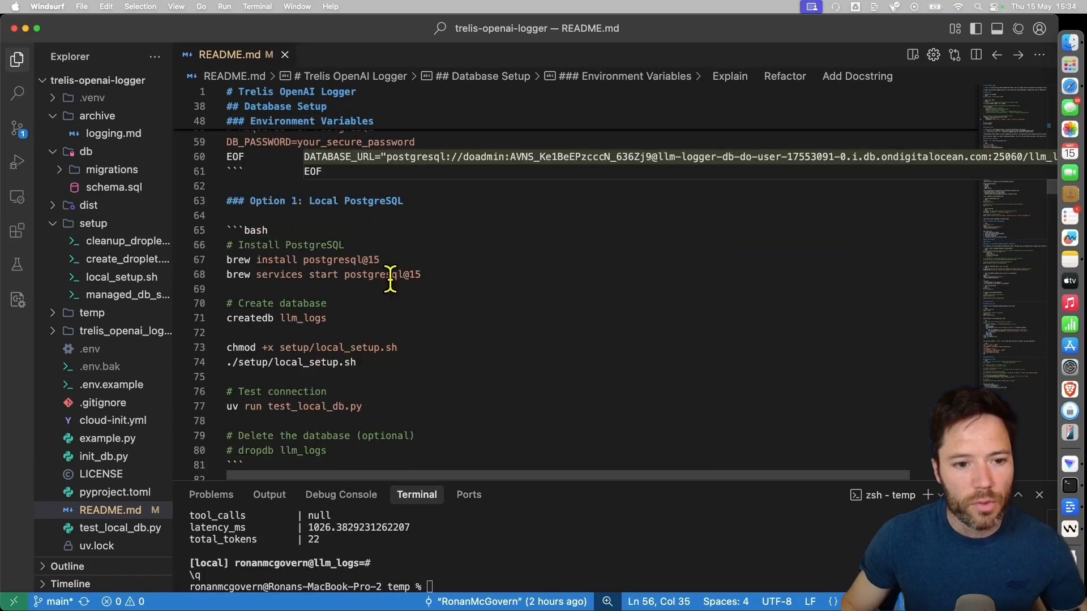
mouse_move(415, 262)
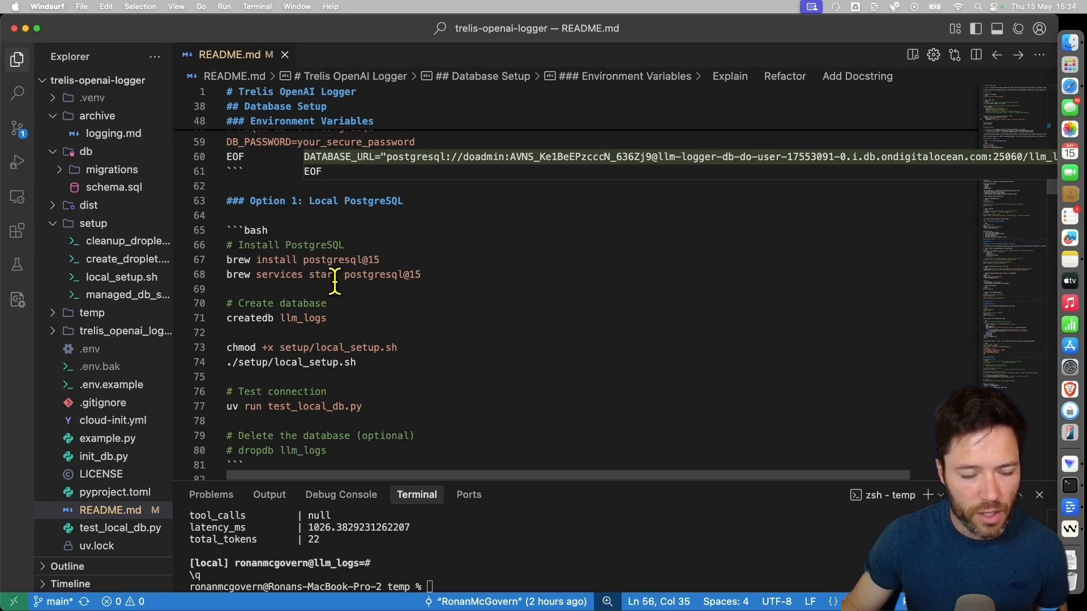
drag(226, 244, 420, 274)
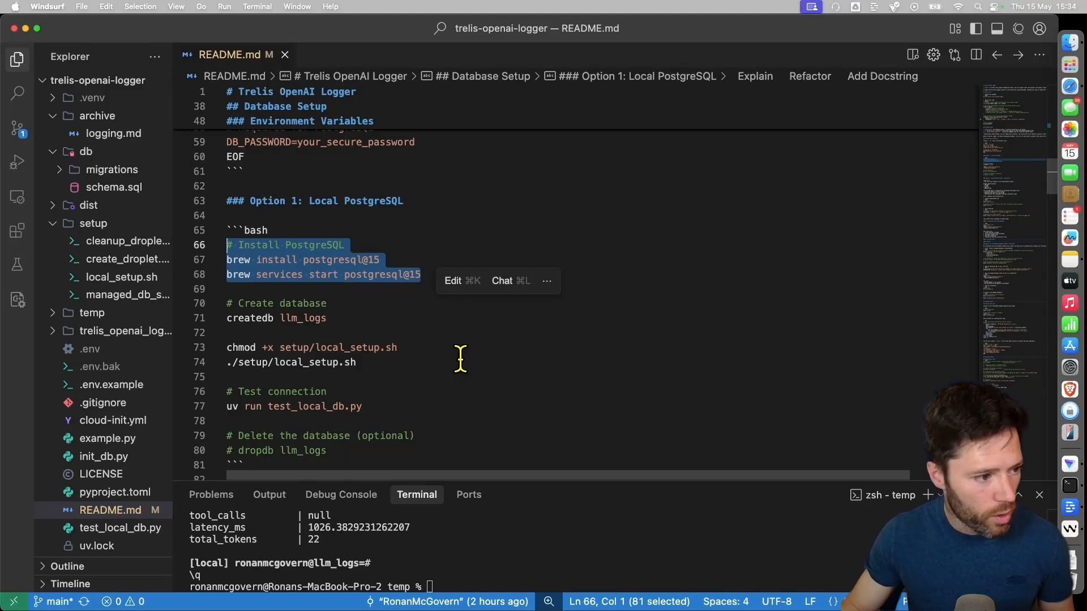
mouse_move(337, 317)
text(createdb llm_logs)
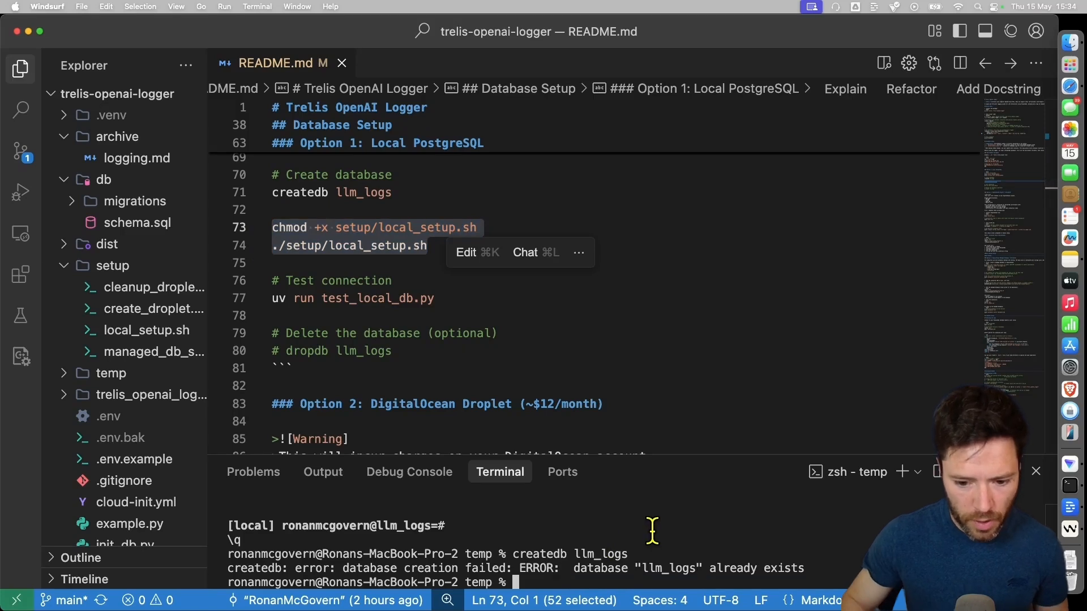
- Run createdb llm_logs and ./setup/local_setup.sh, then review local_setup.sh's dbmate steps
text(cd ../)
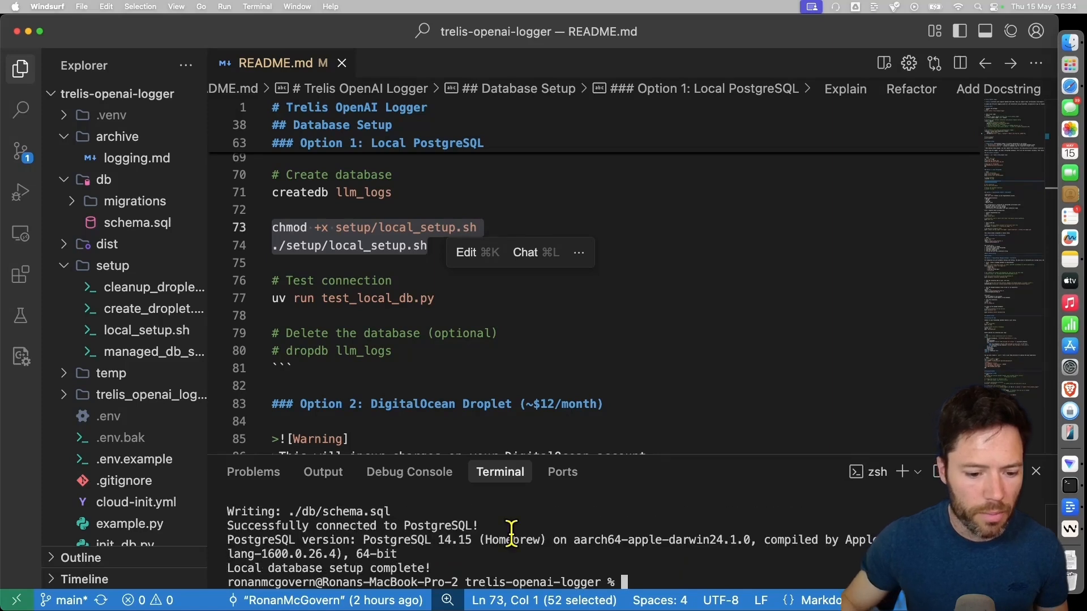
mouse_move(187, 367)
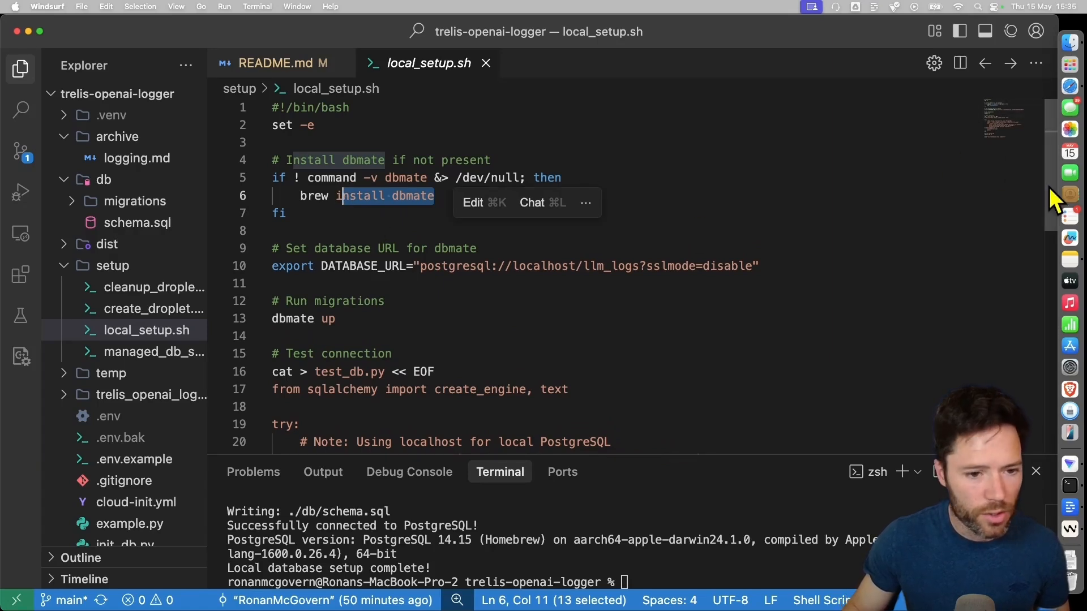
scroll(down, 3)
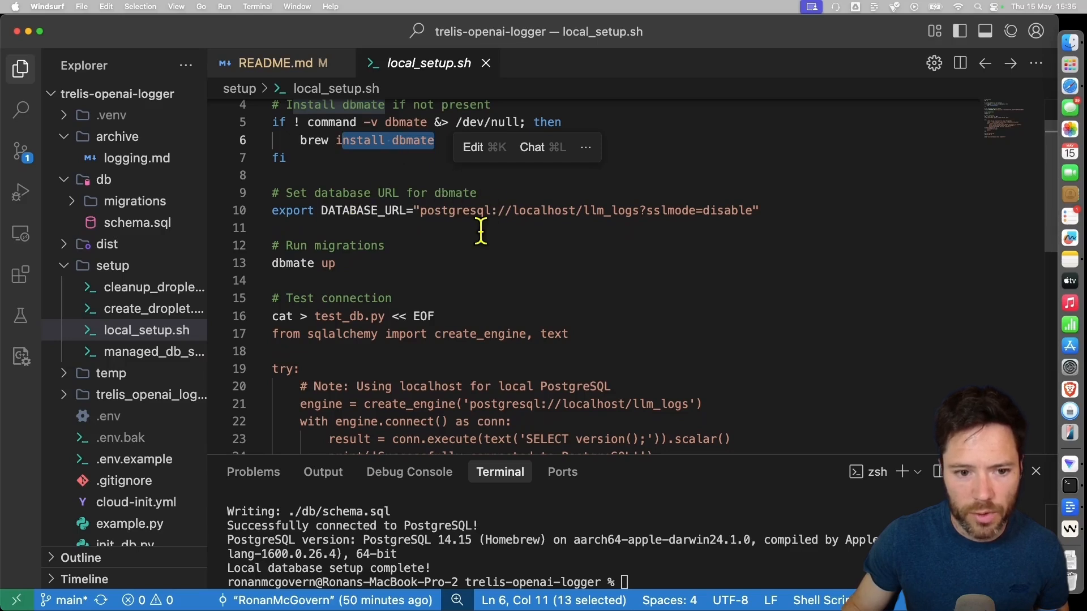
mouse_move(359, 270)
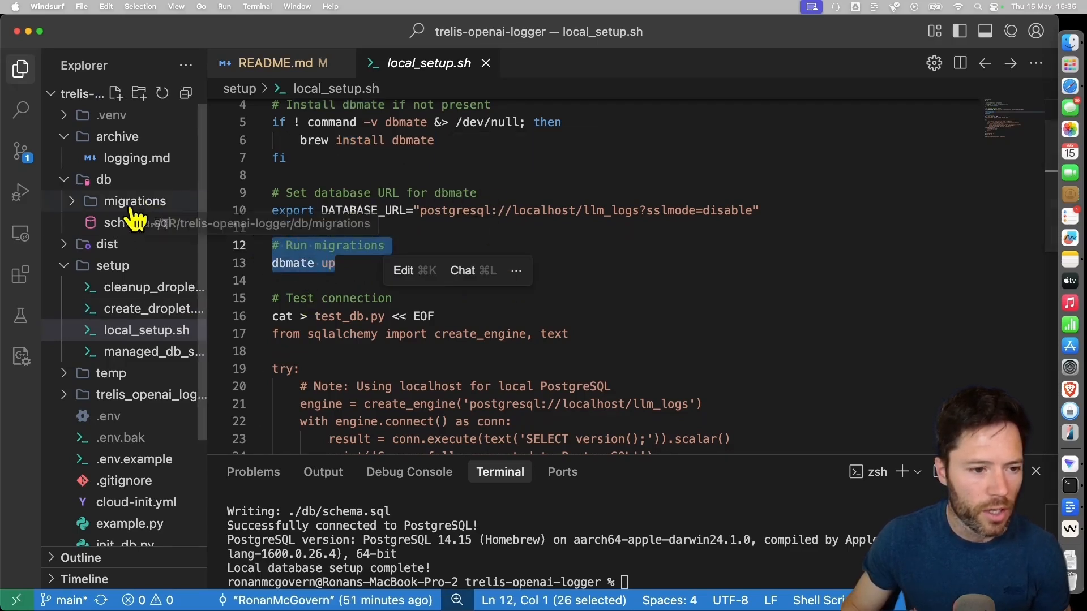
- Review the llm_traces columns in db/migrations/01_create_tables.sql, then return to README.md
click(134, 202)
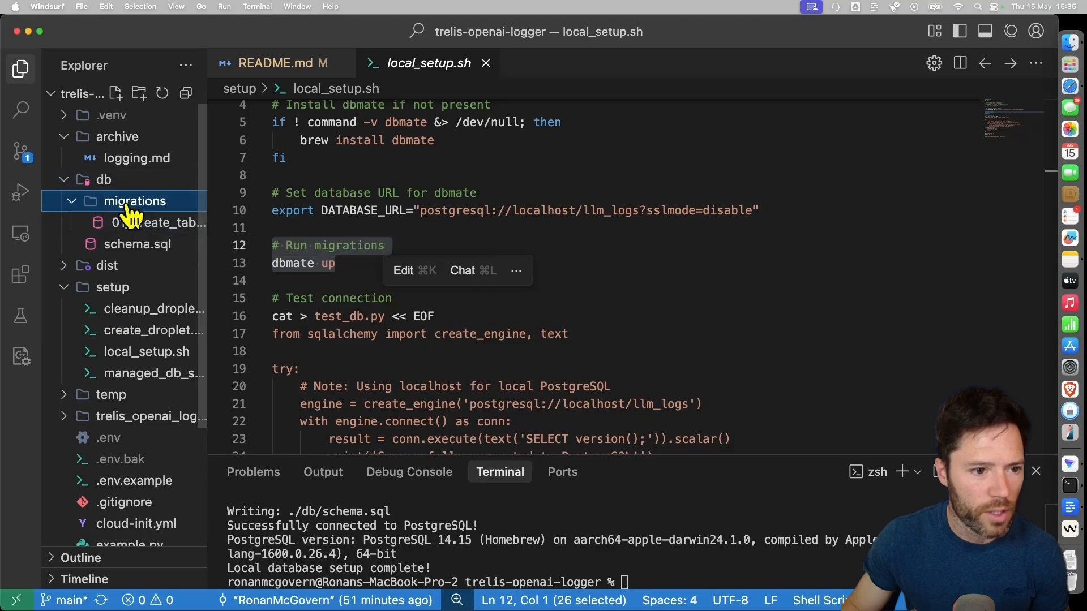
click(159, 223)
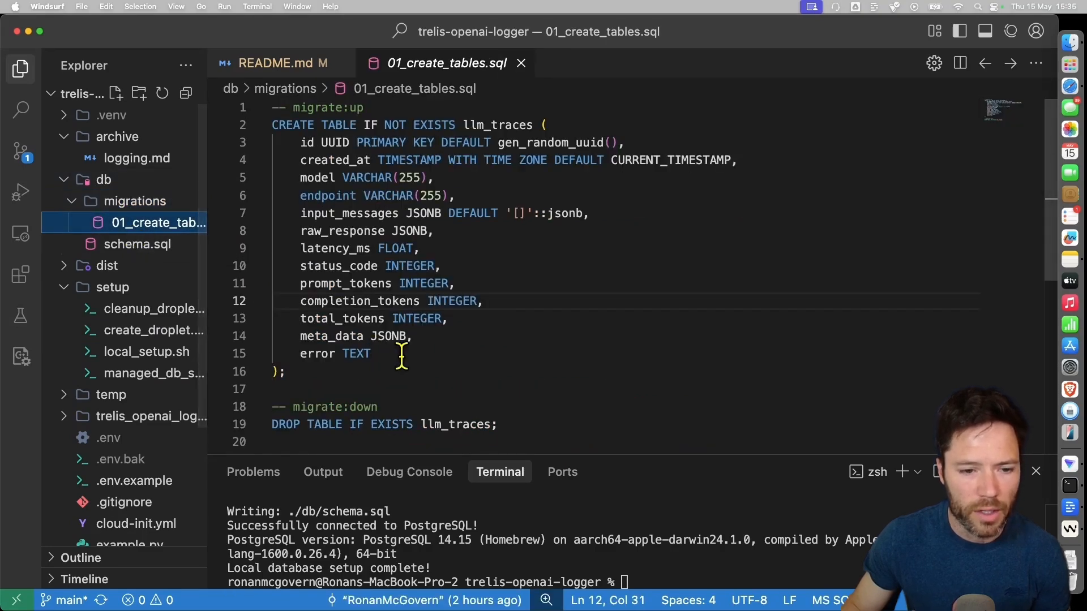
mouse_move(369, 248)
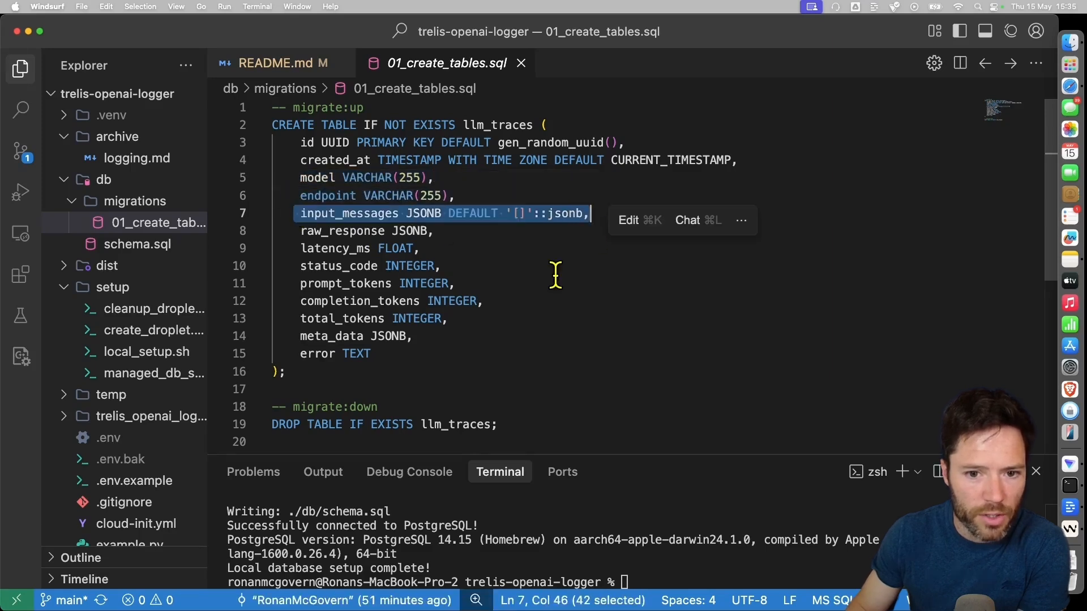
mouse_move(333, 242)
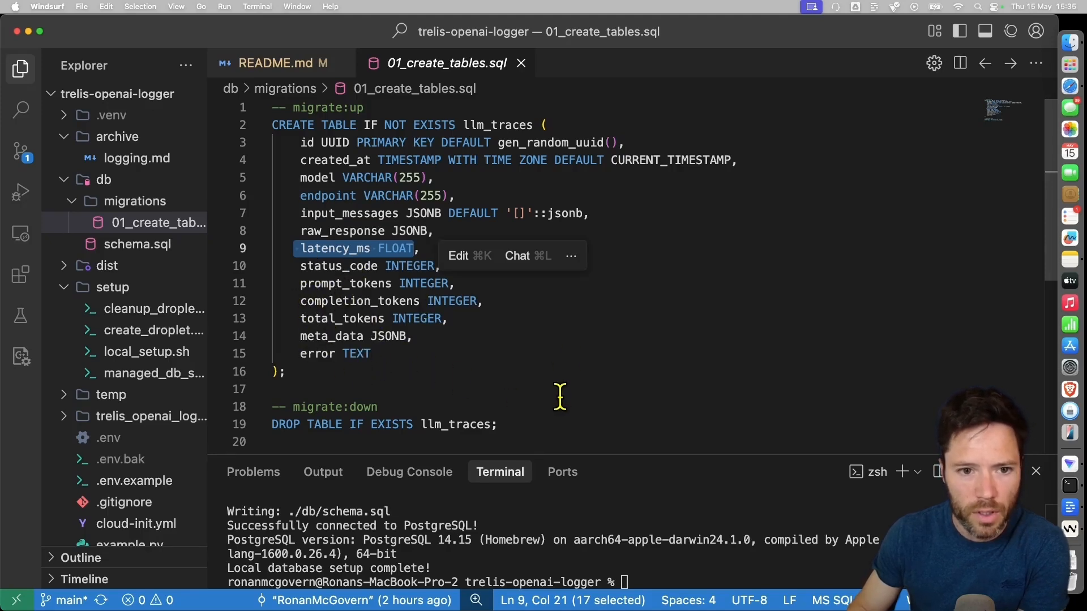
scroll(down, 3)
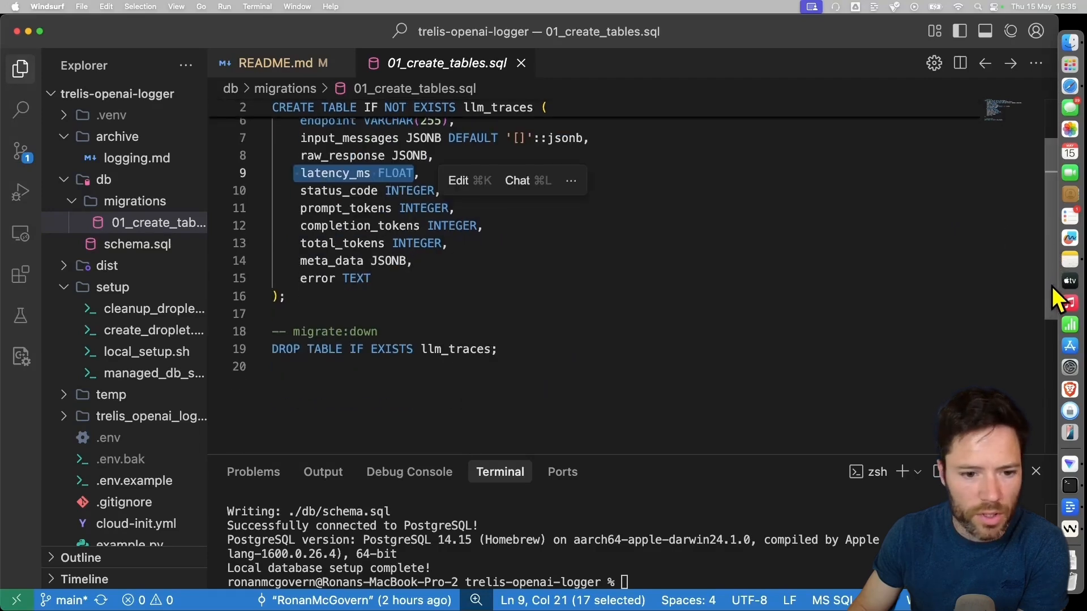
click(279, 63)
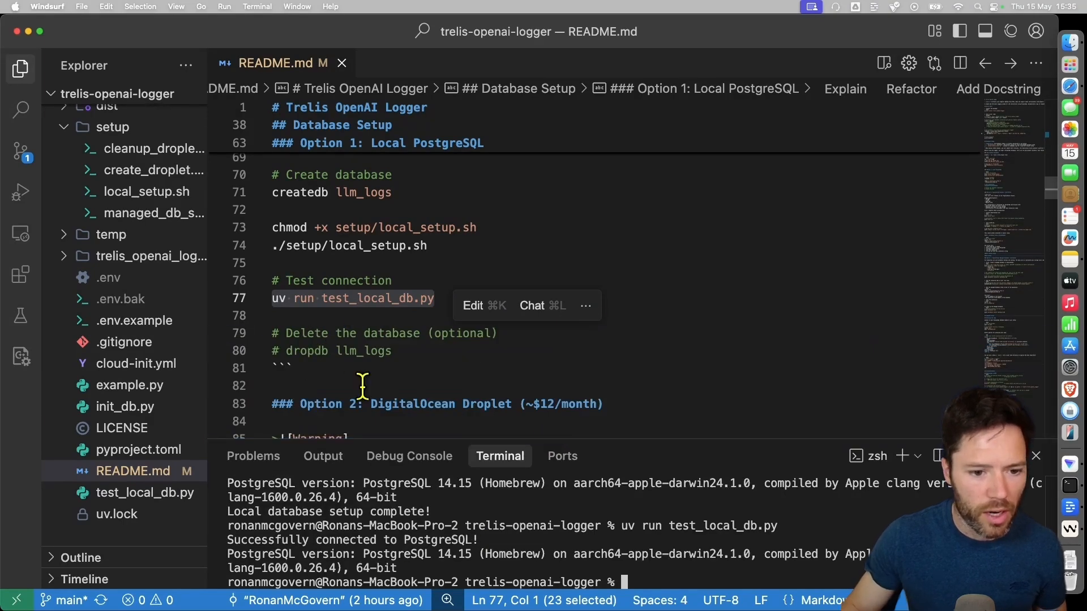
- Run test_local_db.py, then source .env and example.py, which fails on the remote DigitalOcean hostname
scroll(down, 3)
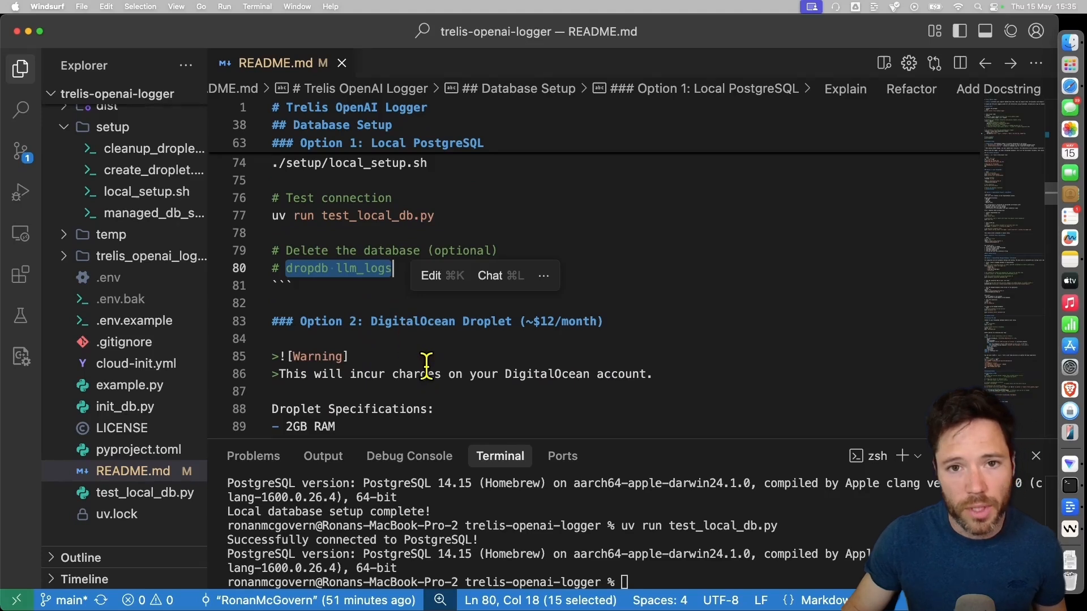
scroll(down, 3)
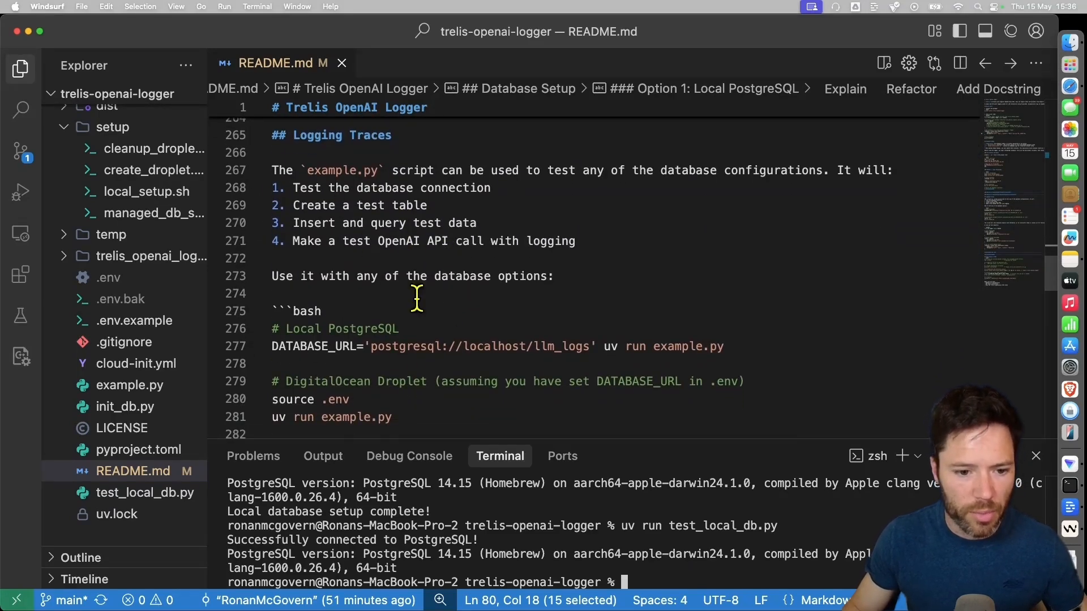
scroll(down, 3)
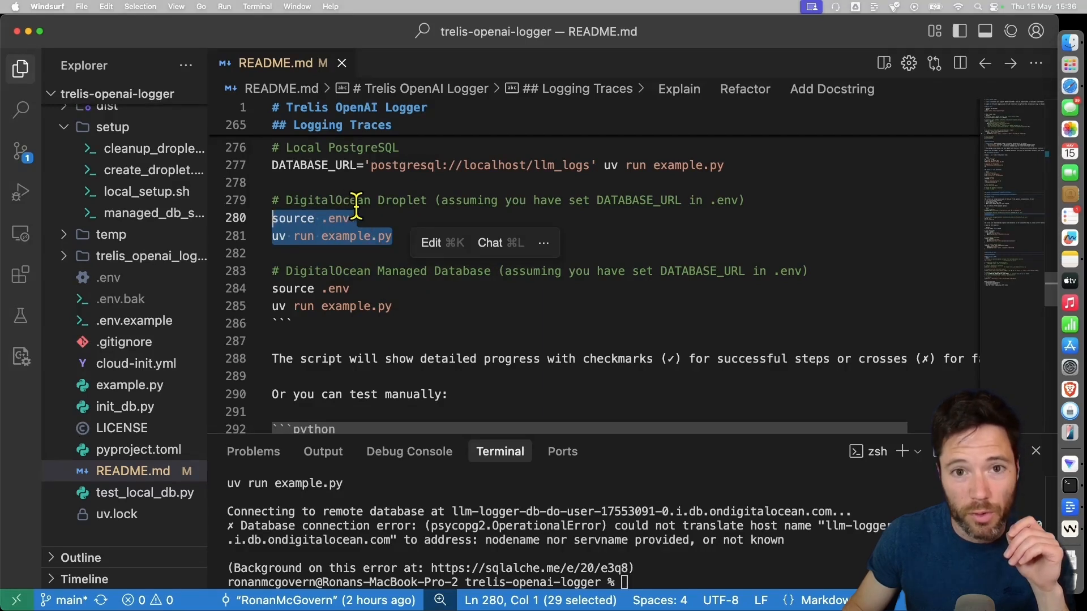
mouse_move(361, 225)
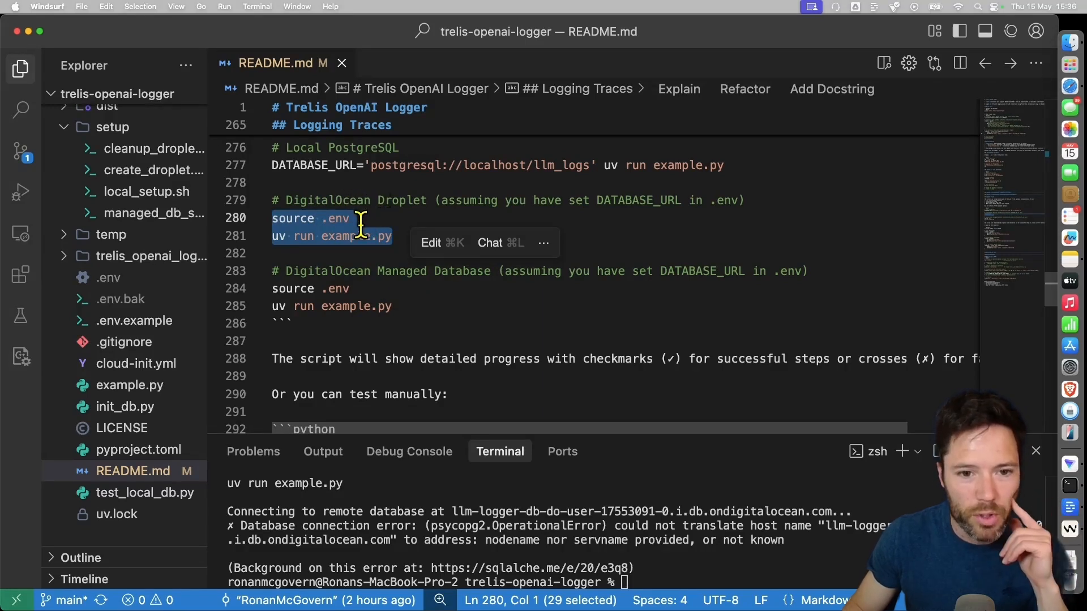
- Run example.py with DATABASE_URL='postgresql://localhost/llm_logs' successfully, then open example.py
click(273, 165)
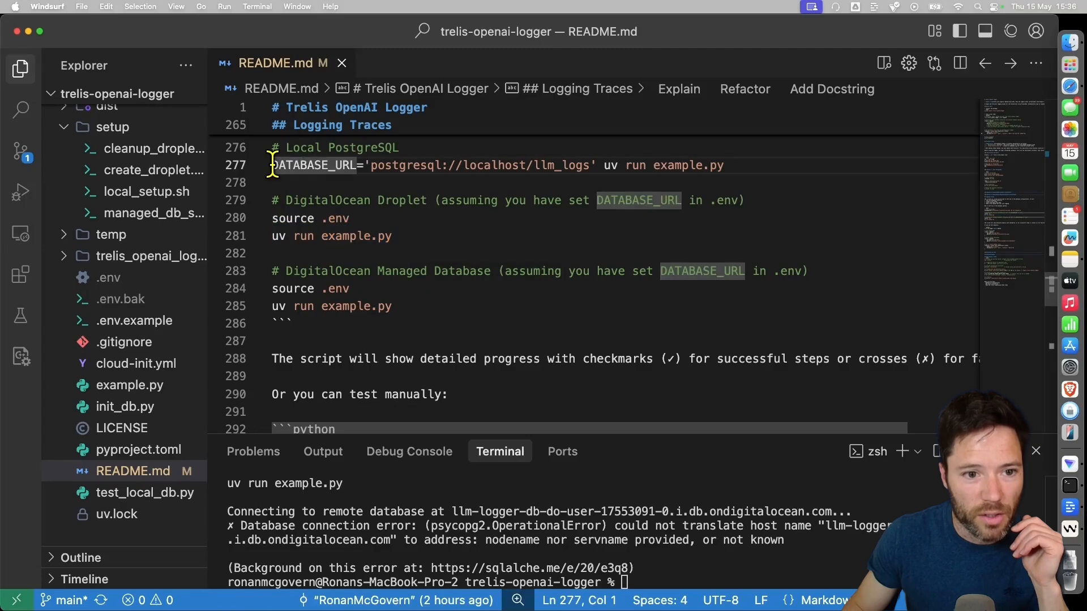
drag(272, 166, 594, 165)
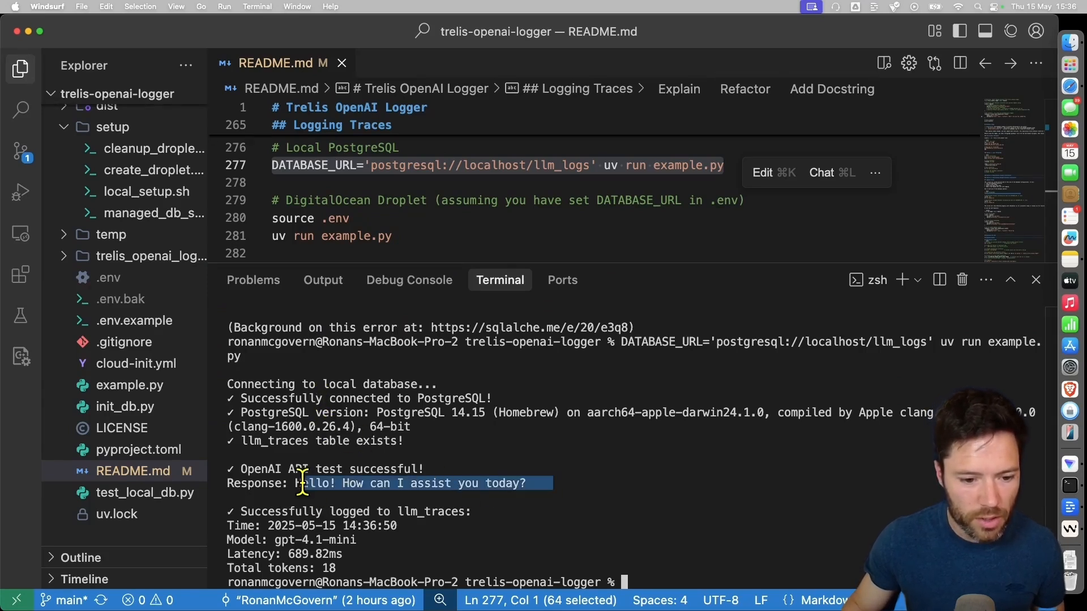
click(129, 385)
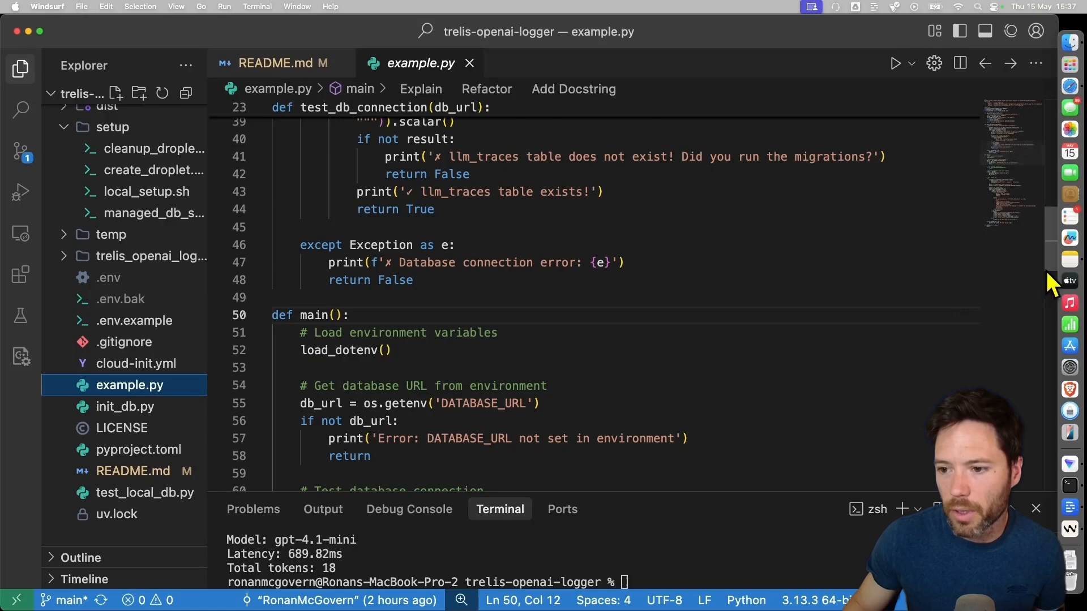
scroll(up, 3)
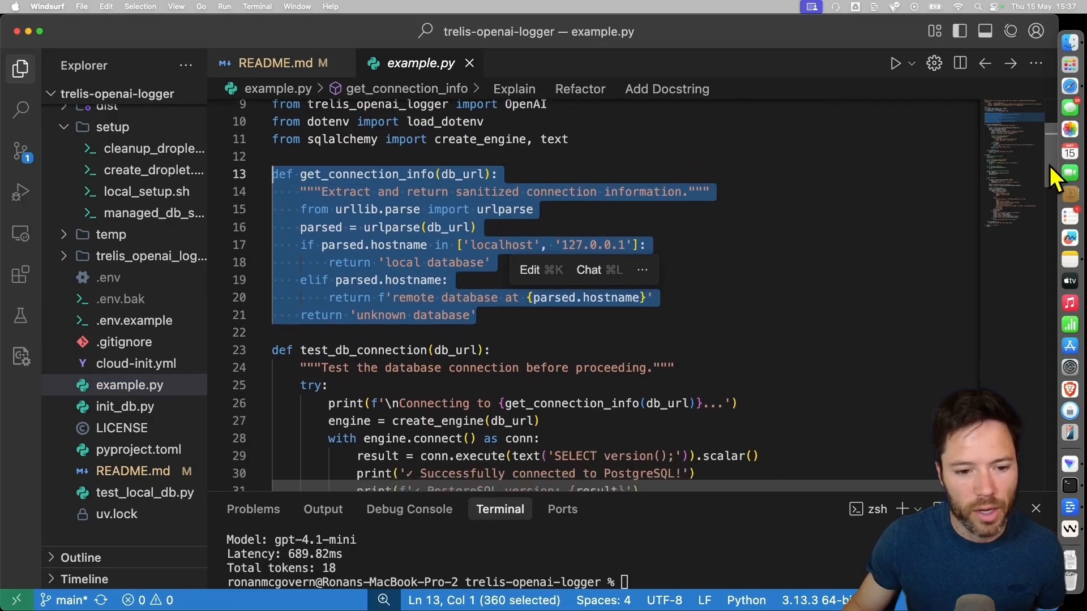
scroll(down, 3)
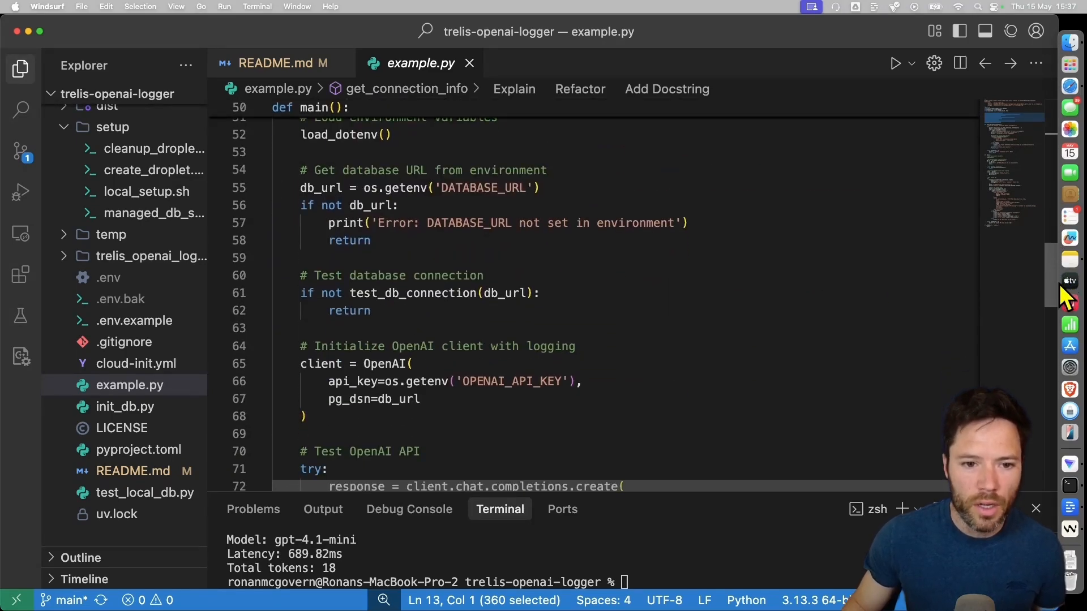
scroll(down, 3)
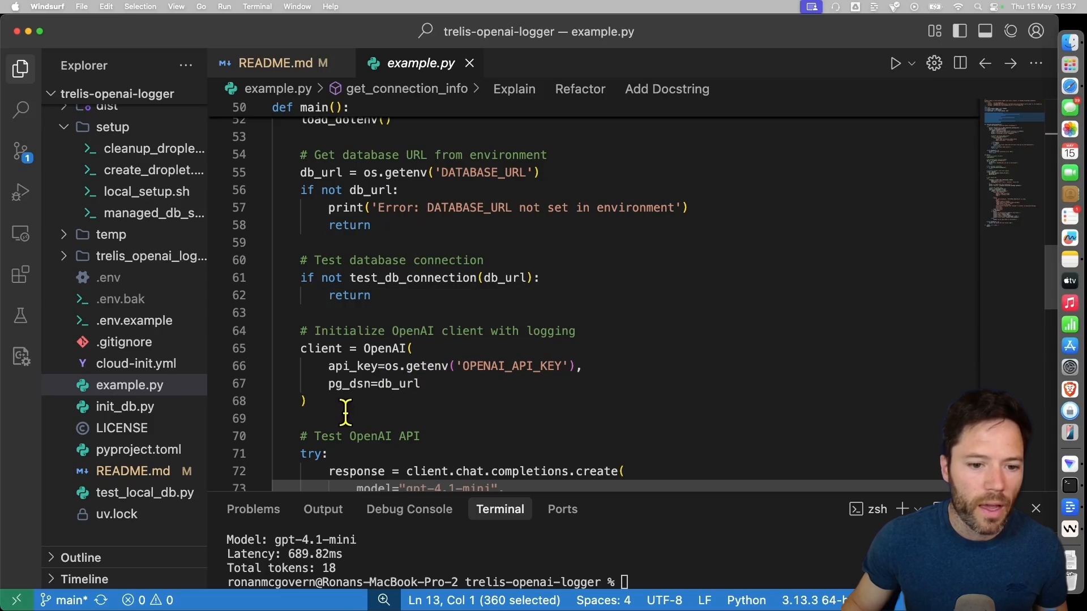
drag(299, 322, 307, 392)
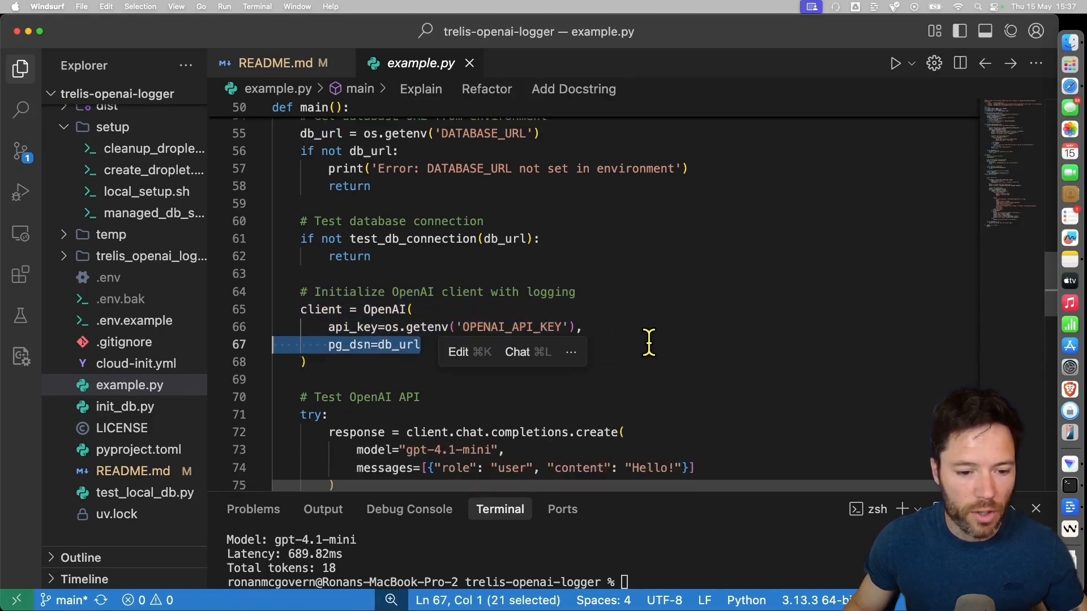
scroll(down, 3)
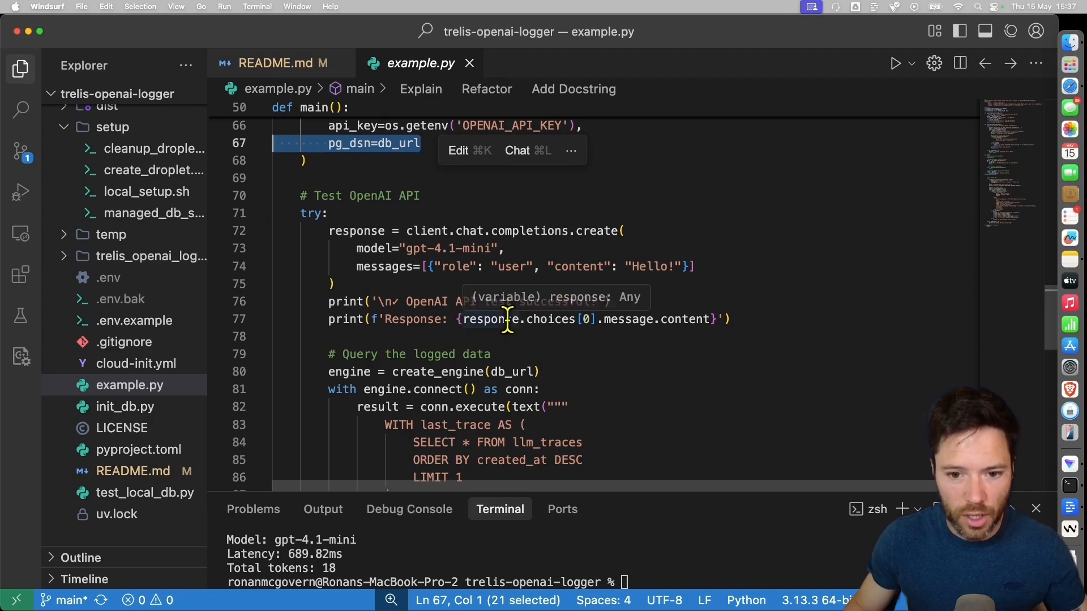
scroll(down, 3)
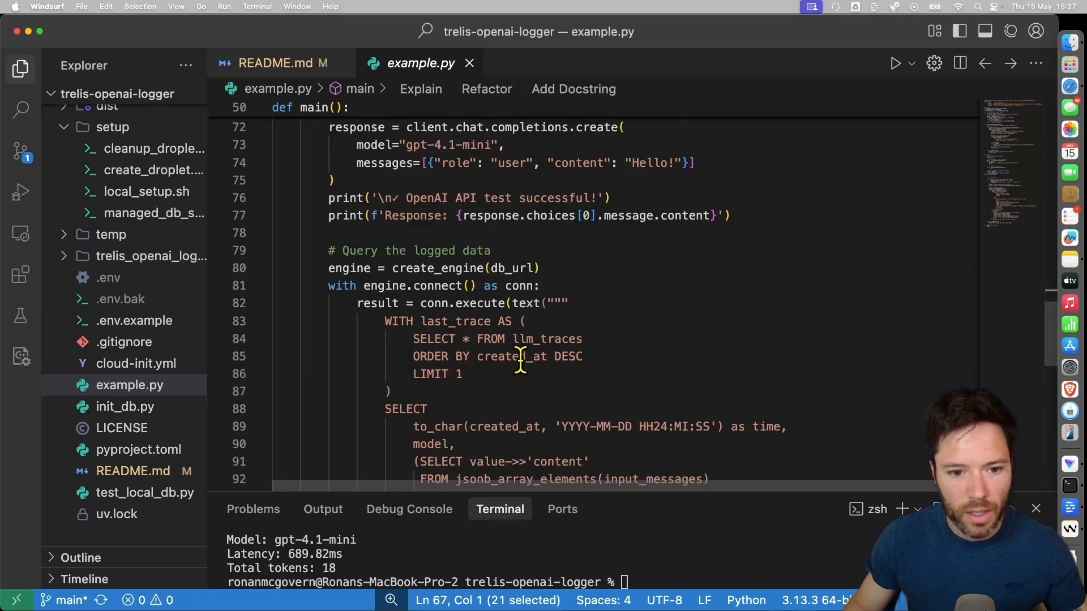
scroll(down, 3)
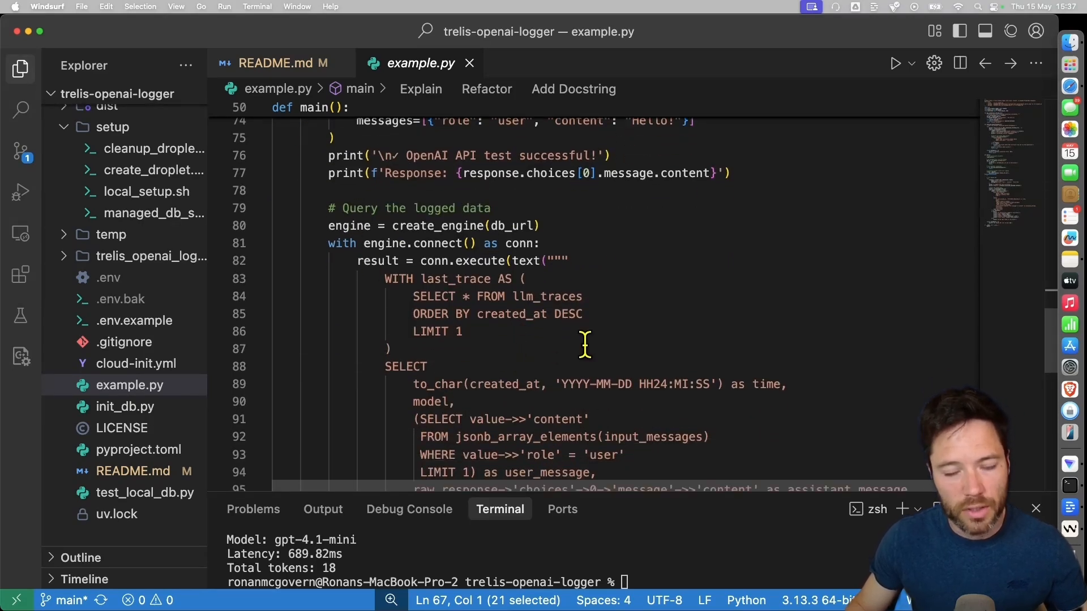
scroll(down, 3)
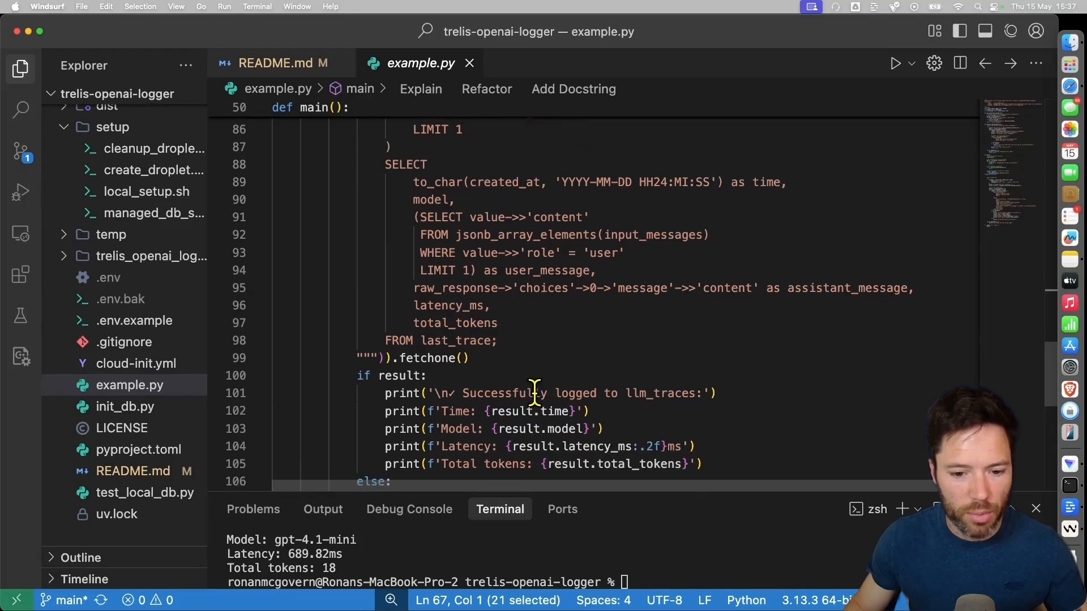
scroll(down, 3)
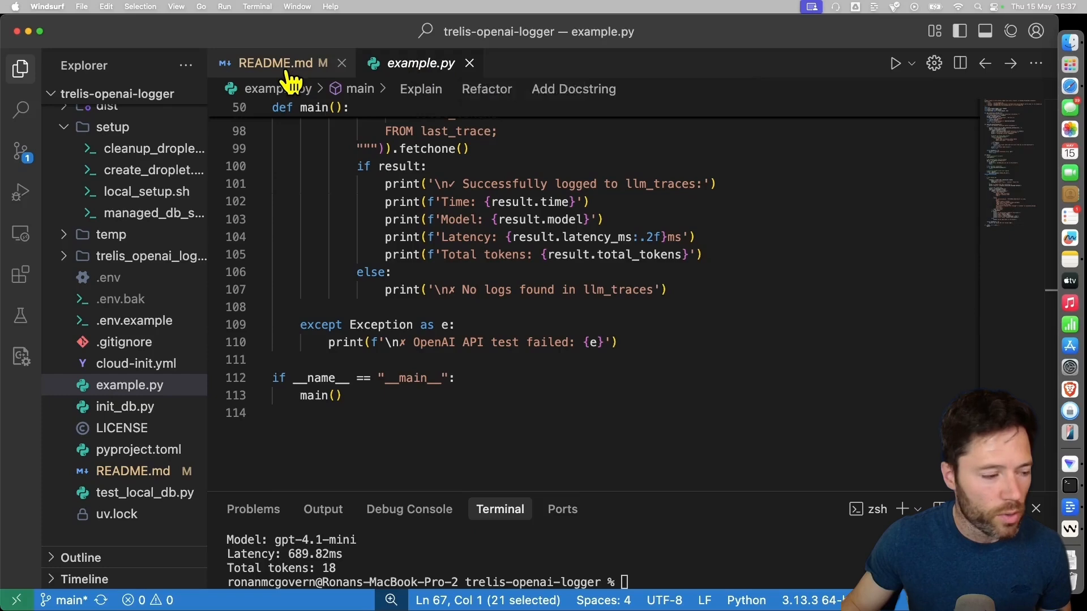
mouse_move(271, 63)
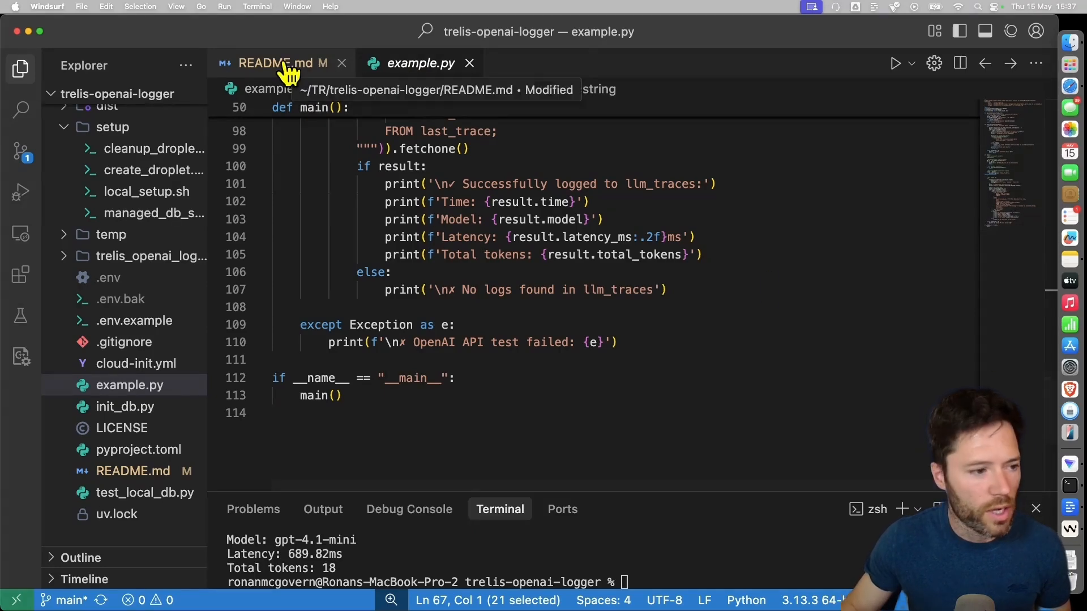
- Show README.md's '## Querying the Logs' section with the psql llm_logs instructions for the terminal
click(272, 62)
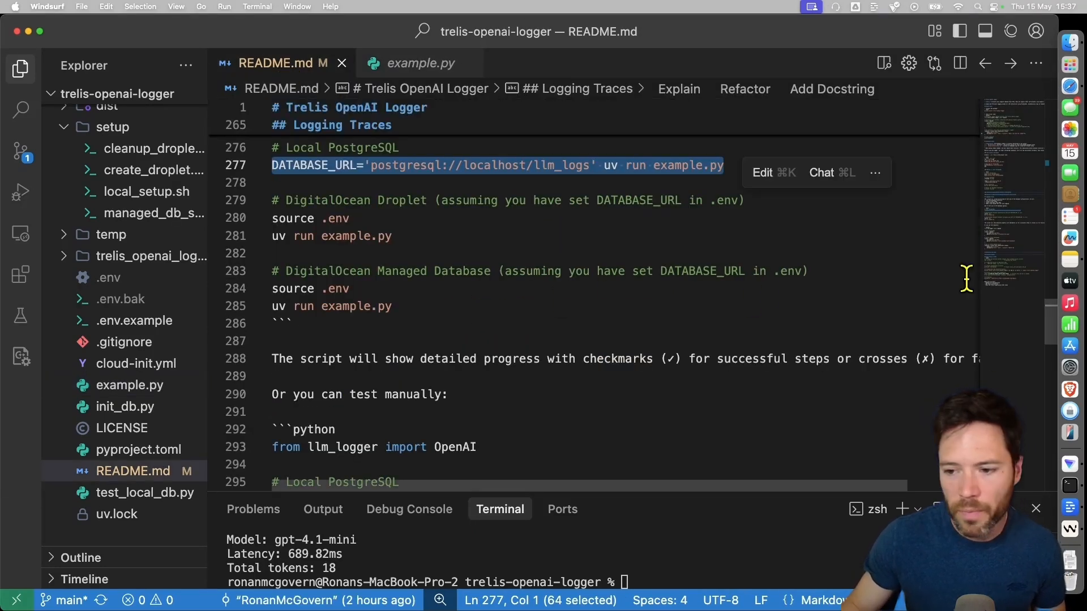
scroll(down, 3)
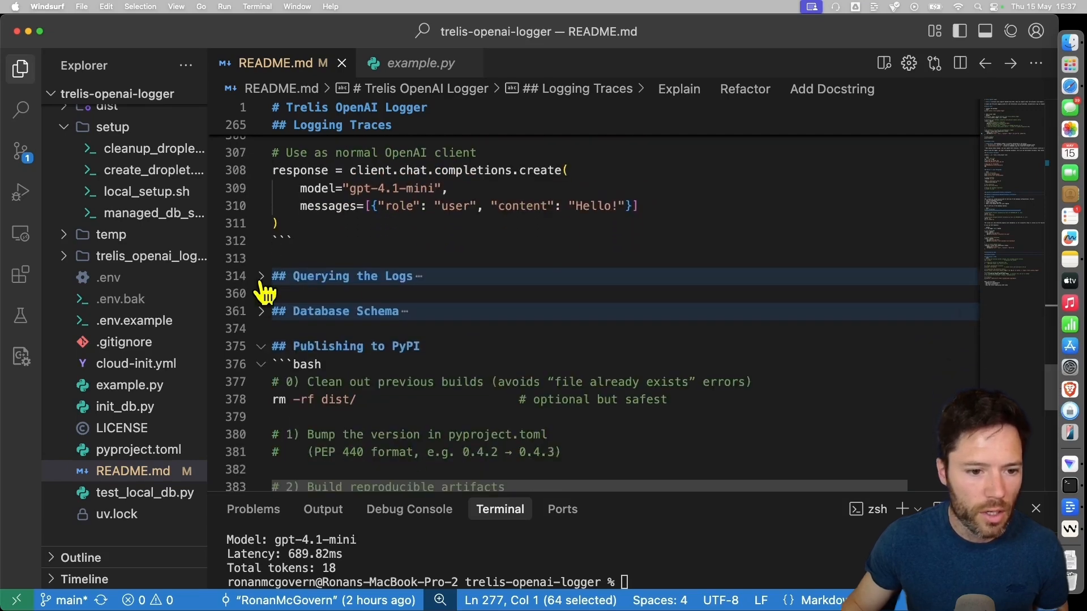
click(260, 276)
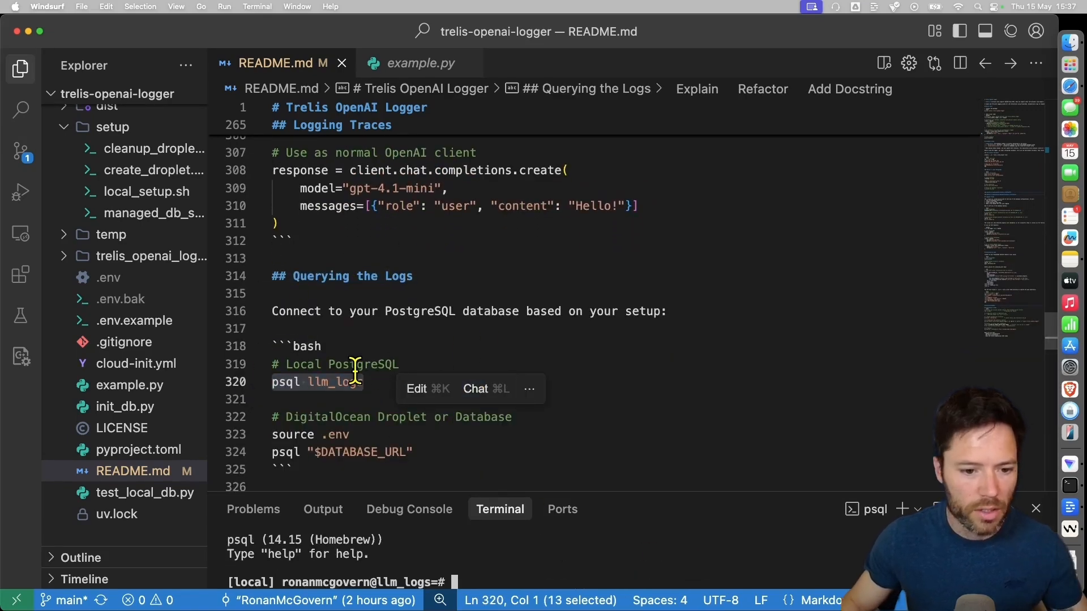
scroll(down, 3)
text(\q)
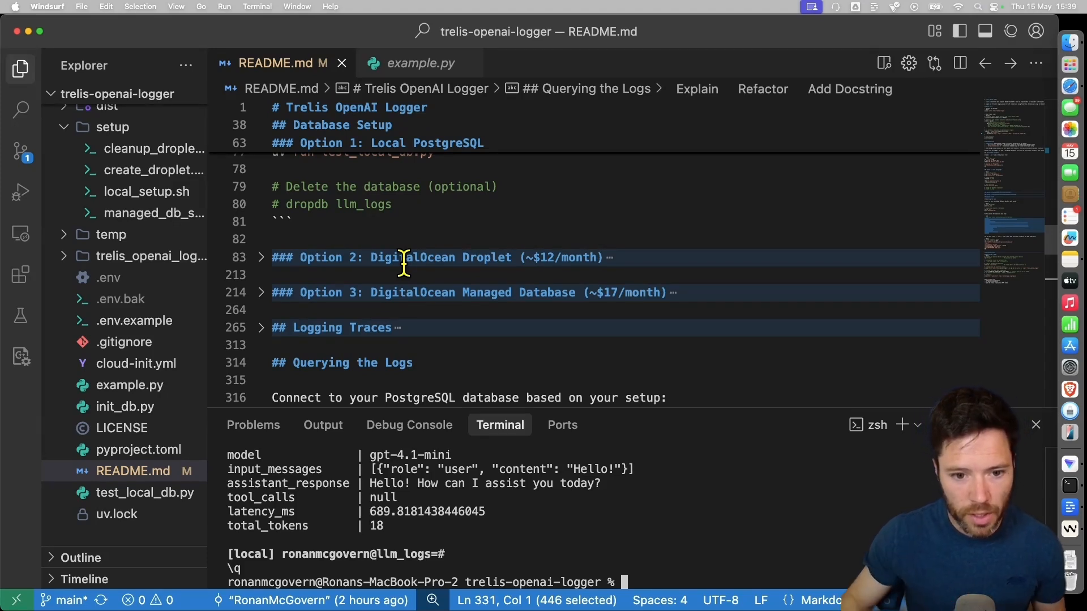
- Review the README's Database Setup options, the Managed Database cost and the DigitalOcean Droplet specifications
drag(463, 292, 659, 292)
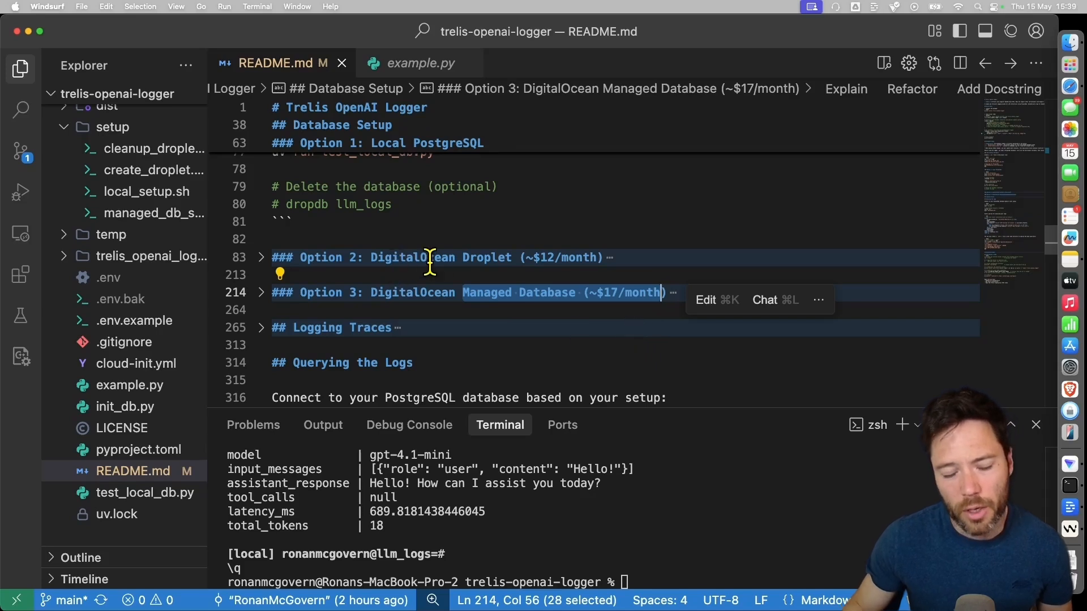
mouse_move(516, 257)
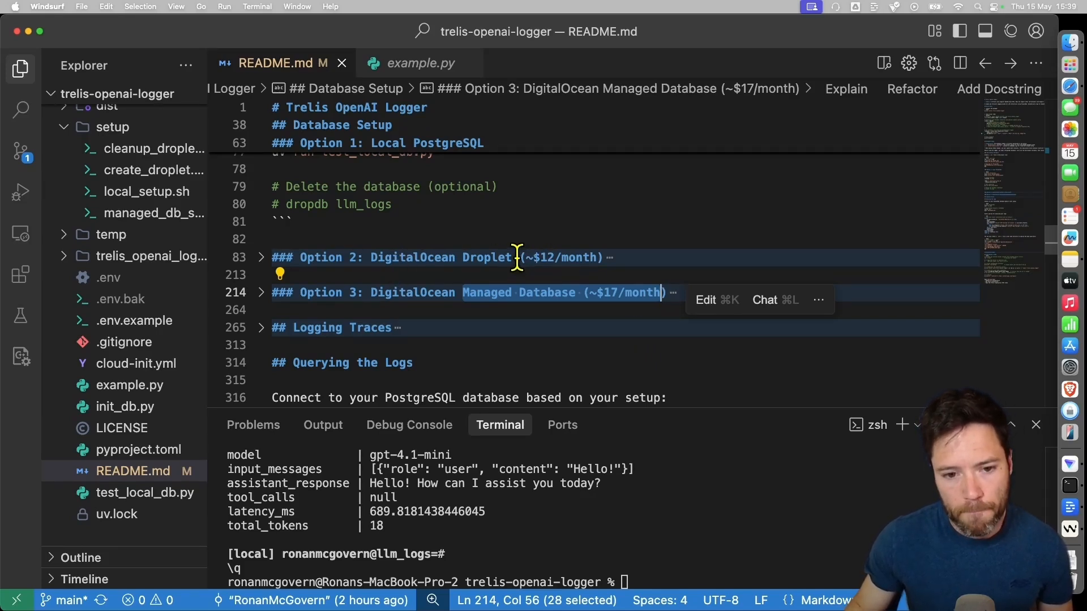
mouse_move(542, 343)
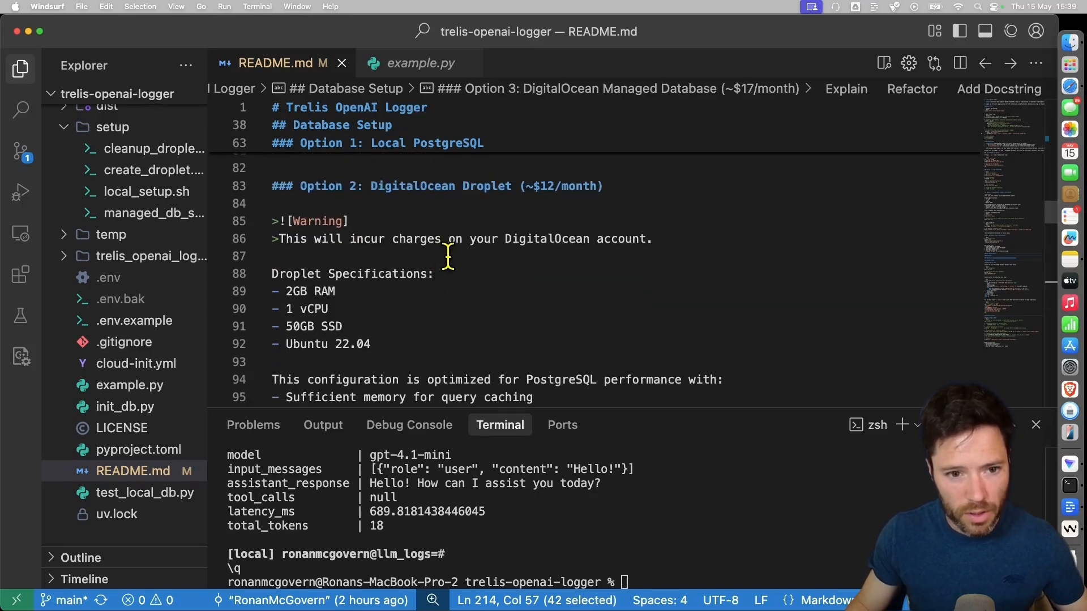
scroll(down, 3)
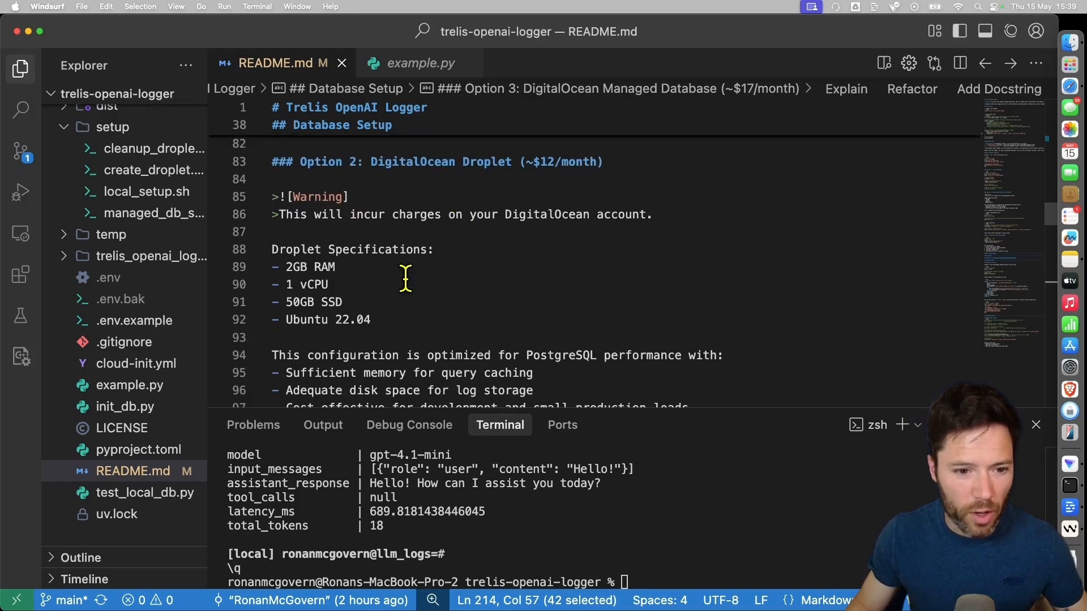
drag(271, 249, 370, 320)
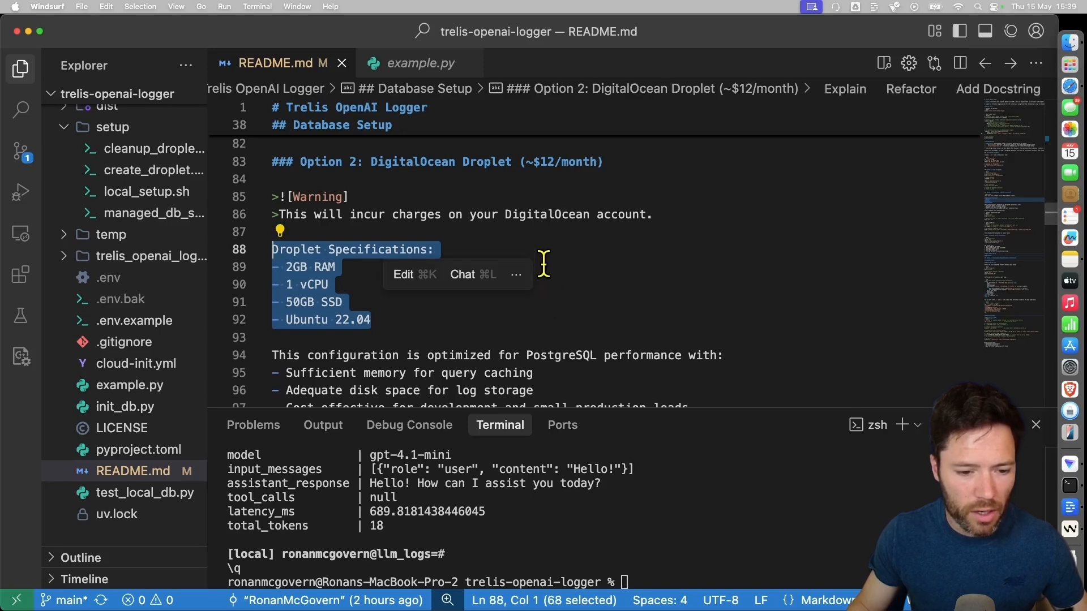
scroll(down, 3)
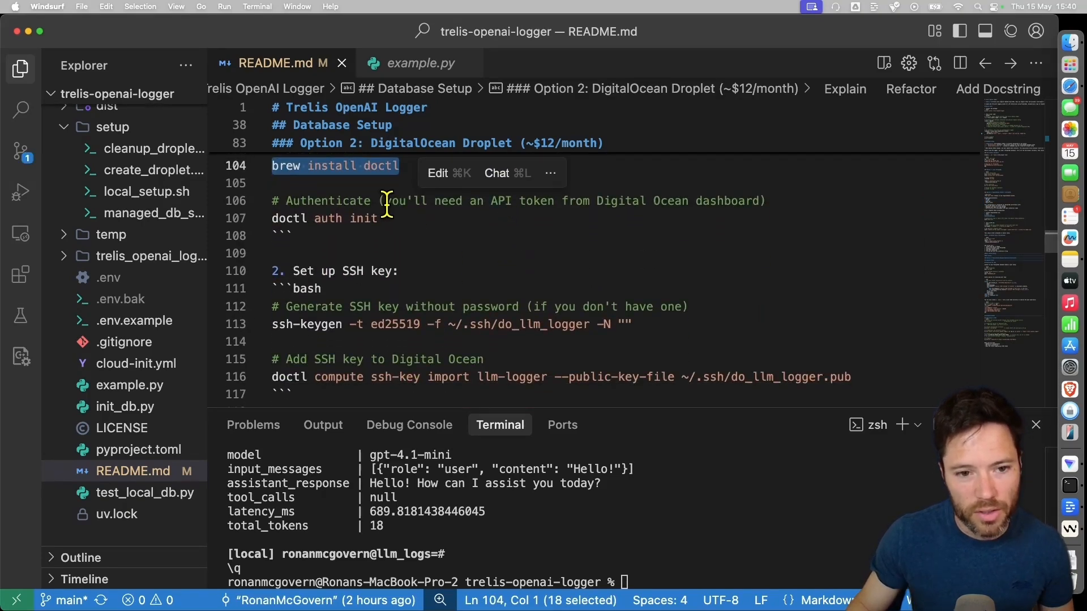
mouse_move(403, 232)
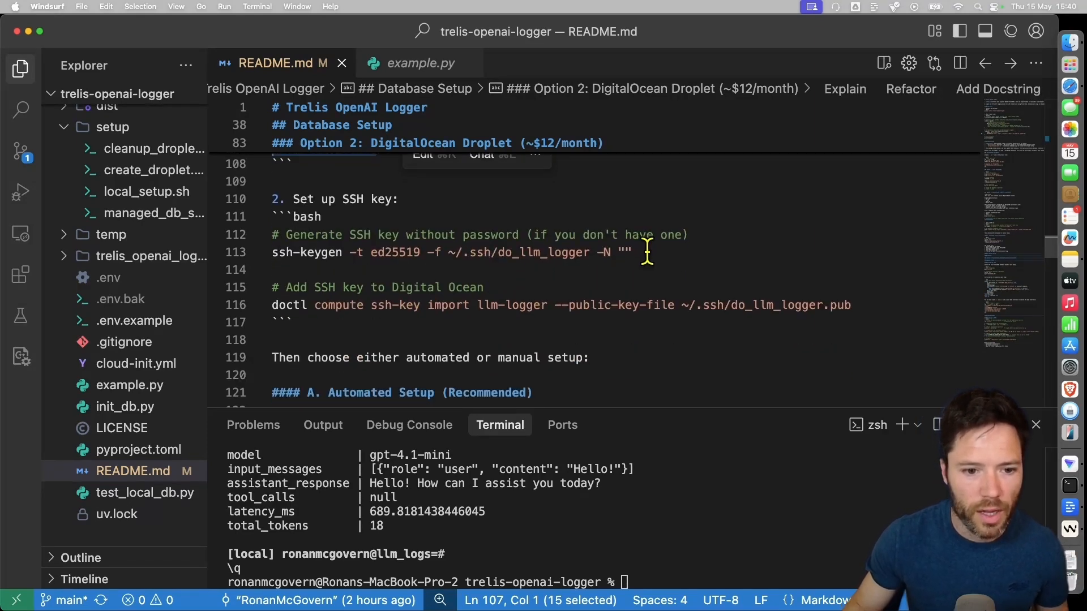
triple_click(450, 252)
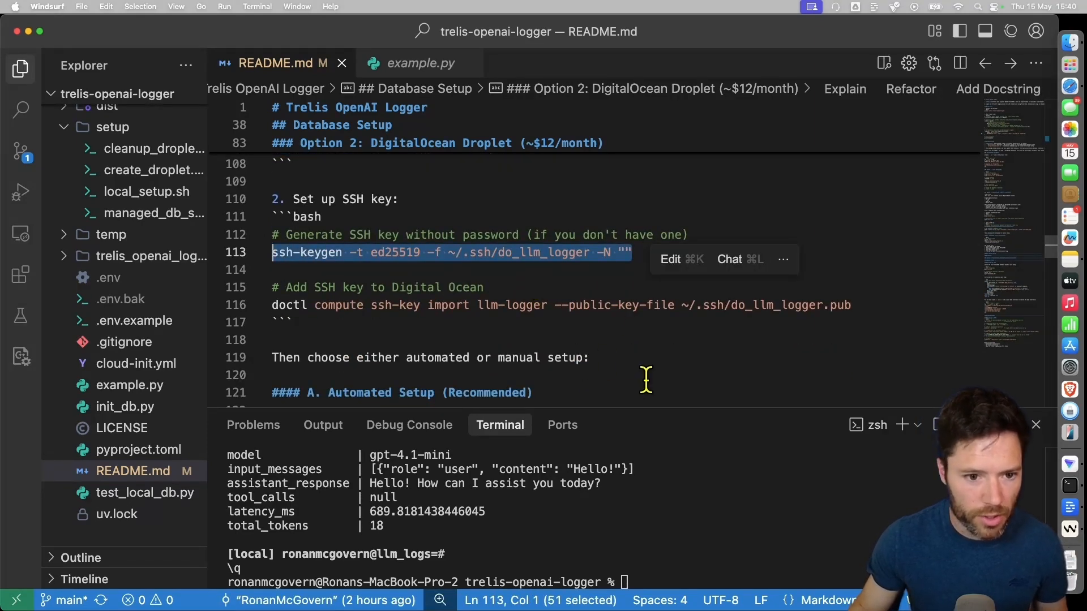
mouse_move(551, 252)
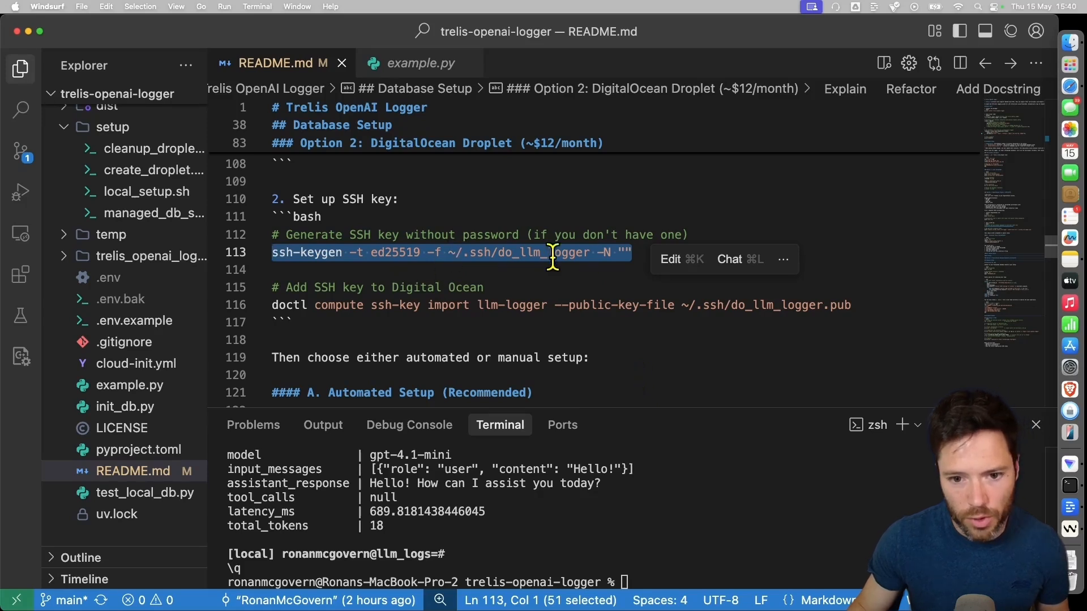
mouse_move(463, 332)
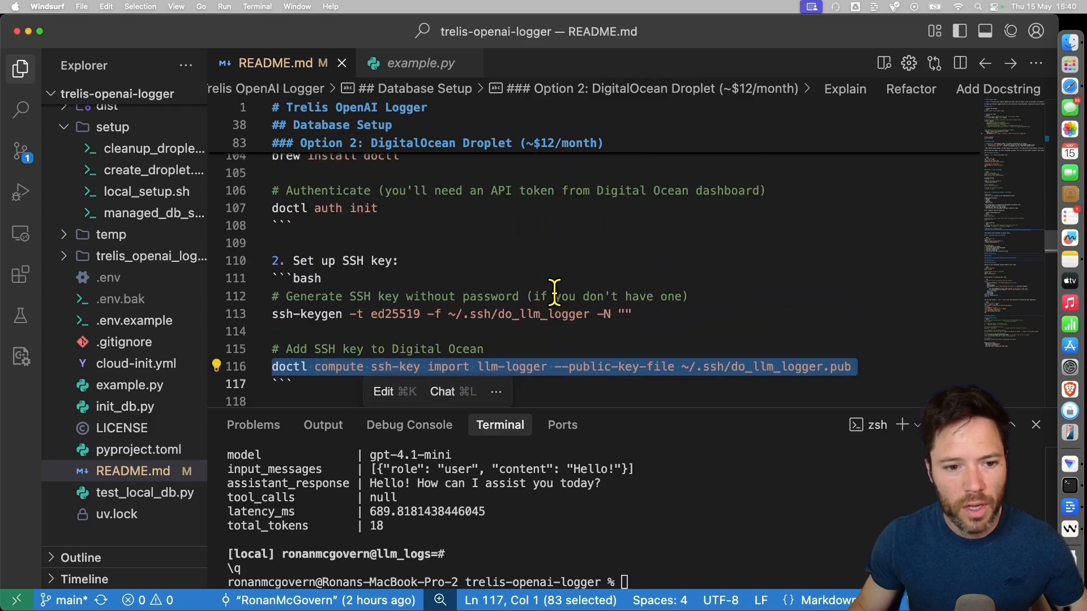
- Run source .env, chmod +x and ./setup/create_droplet.sh so the old droplet is deleted and a new one starts creating
click(20, 151)
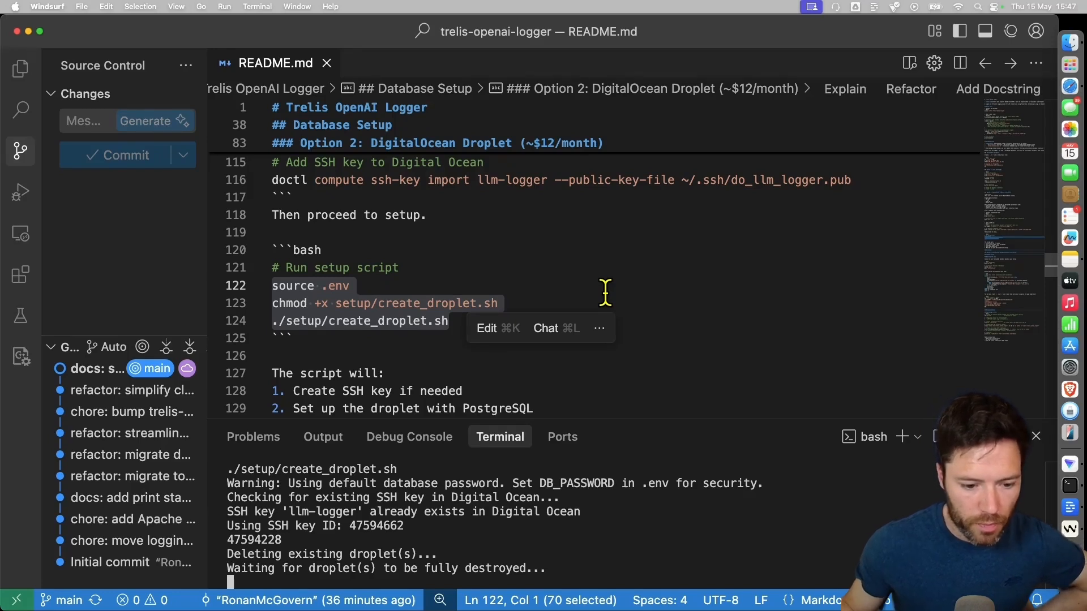
mouse_move(399, 320)
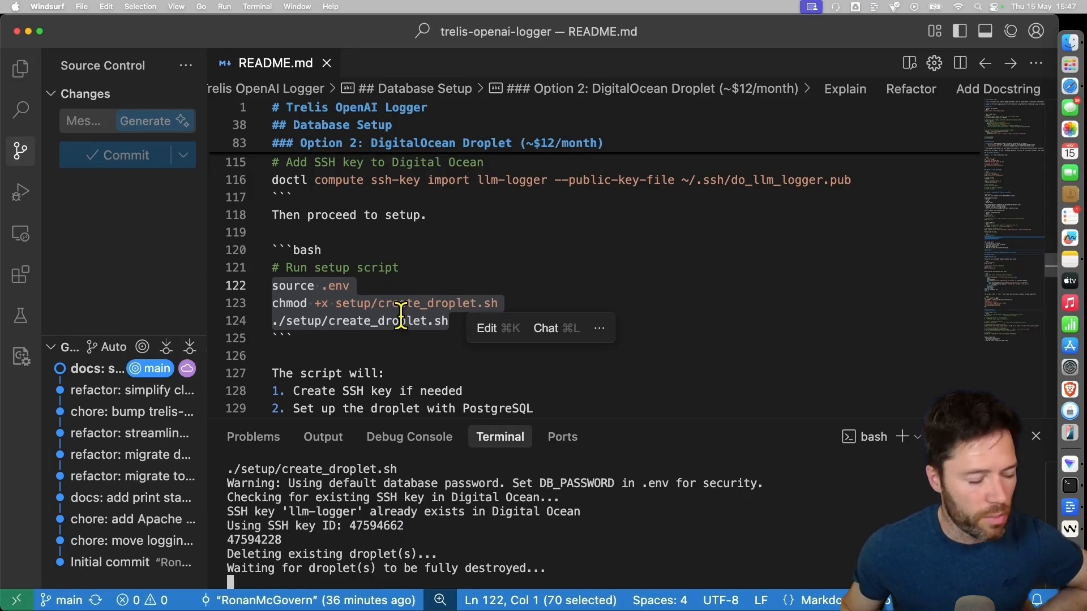
mouse_move(388, 321)
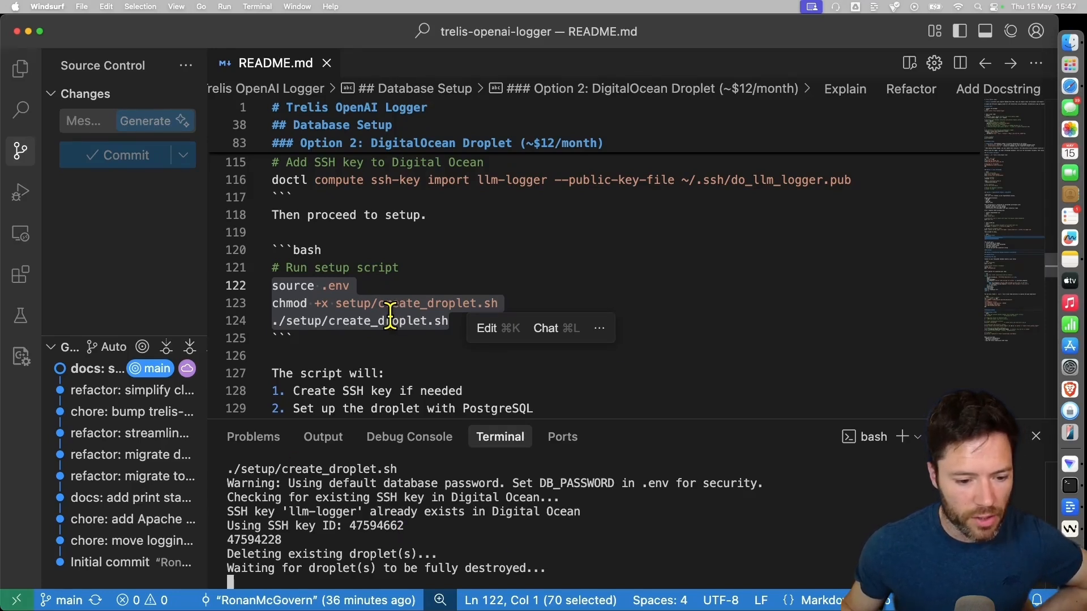
drag(229, 512, 548, 568)
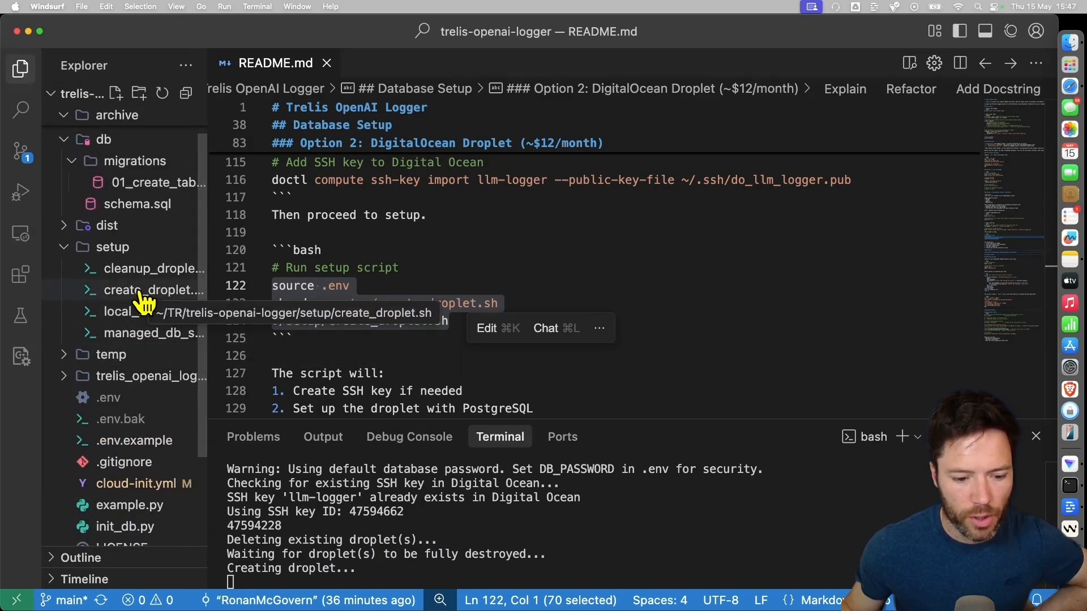
- Open setup/create_droplet.sh and read through its droplet creation logic while the script runs
click(146, 289)
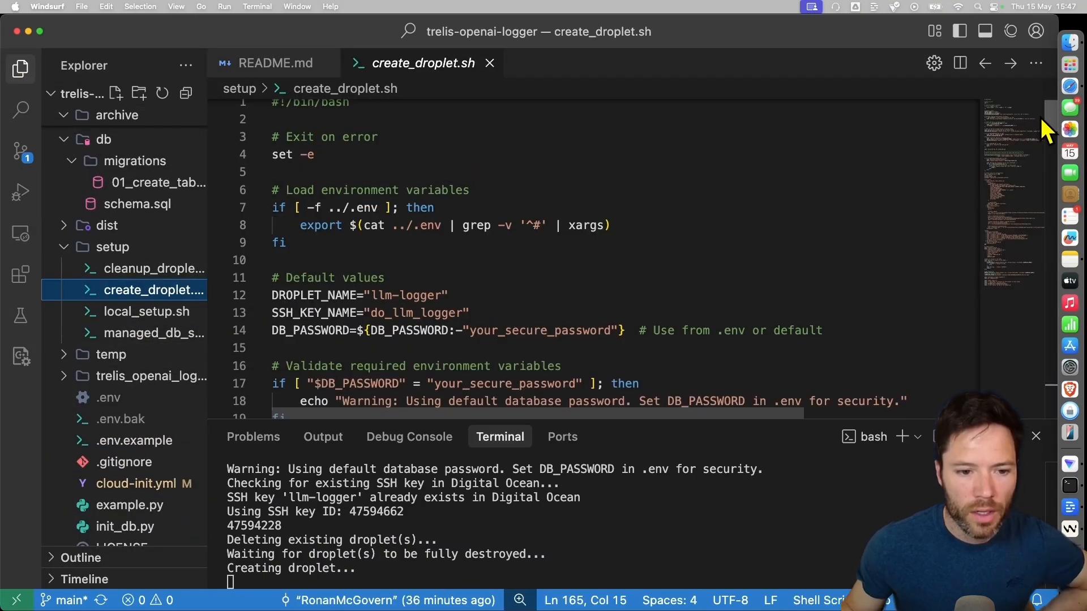
scroll(down, 3)
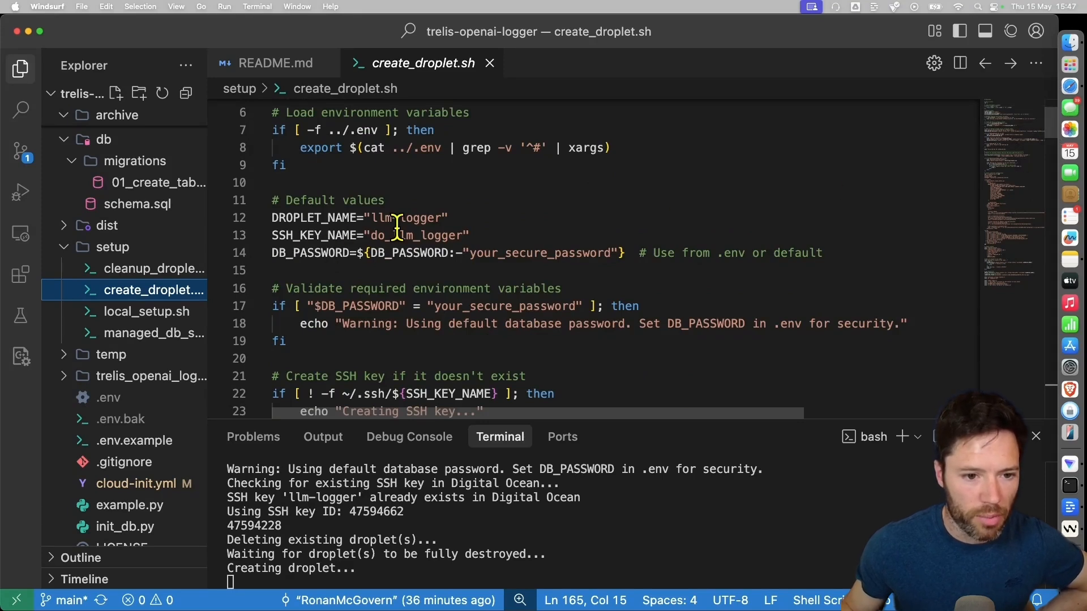
mouse_move(510, 235)
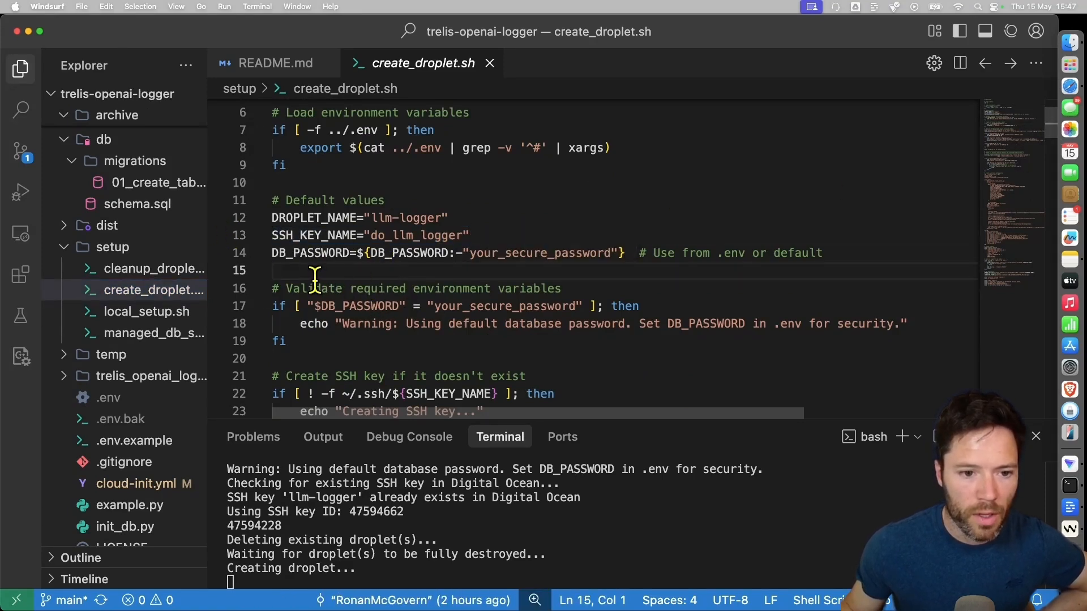
mouse_move(419, 253)
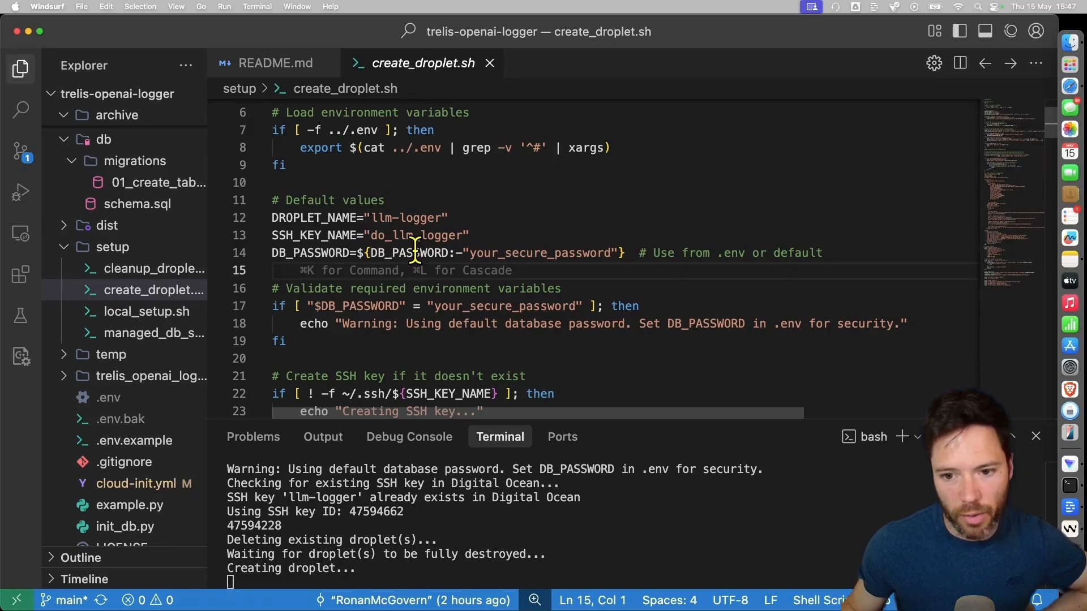
mouse_move(451, 270)
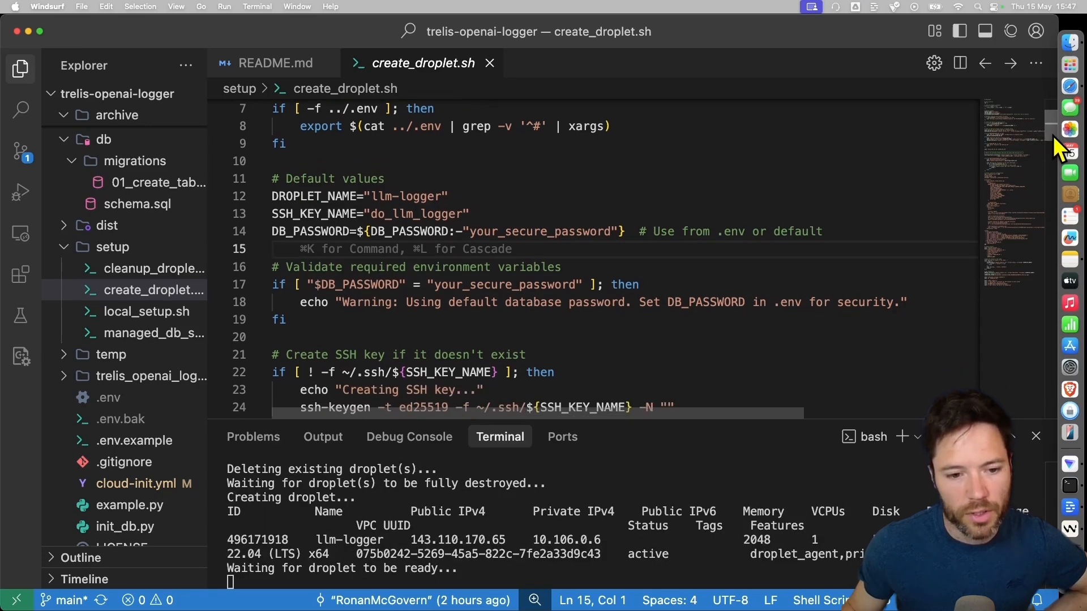
scroll(down, 3)
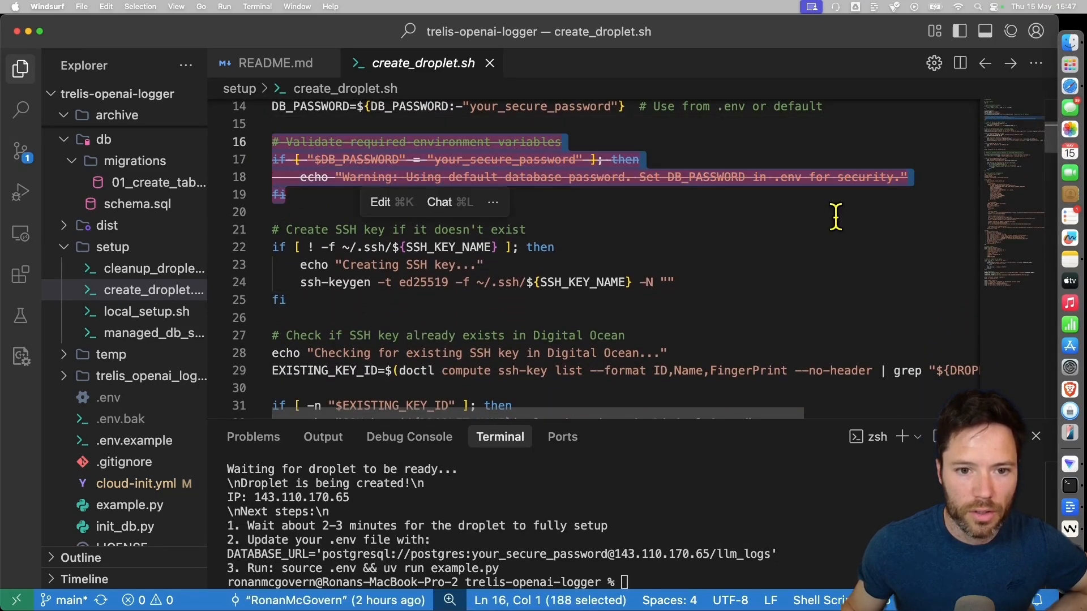
scroll(down, 3)
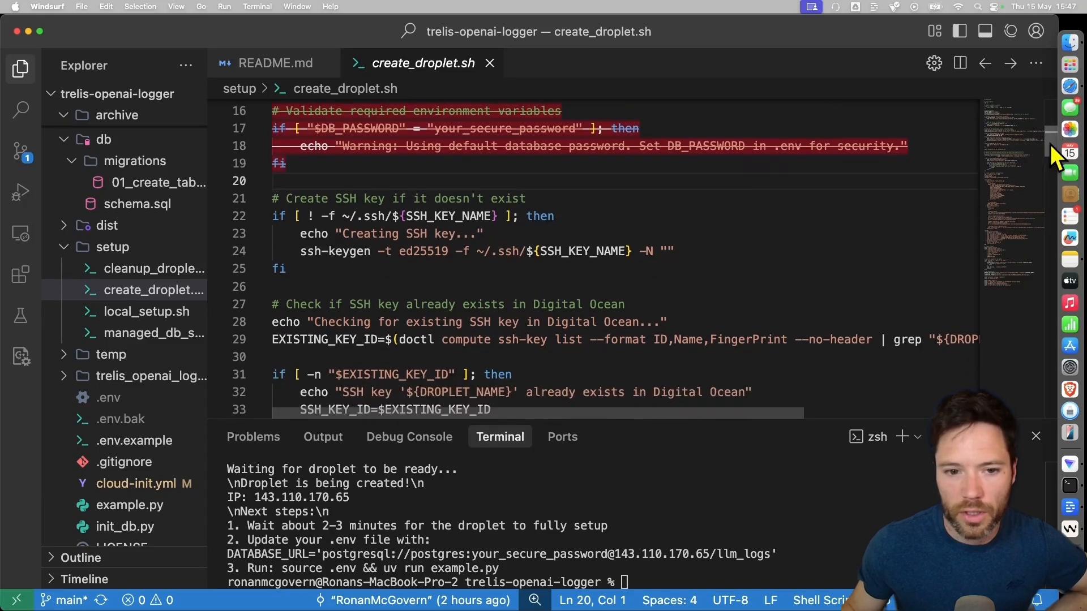
scroll(down, 3)
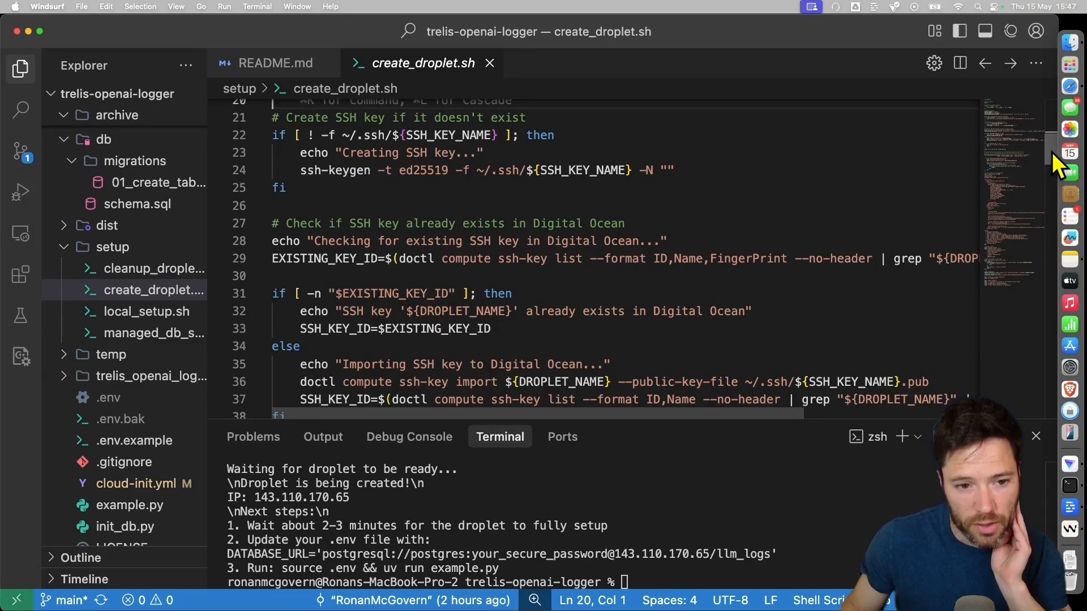
scroll(down, 3)
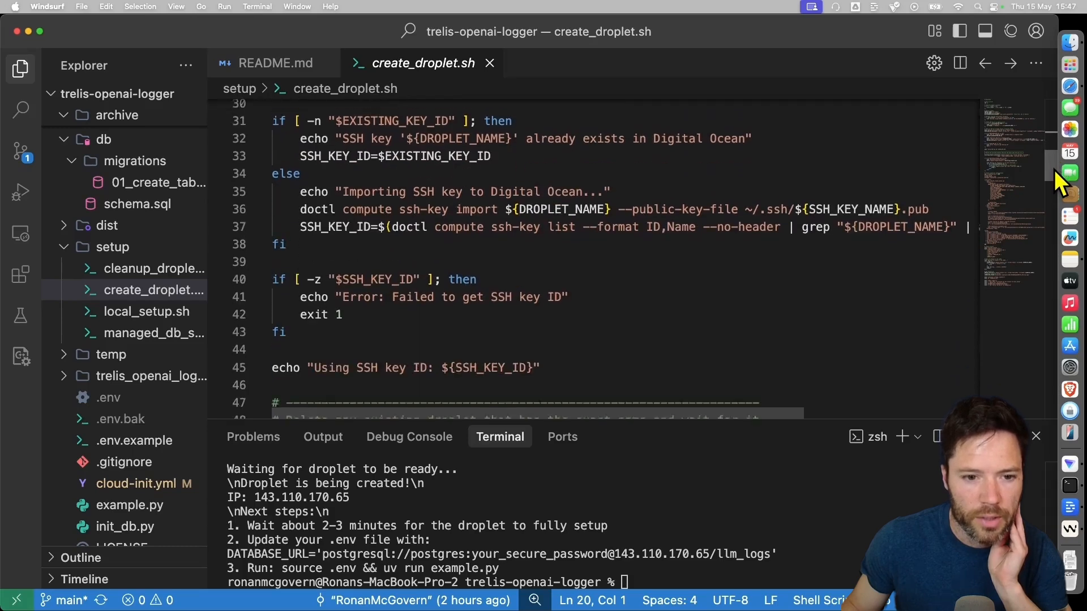
scroll(down, 3)
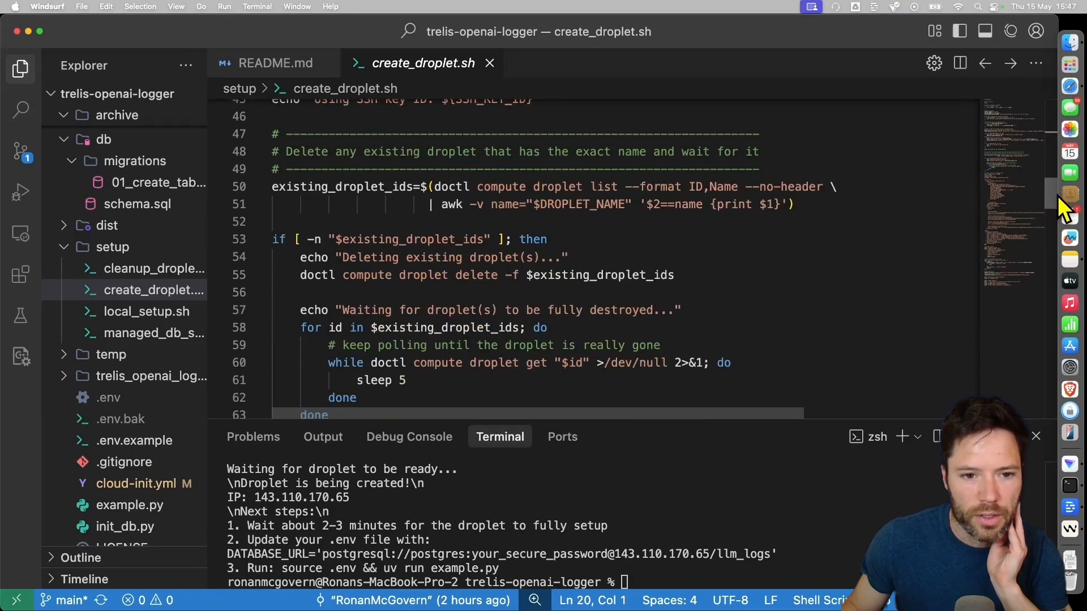
scroll(down, 3)
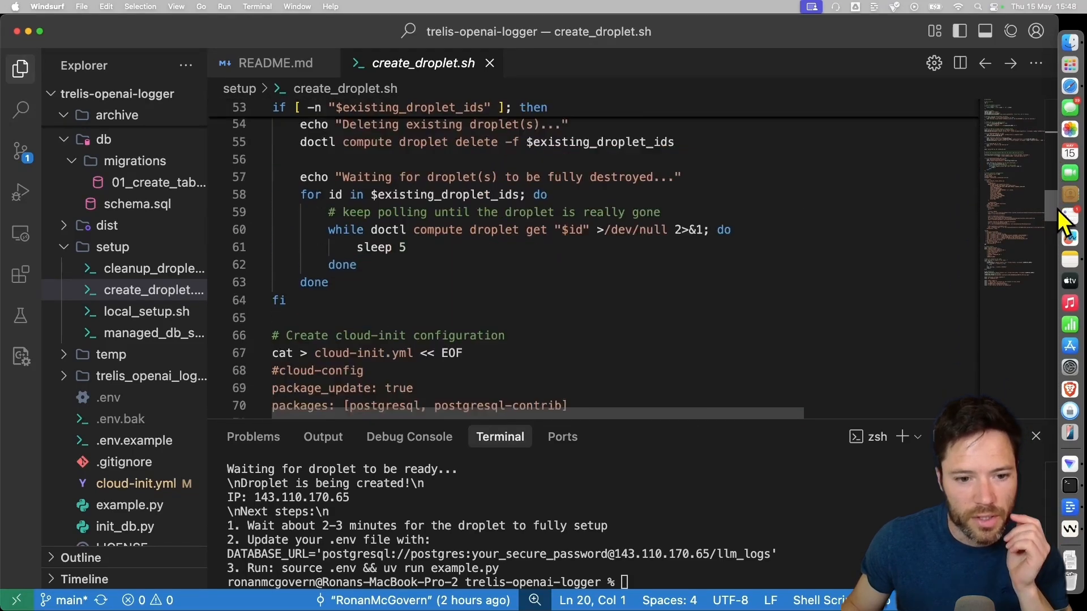
scroll(down, 3)
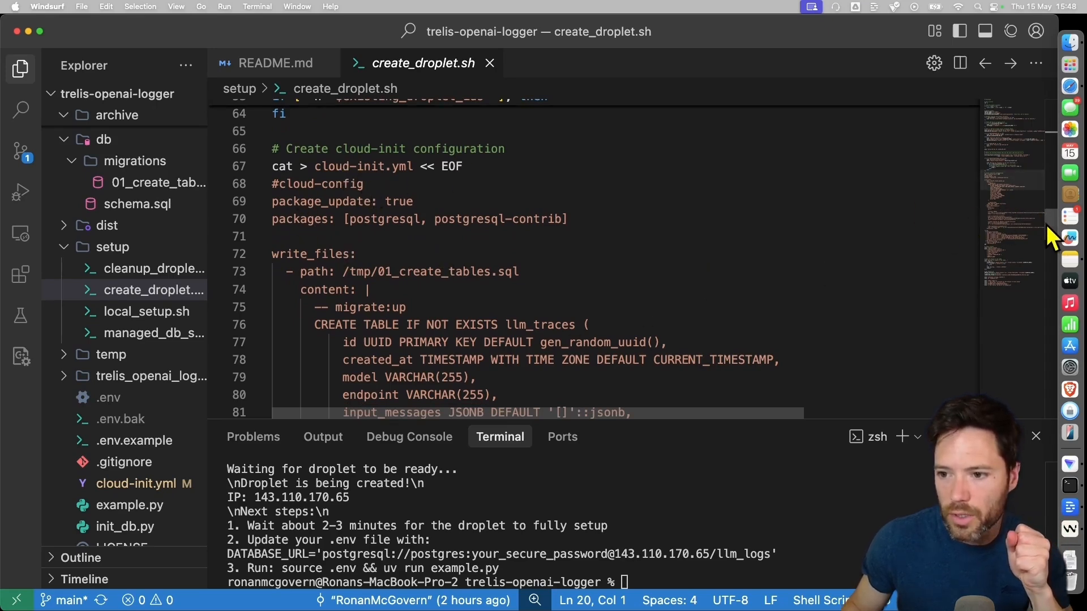
scroll(down, 3)
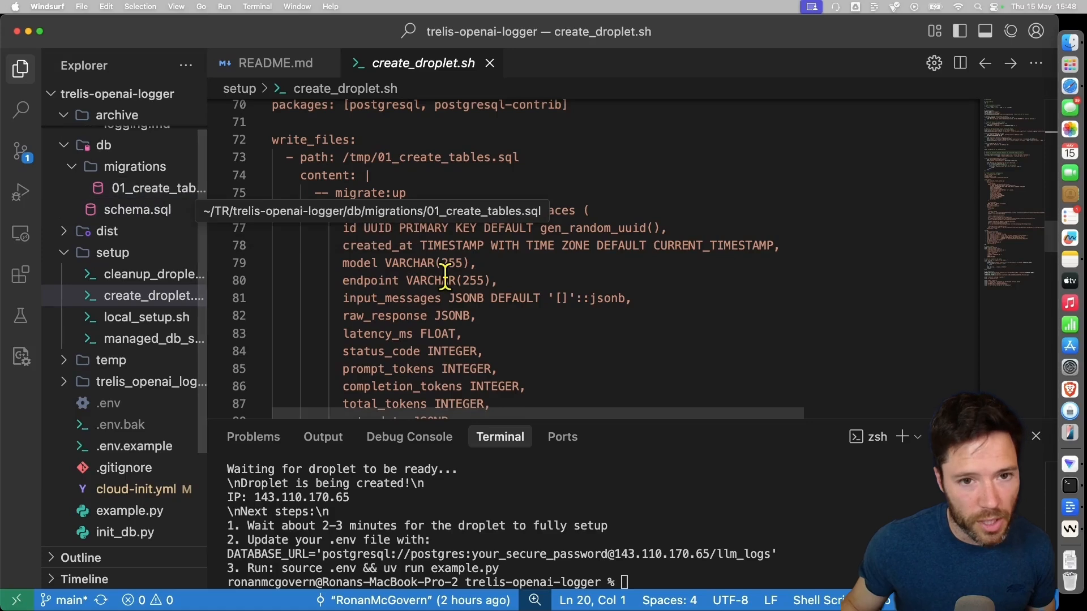
mouse_move(983, 301)
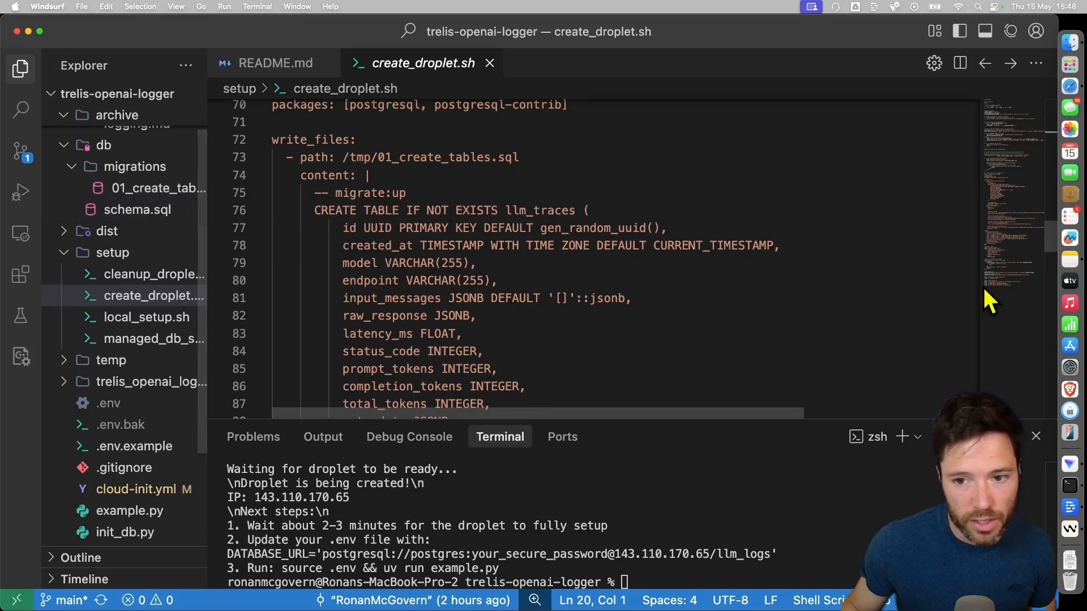
scroll(down, 3)
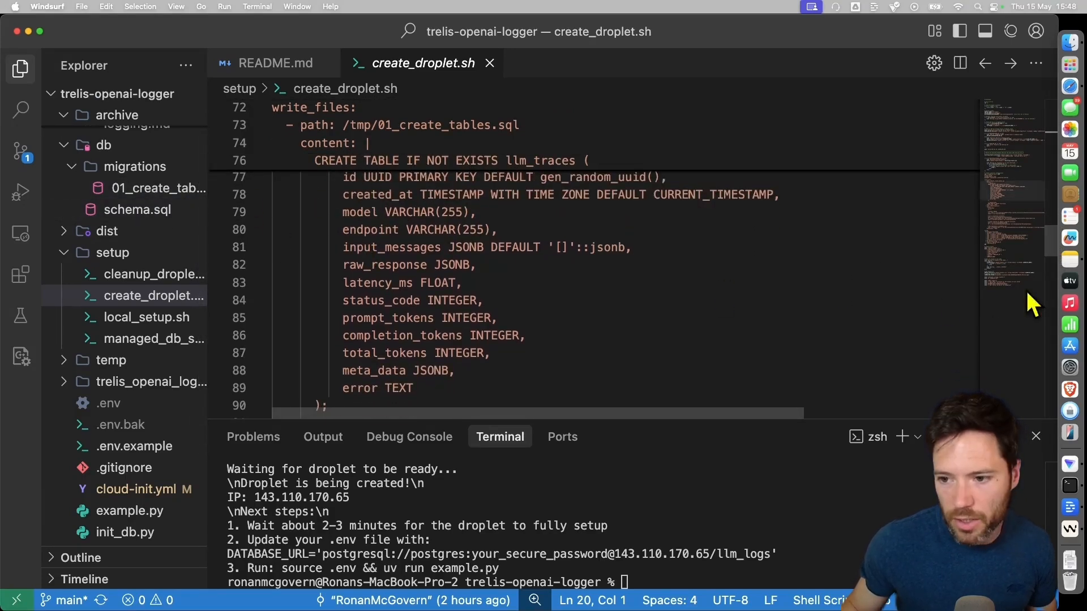
scroll(down, 3)
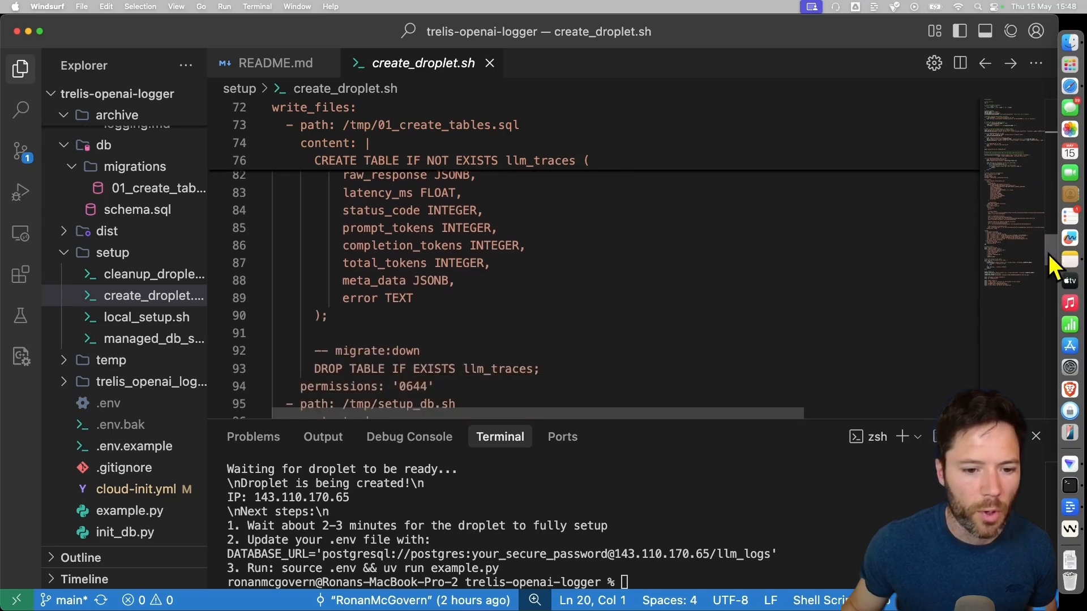
scroll(down, 3)
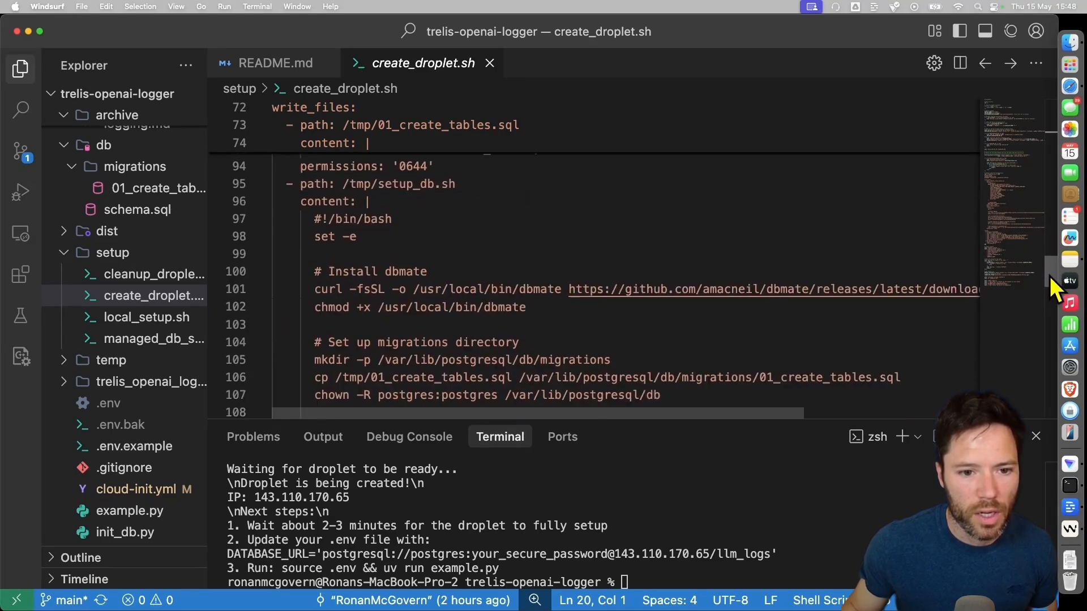
scroll(down, 3)
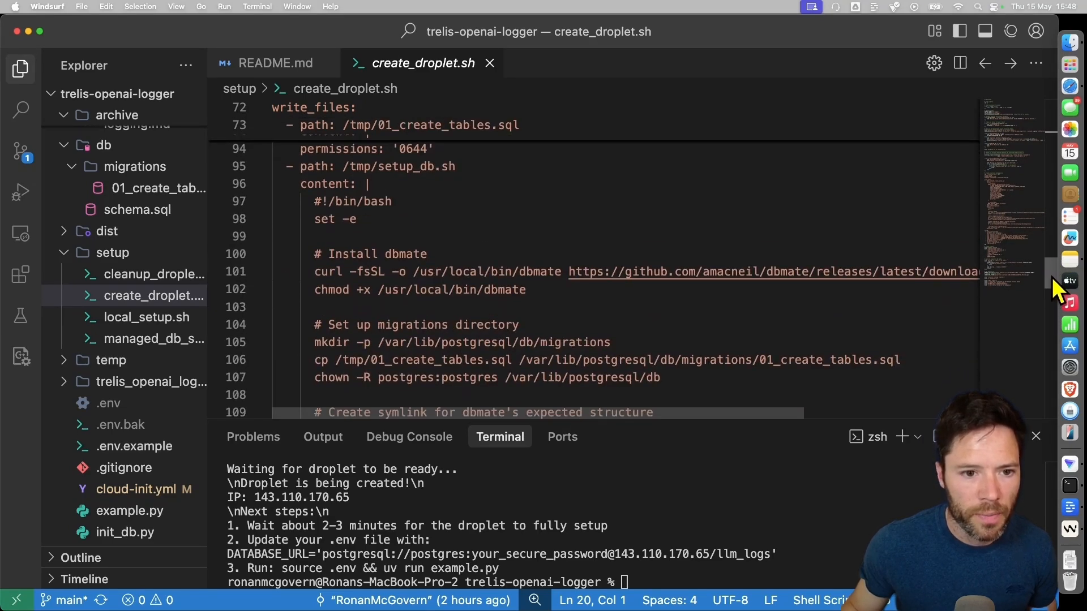
scroll(down, 3)
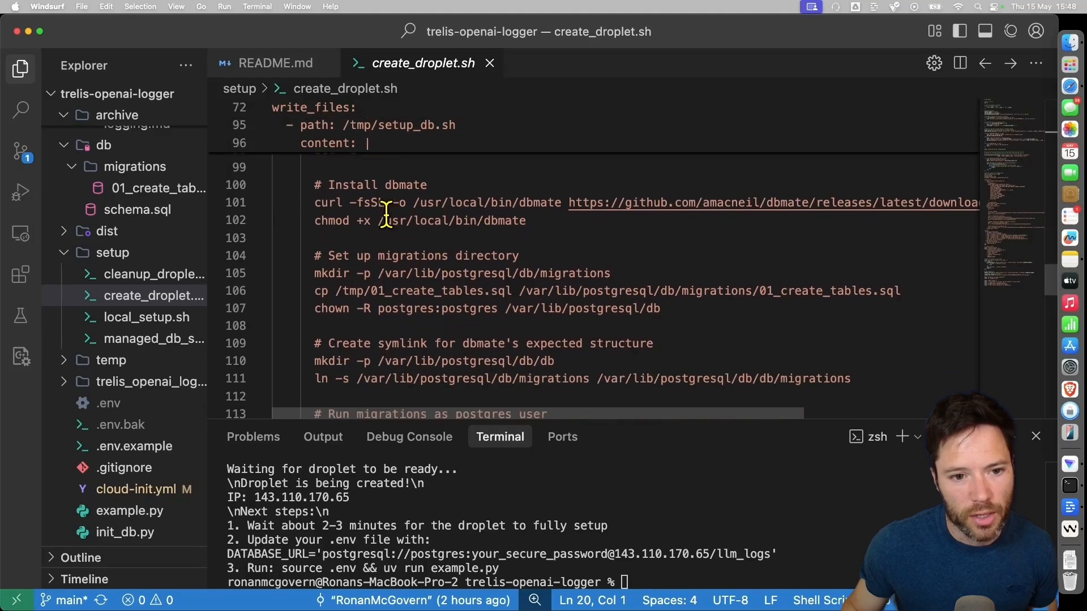
mouse_move(447, 190)
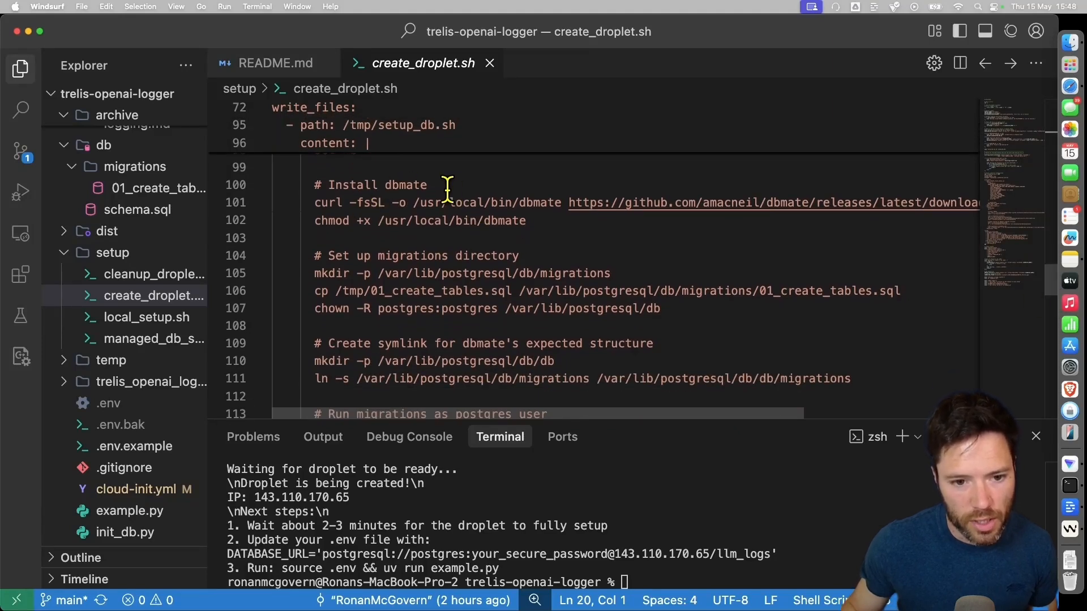
mouse_move(600, 343)
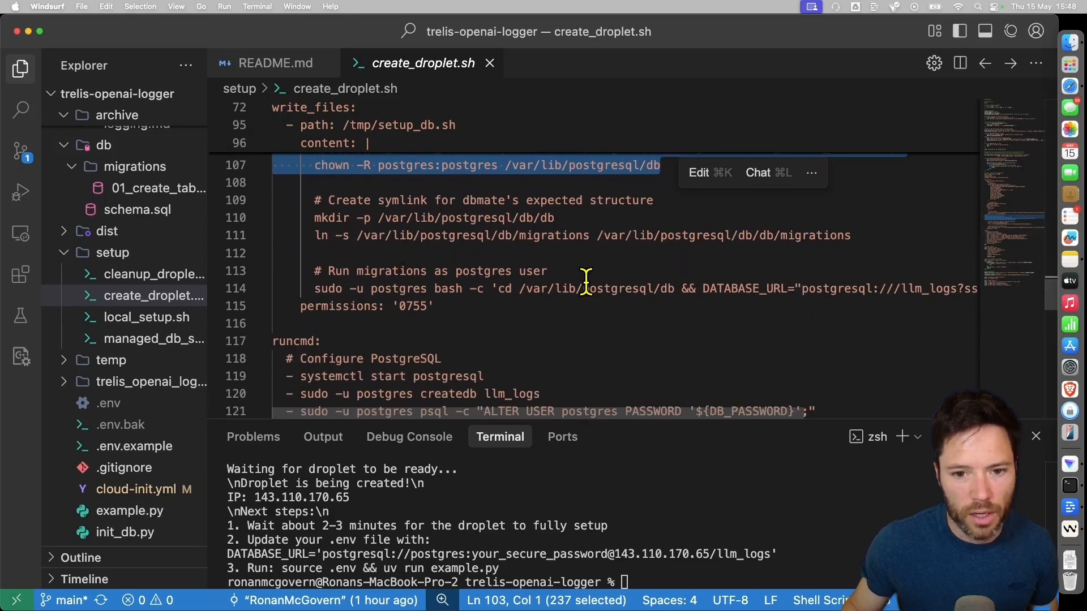
mouse_move(534, 217)
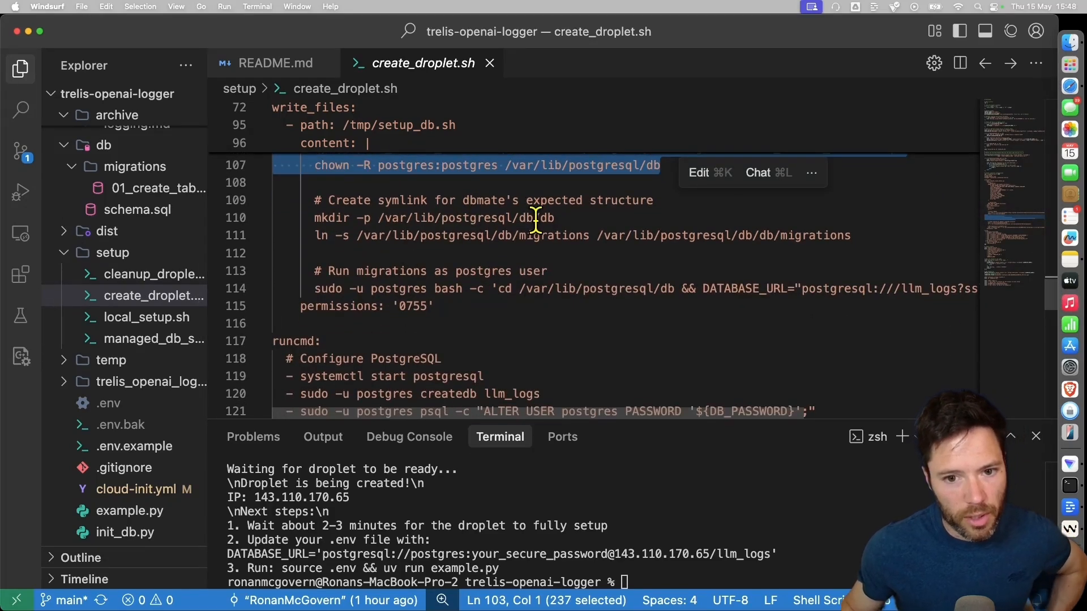
mouse_move(425, 261)
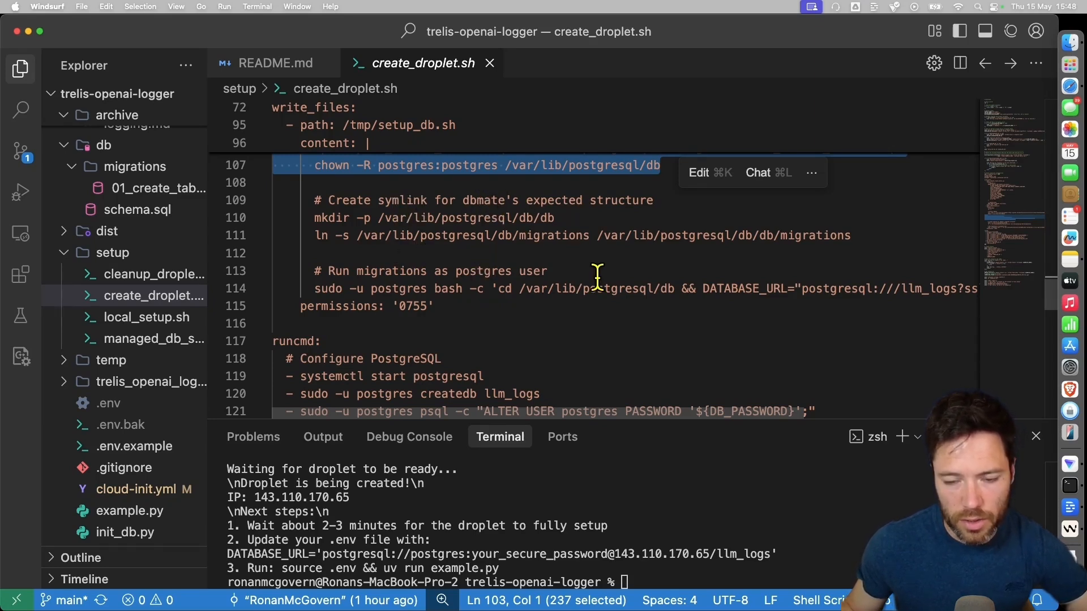
mouse_move(475, 333)
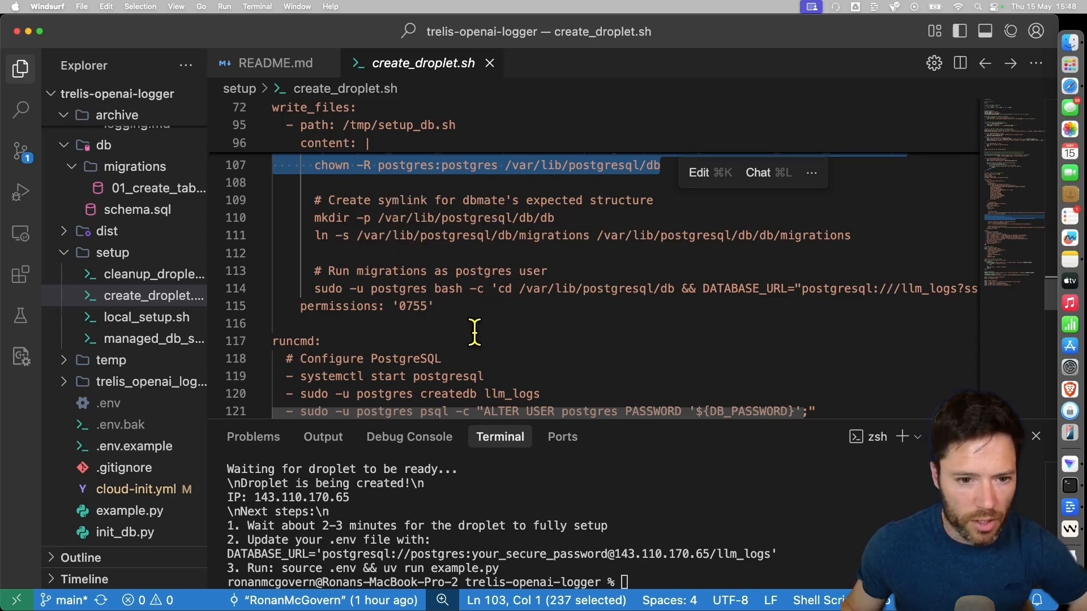
- Review the script's remainder and the terminal reporting droplet IP 143.110.170.65 and the DATABASE_URL to use
scroll(down, 3)
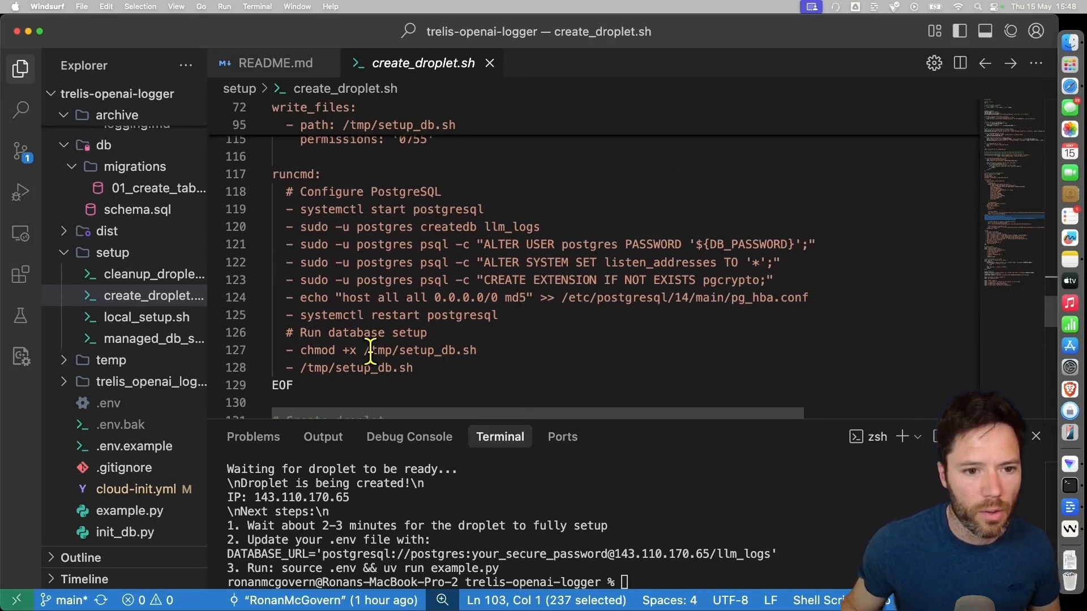
mouse_move(416, 305)
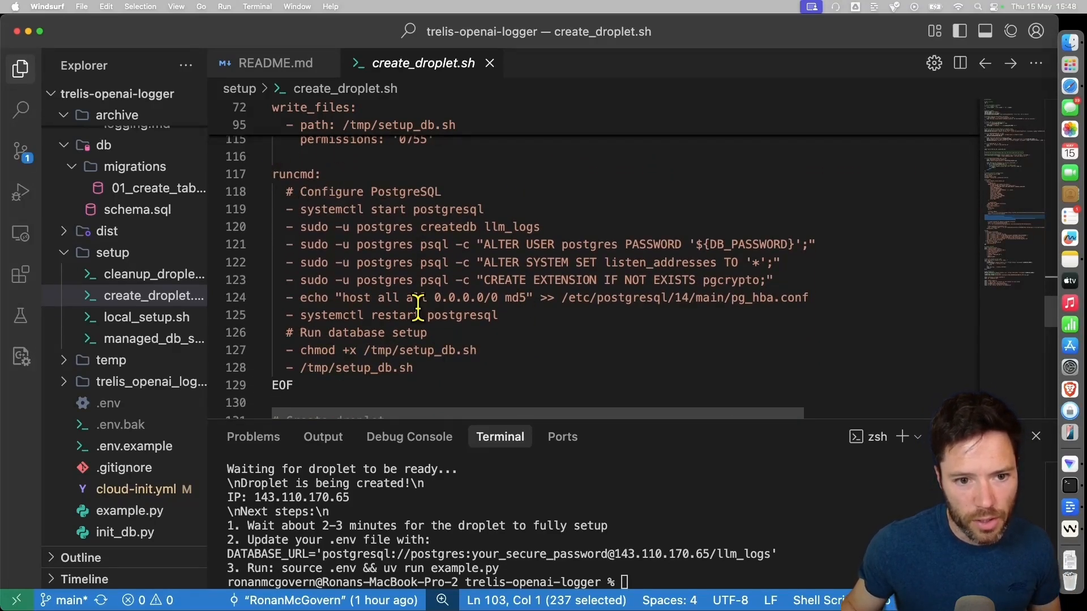
double_click(510, 227)
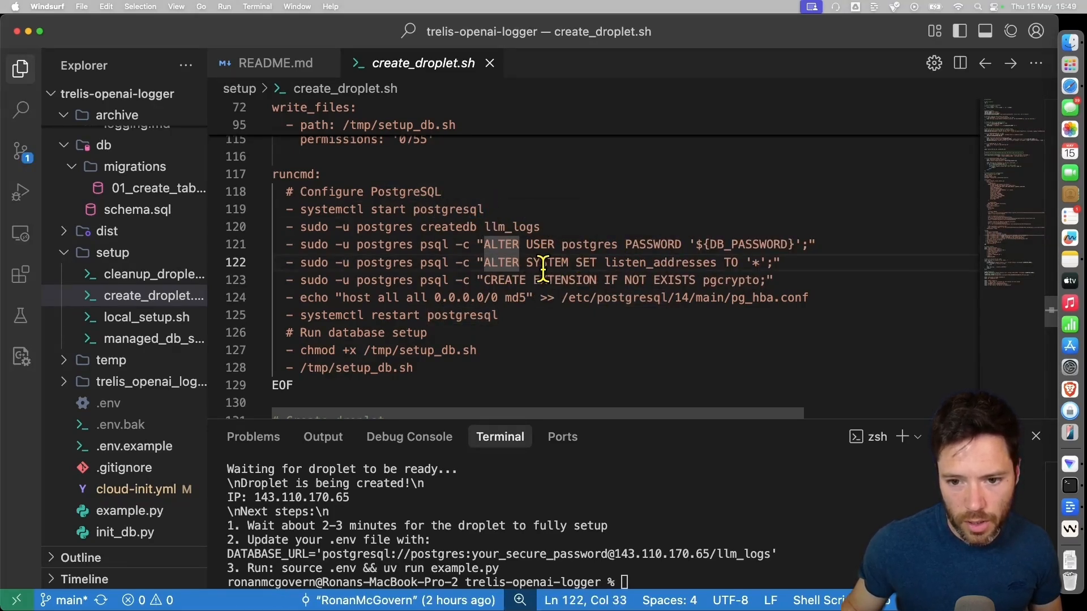
mouse_move(589, 316)
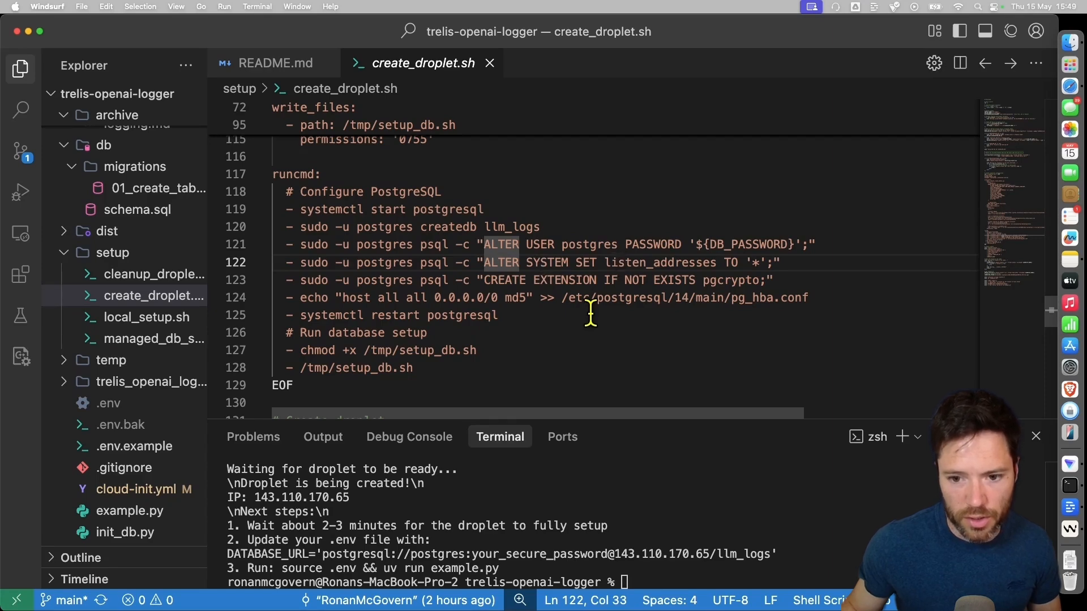
mouse_move(660, 326)
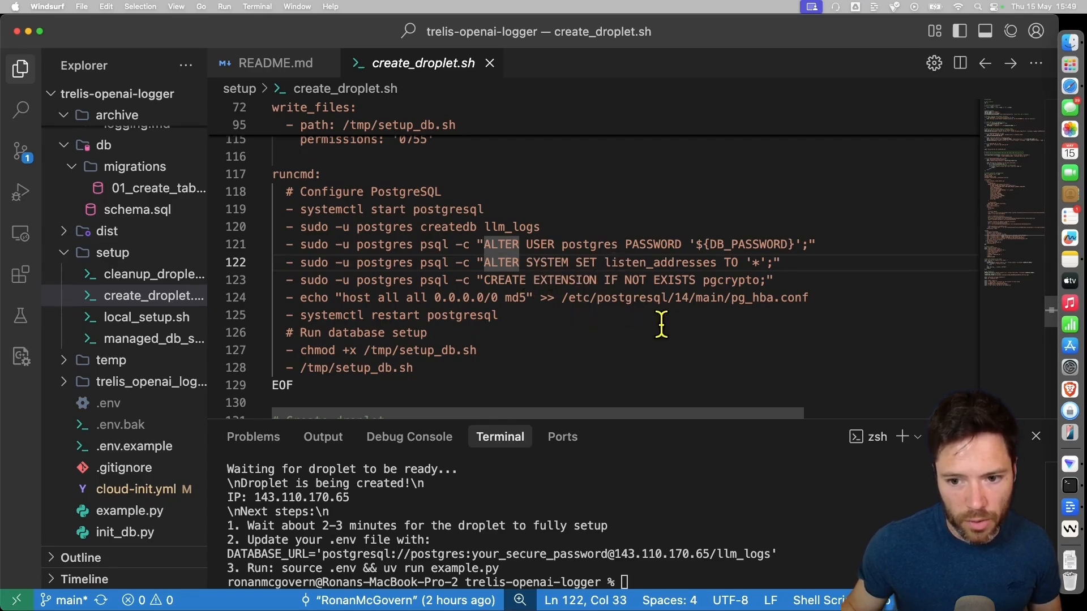
mouse_move(790, 287)
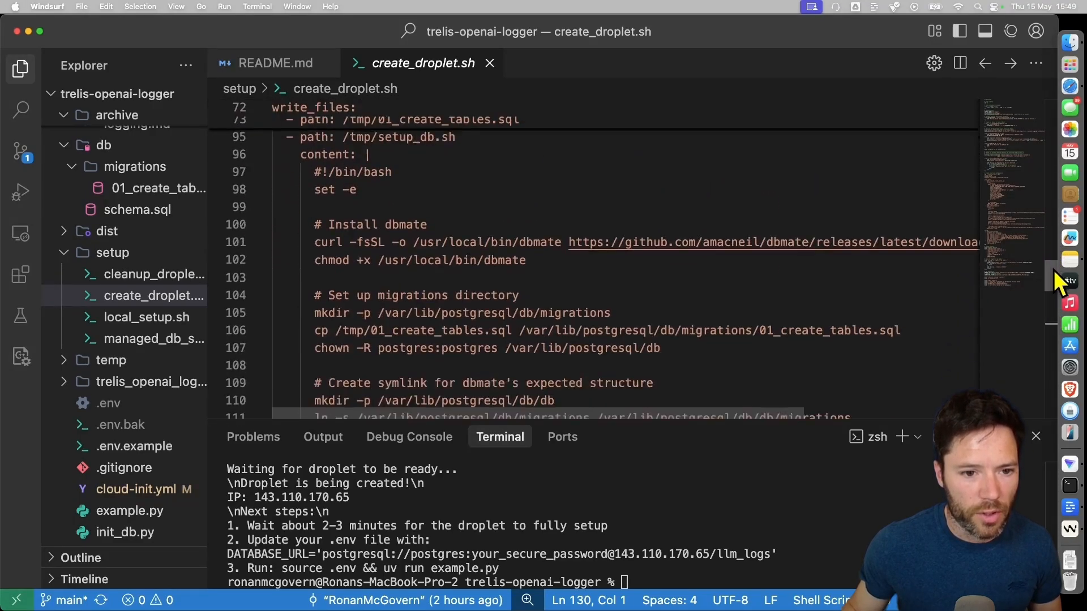
scroll(down, 3)
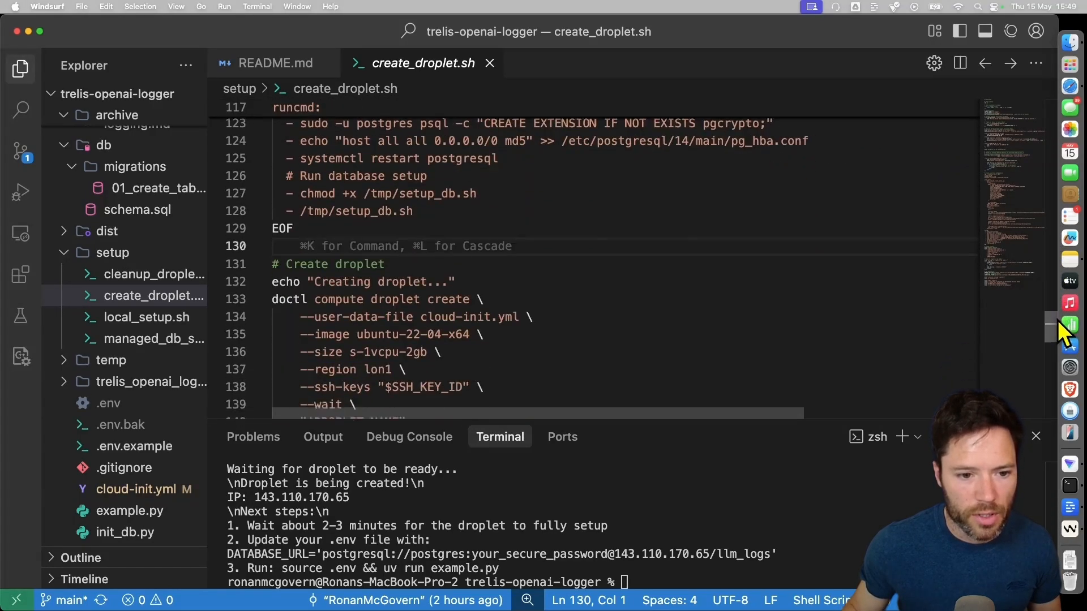
scroll(down, 3)
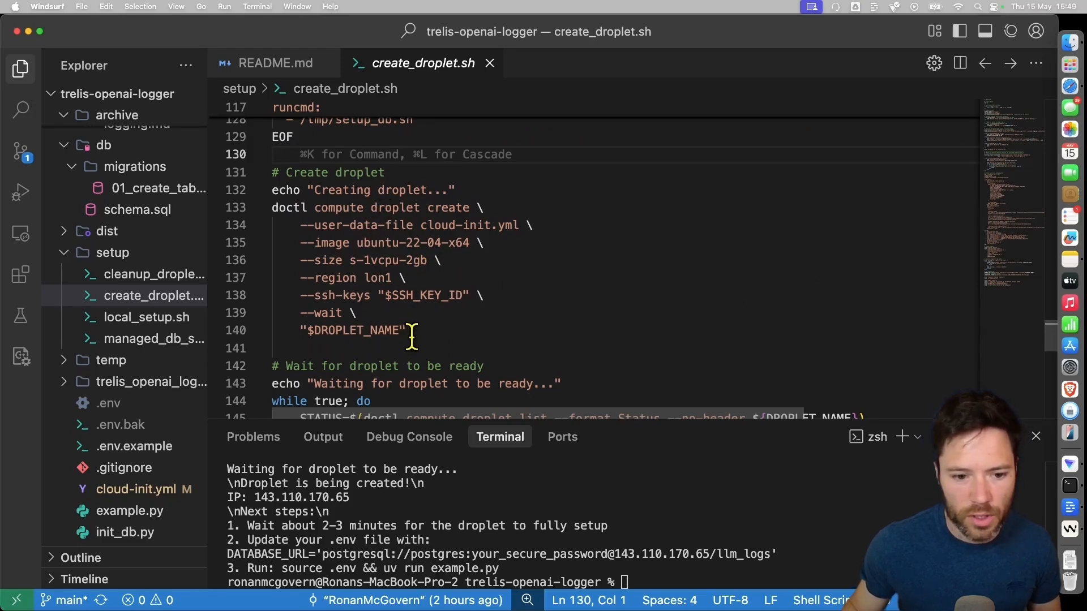
scroll(down, 3)
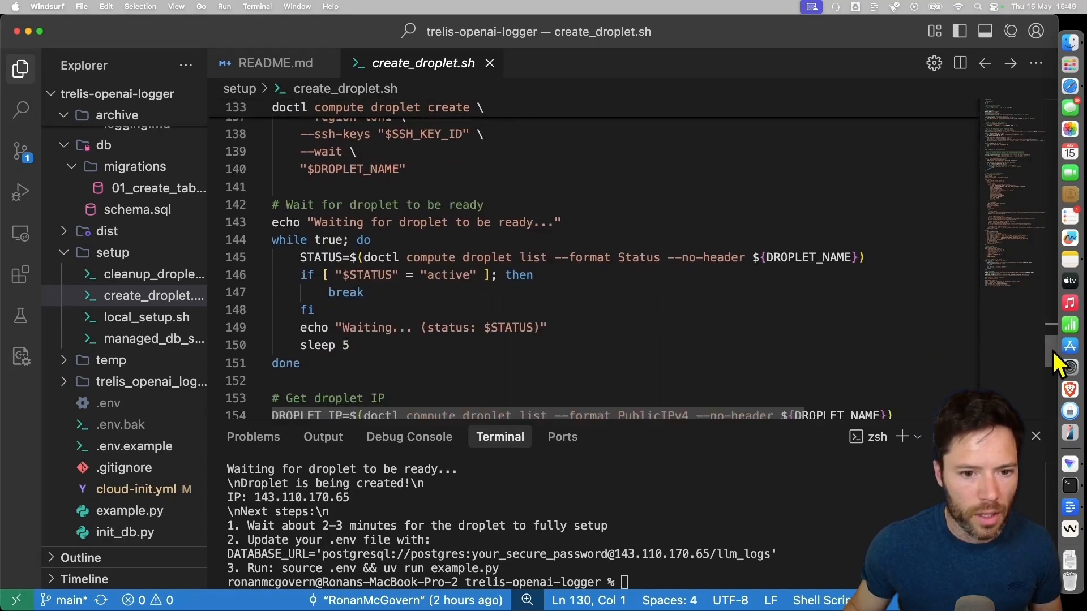
scroll(down, 3)
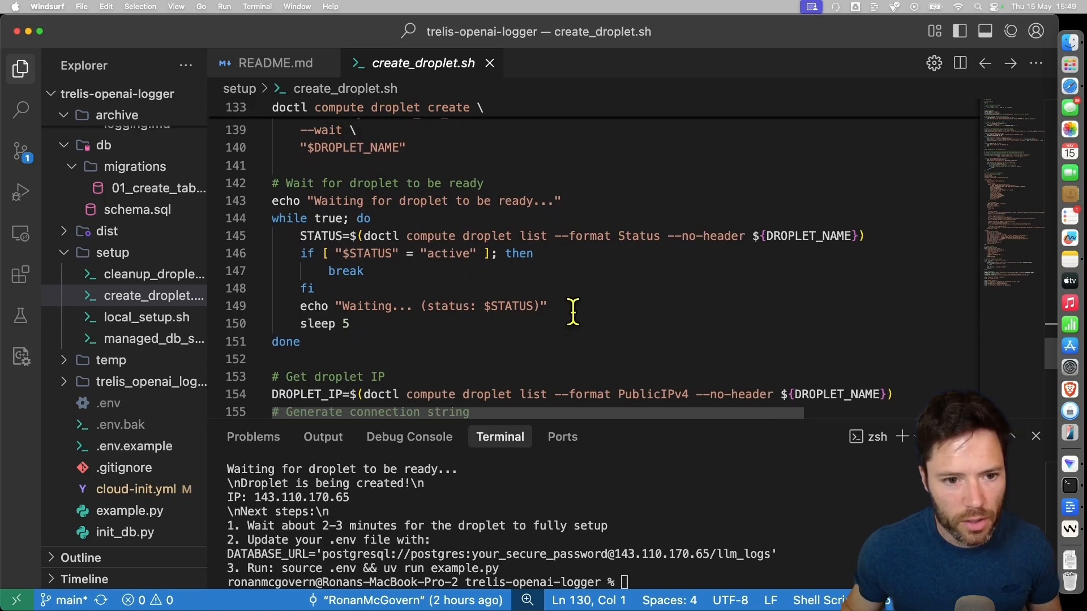
mouse_move(422, 332)
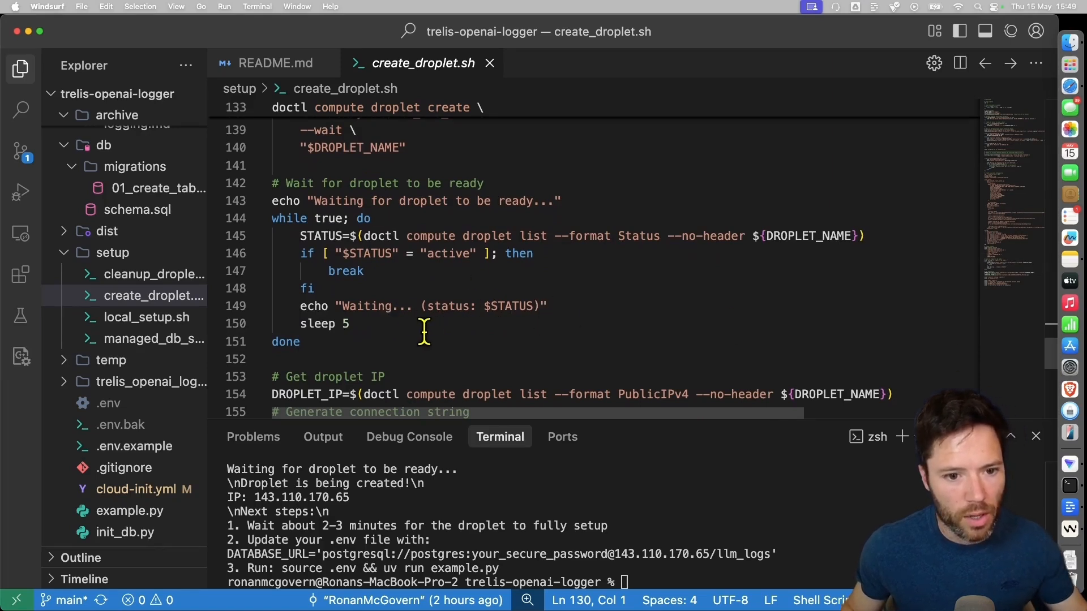
scroll(down, 3)
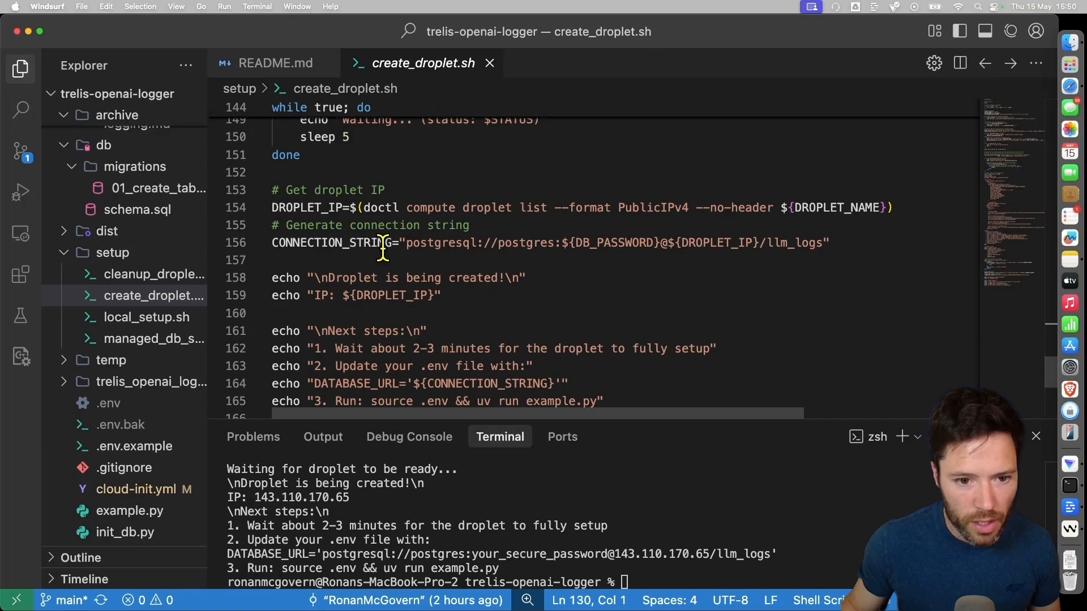
scroll(down, 3)
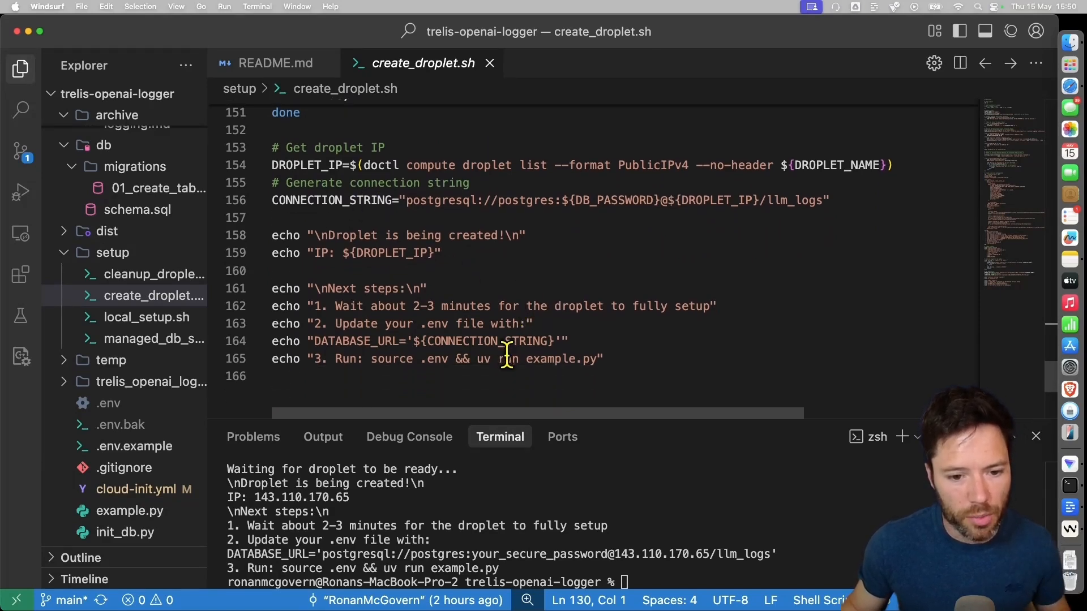
mouse_move(423, 385)
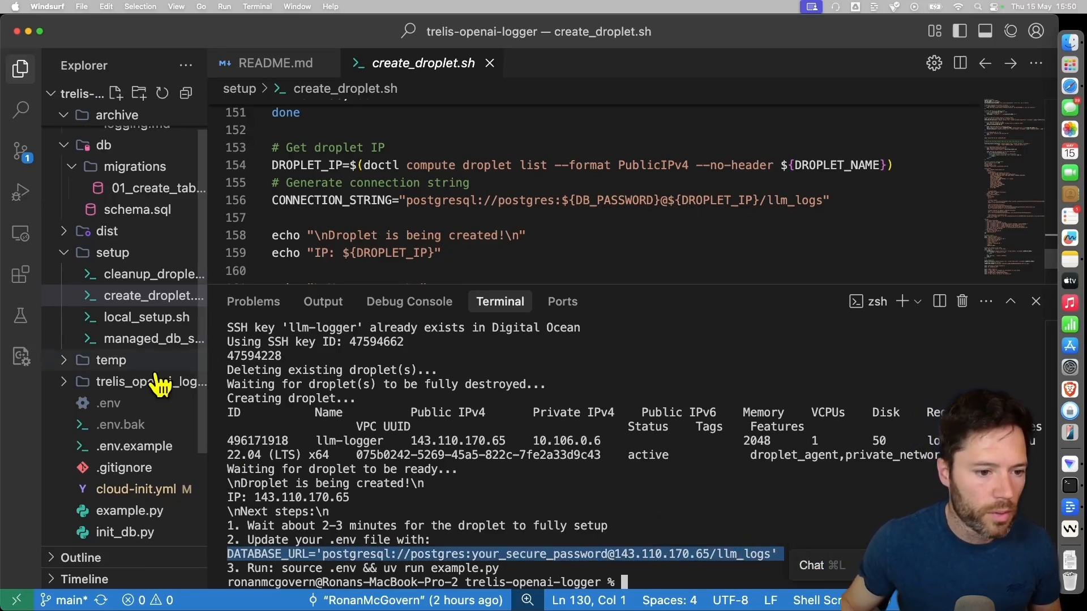
- Run source .env && uv run example.py against the droplet database and check the logged llm_traces row
click(276, 64)
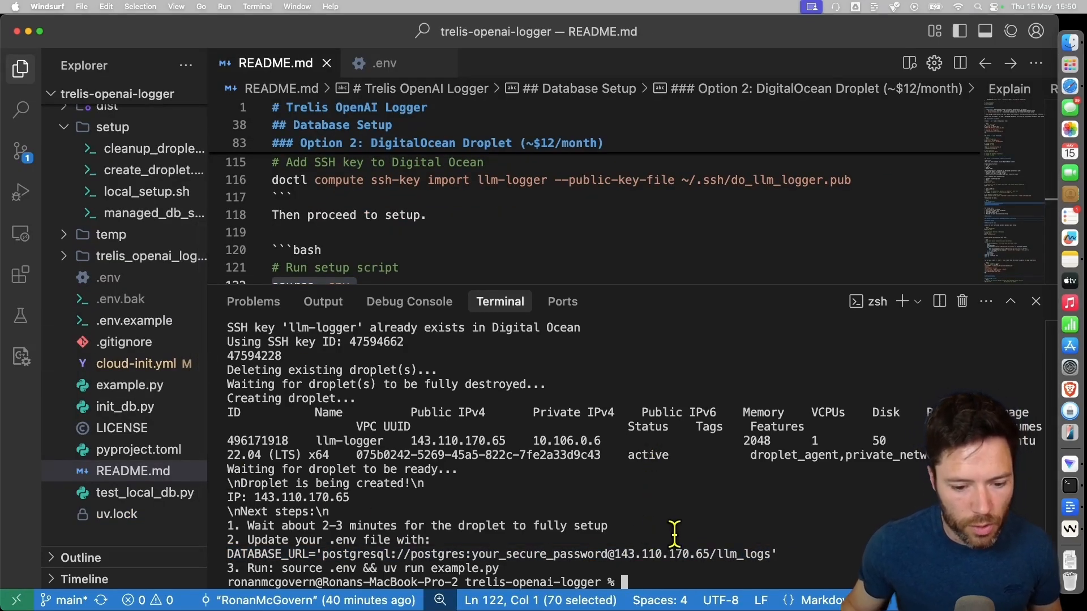
double_click(303, 568)
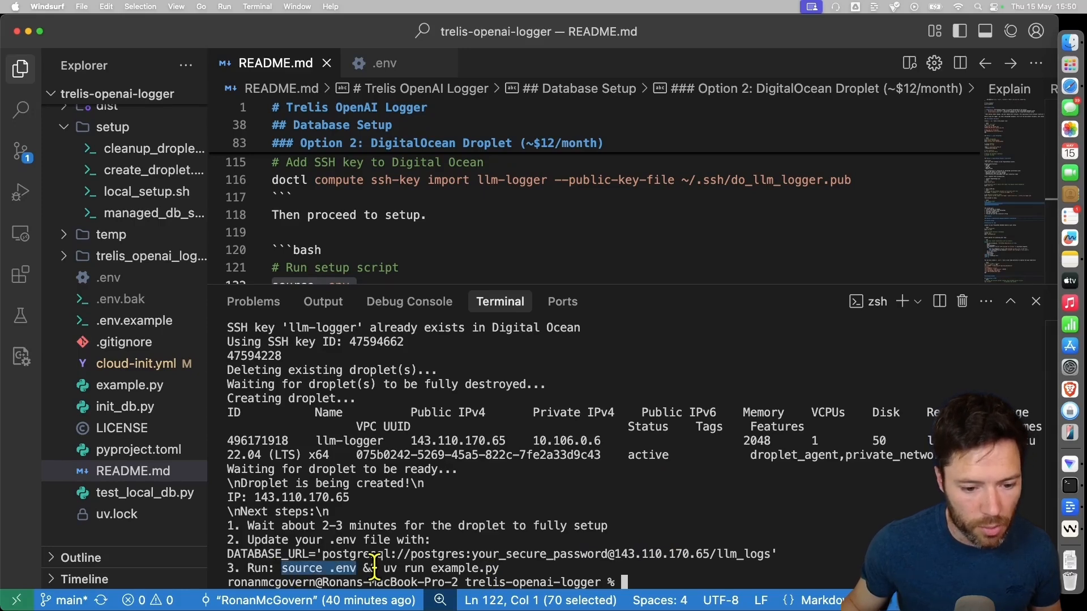
text(source .env && uv run example.py)
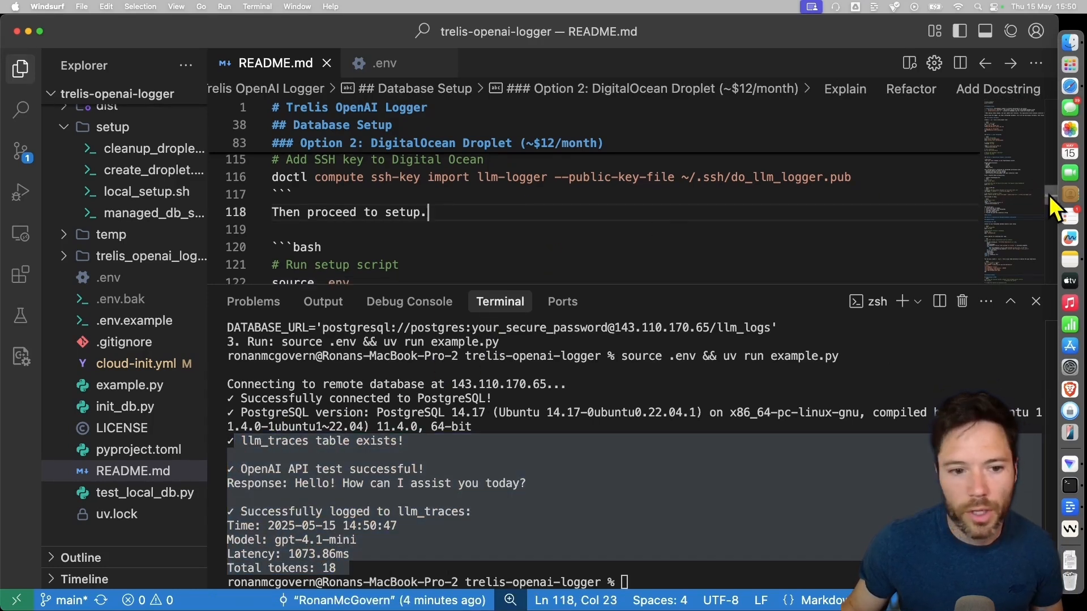
scroll(down, 3)
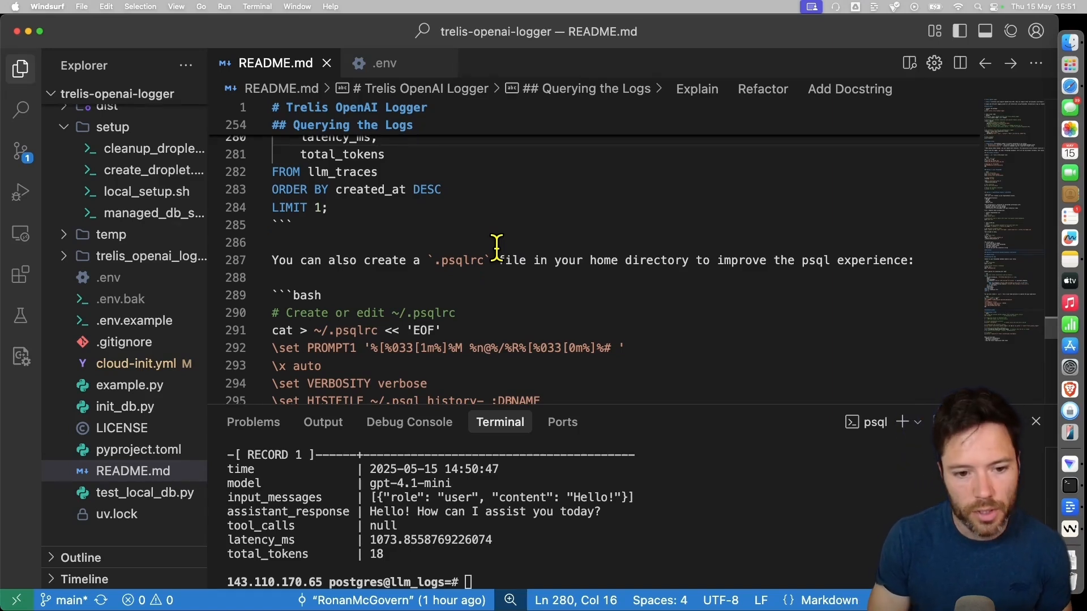
mouse_move(473, 199)
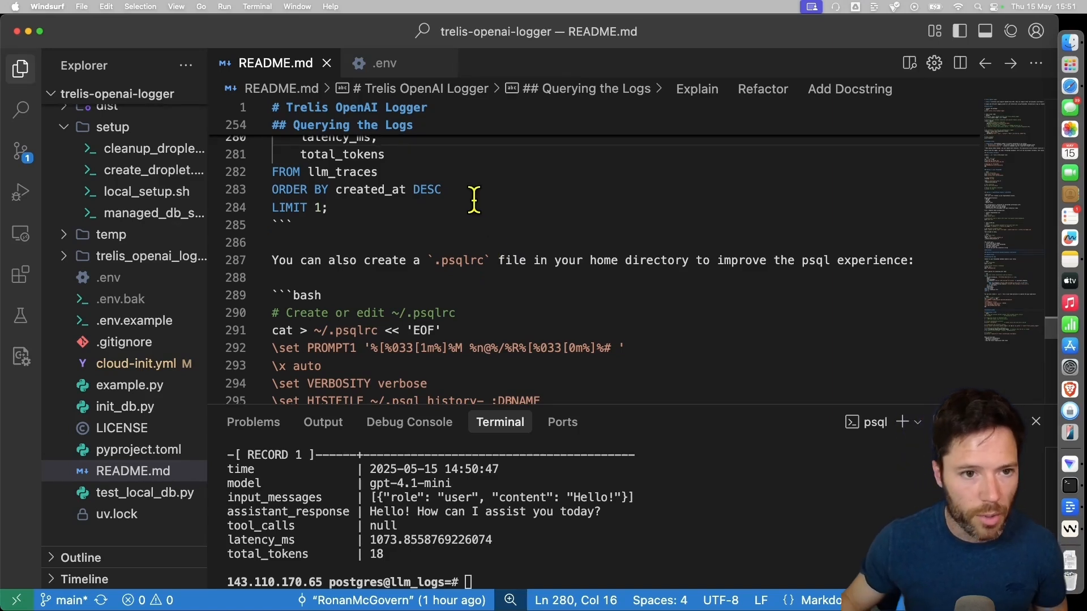
mouse_move(187, 364)
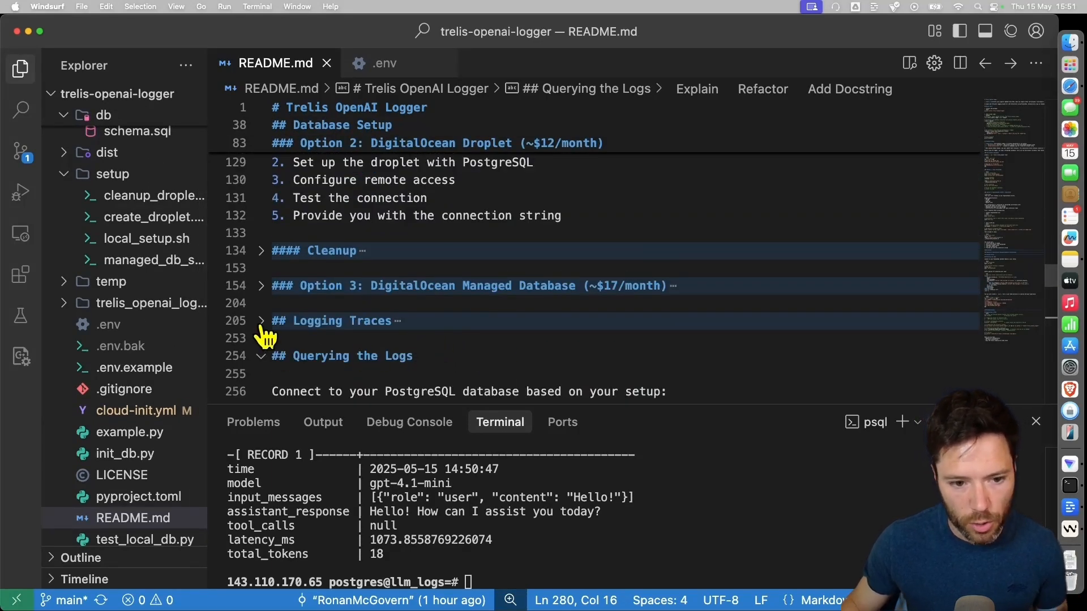
- Run ./setup/cleanup_droplet.sh to delete the llm-logger droplet, answering N to deleting the SSH key
click(260, 250)
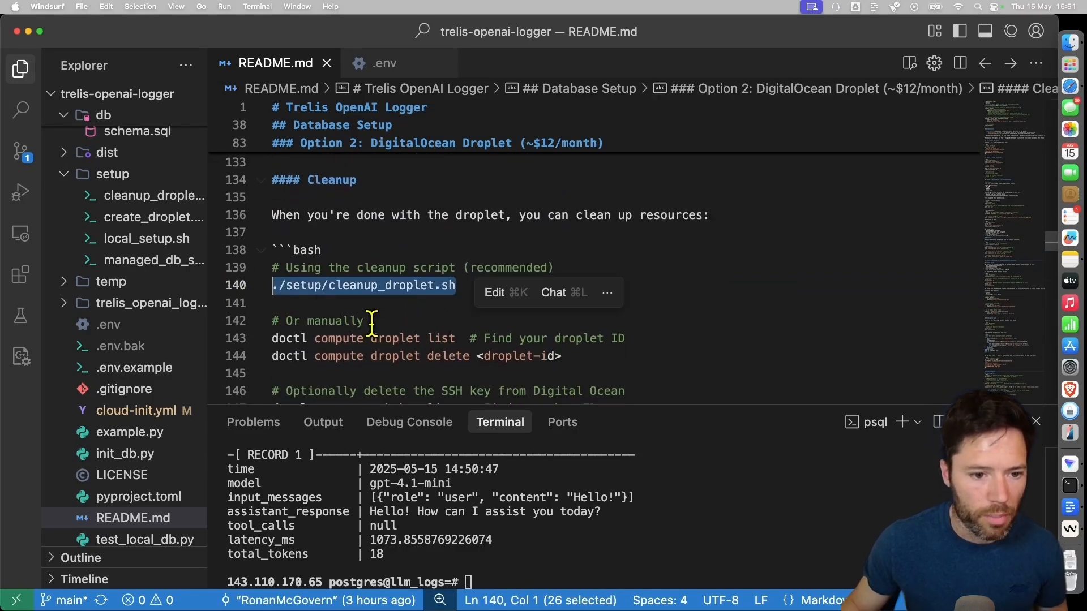
text(./setup/cleanup_droplet.sh^C)
text(\q)
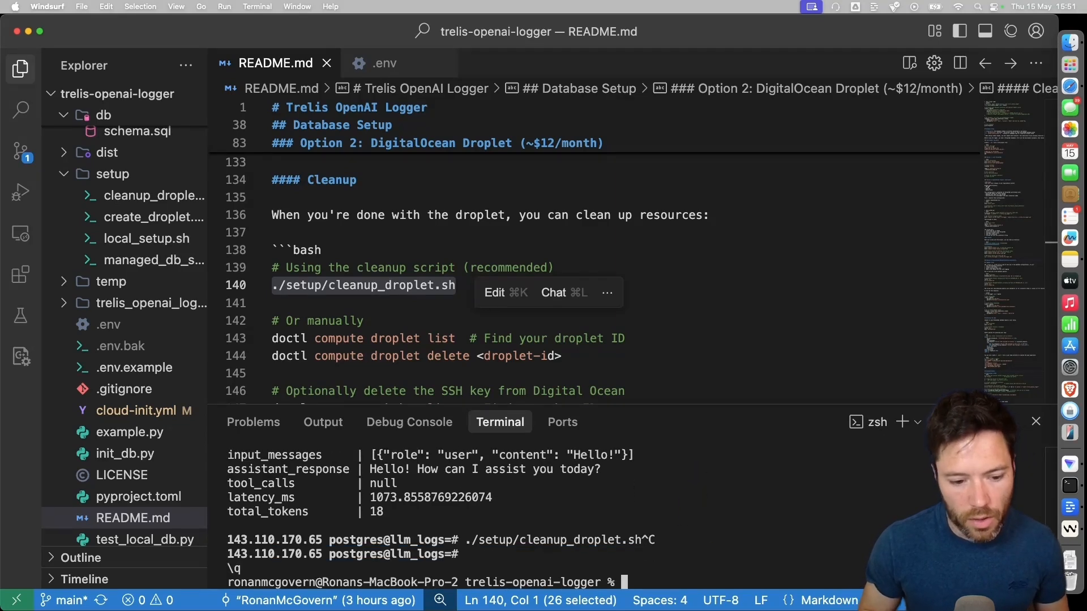
text(anup_droplet.sh)
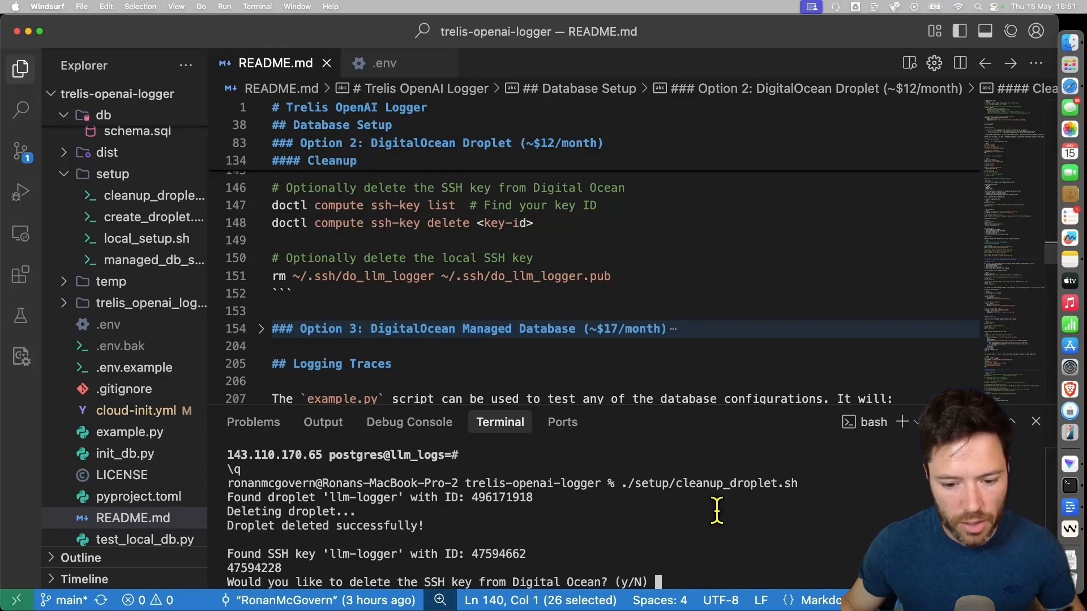
text(N)
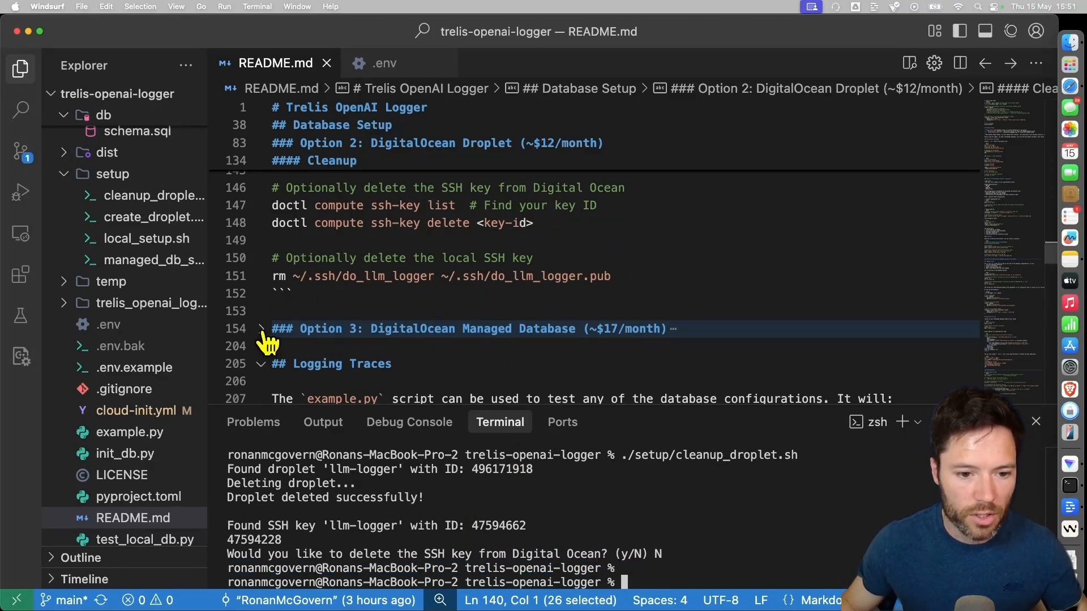
- Run the README Option 3 doctl databases create command to create the managed llm-logger-db PostgreSQL database
click(262, 328)
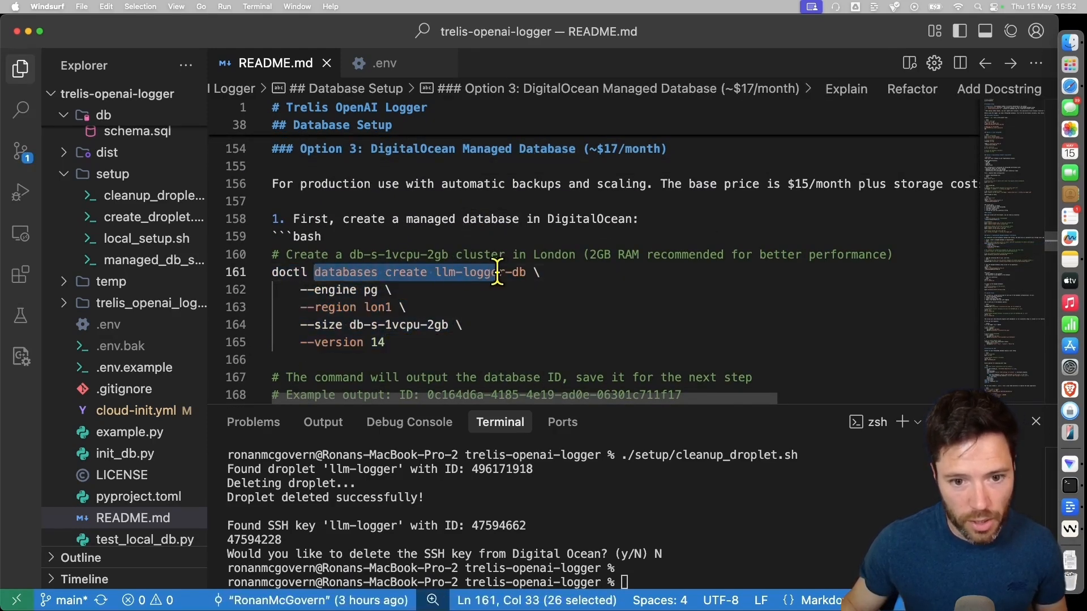
drag(497, 272, 272, 289)
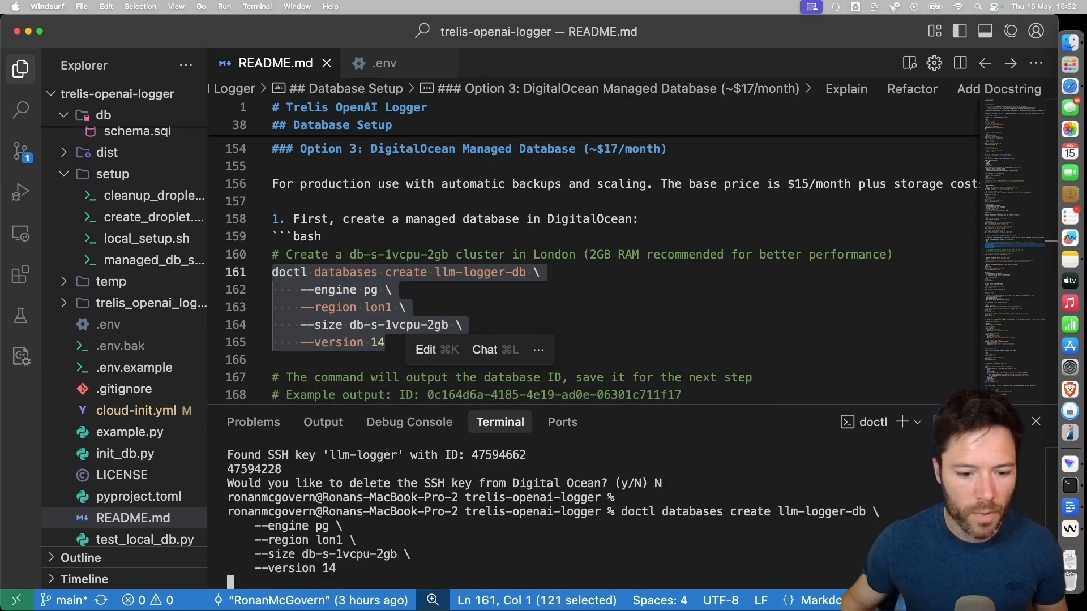
scroll(down, 3)
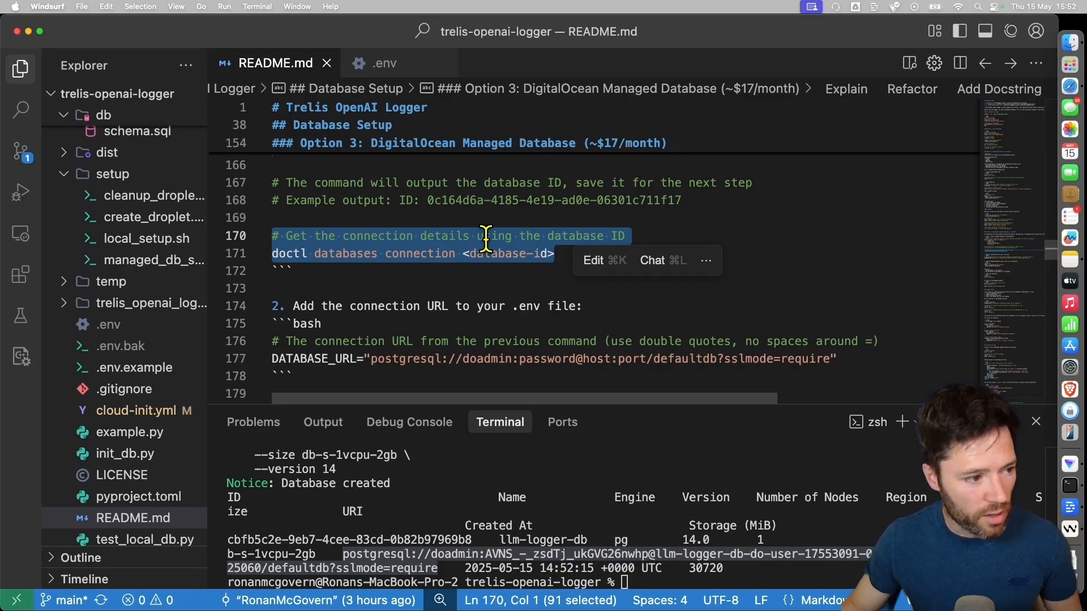
mouse_move(459, 187)
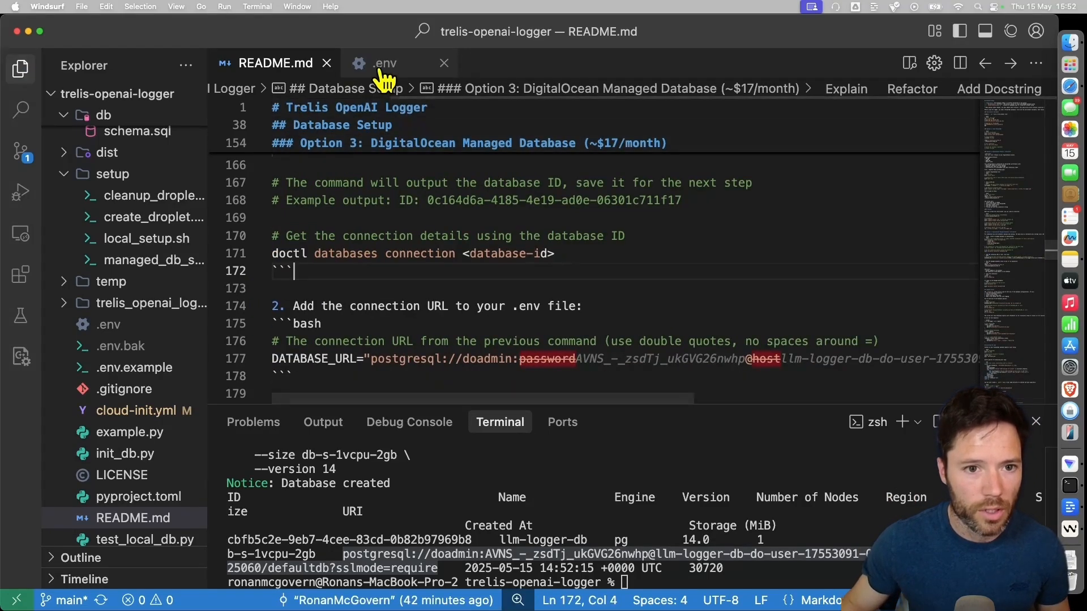
click(443, 64)
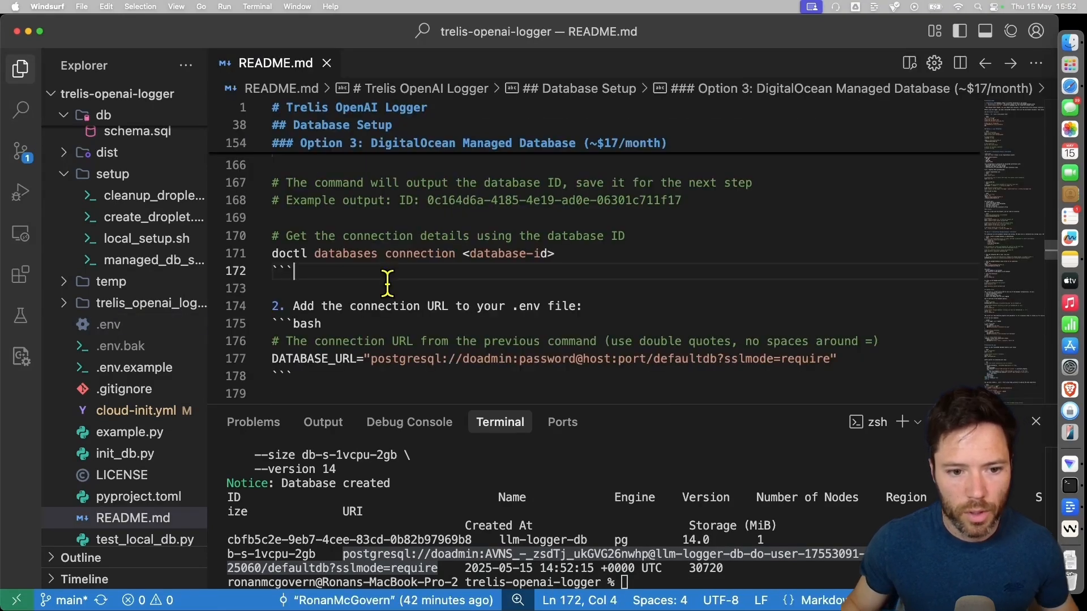
scroll(down, 3)
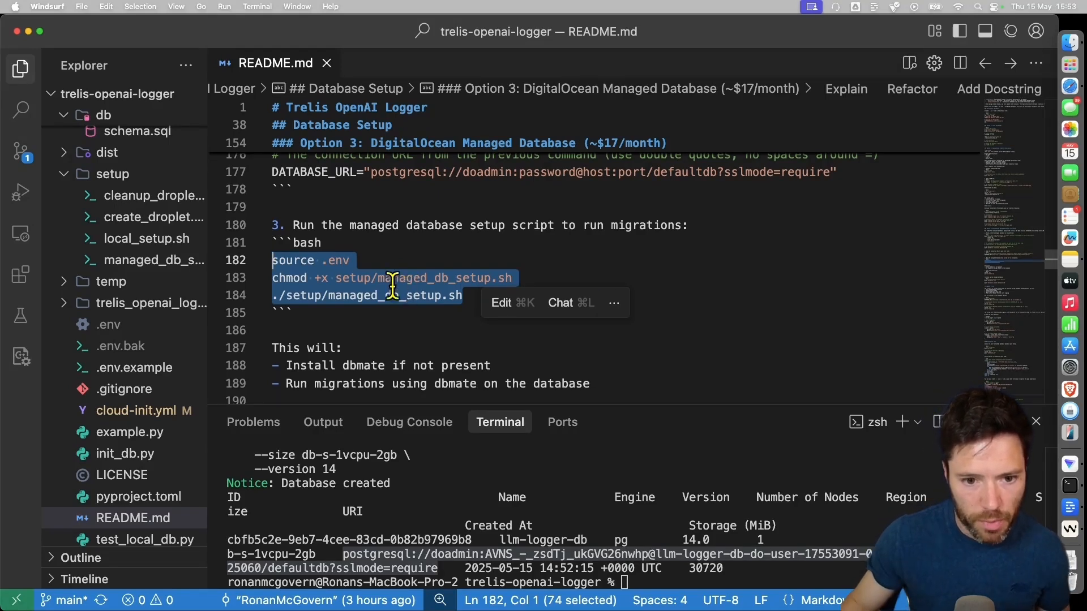
- Read setup/managed_db_setup.sh and run its three setup commands; dbmate fails with a 'no such host' error
click(156, 260)
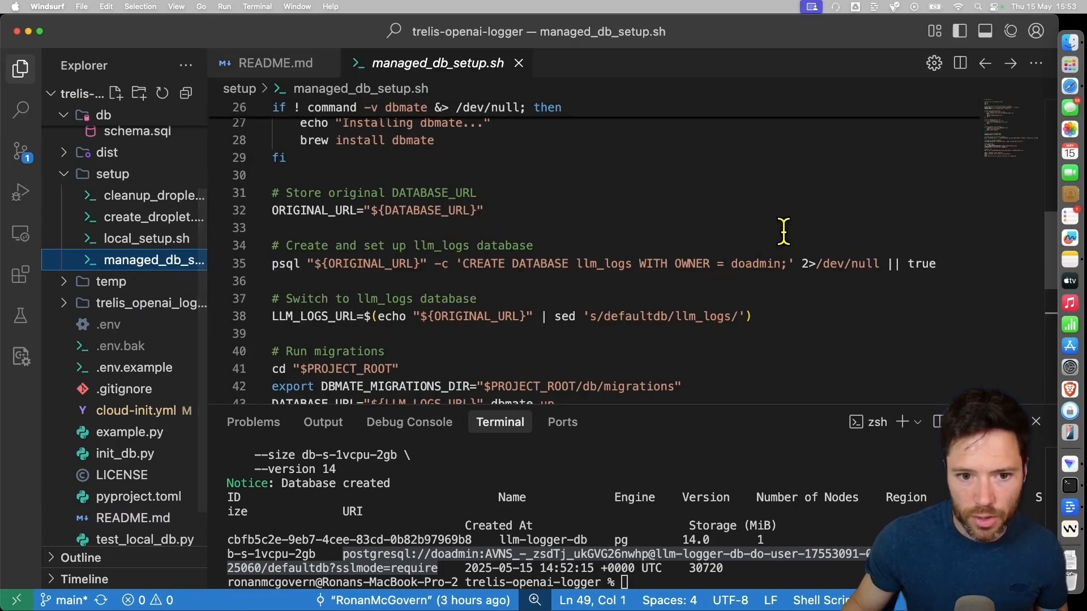
scroll(down, 3)
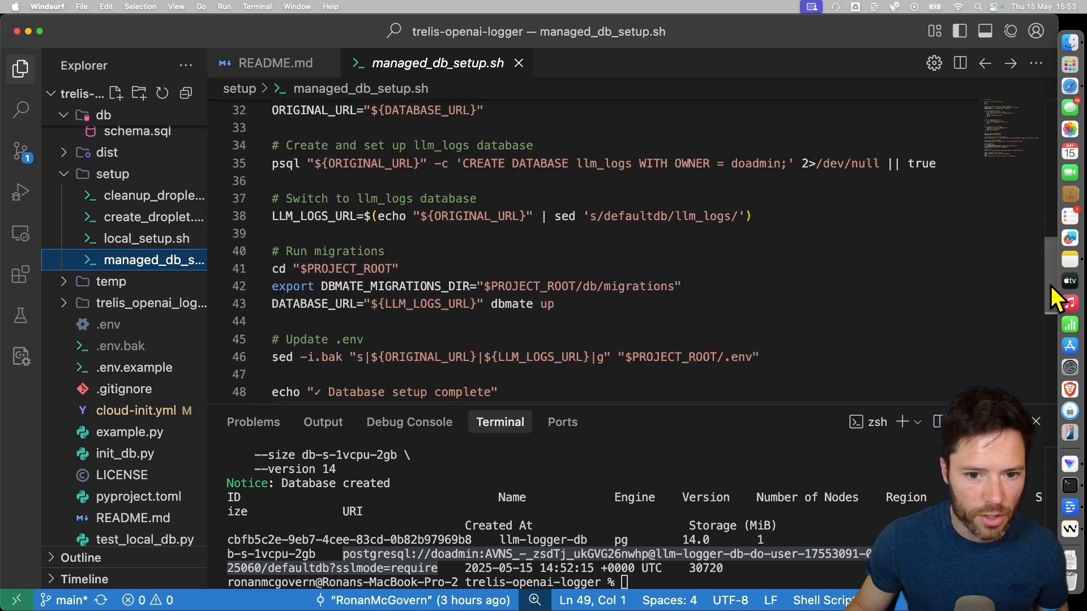
mouse_move(125, 159)
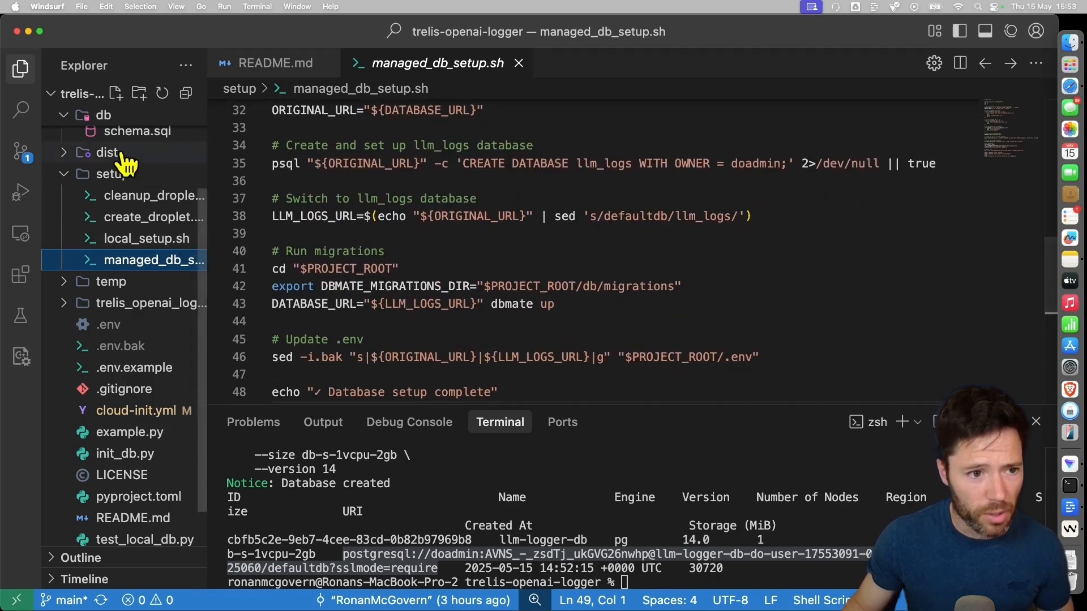
scroll(down, 3)
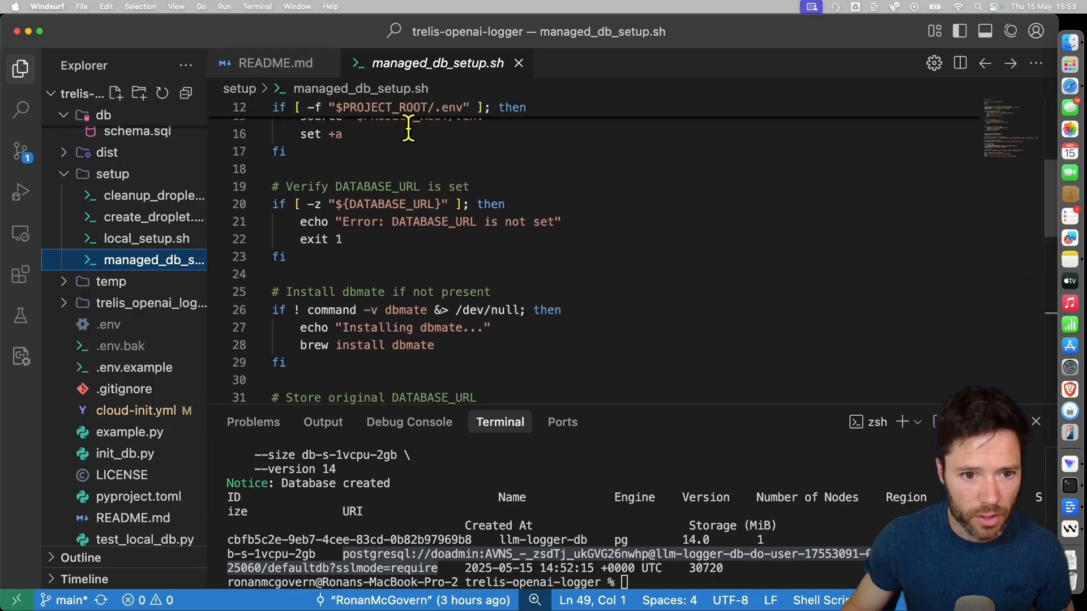
click(275, 64)
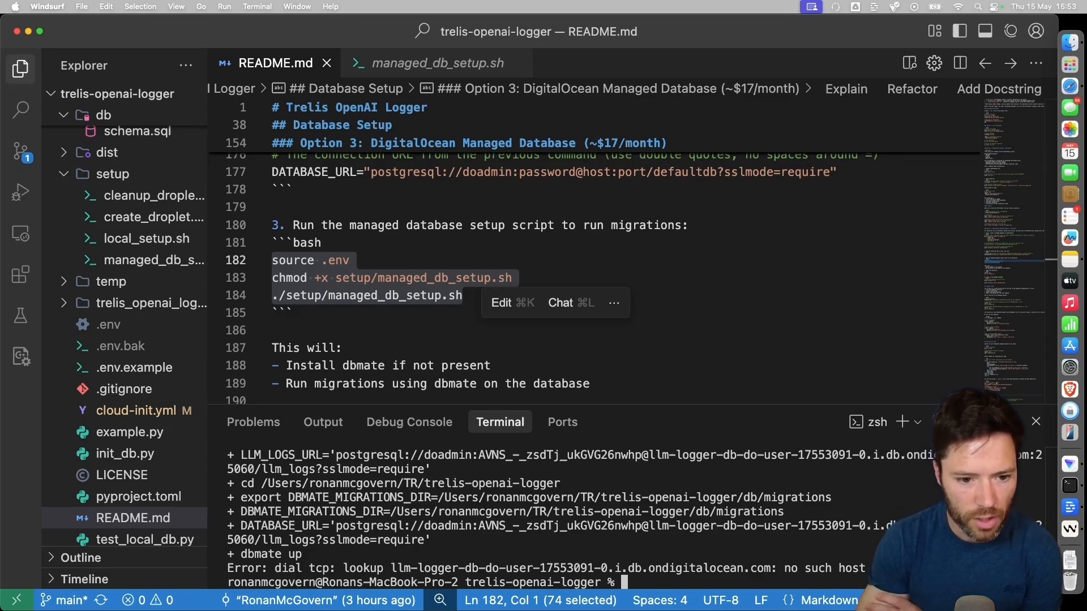
- Rerun managed_db_setup.sh and example.py so a gpt-4.1-mini call is logged to llm-logger-db successfully
scroll(down, 3)
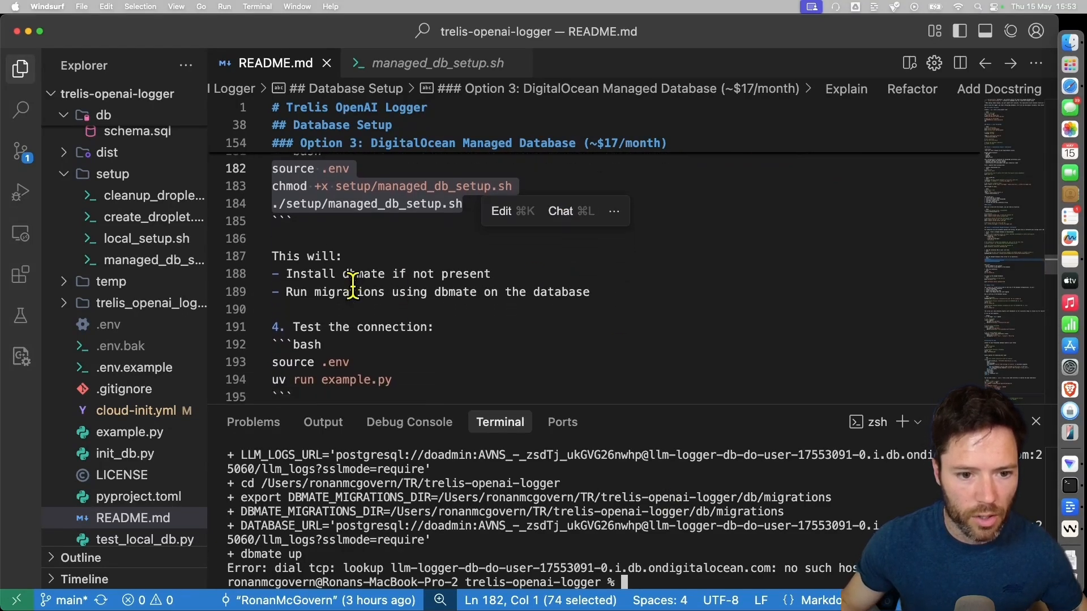
scroll(down, 3)
text(source .env && uv run example.py)
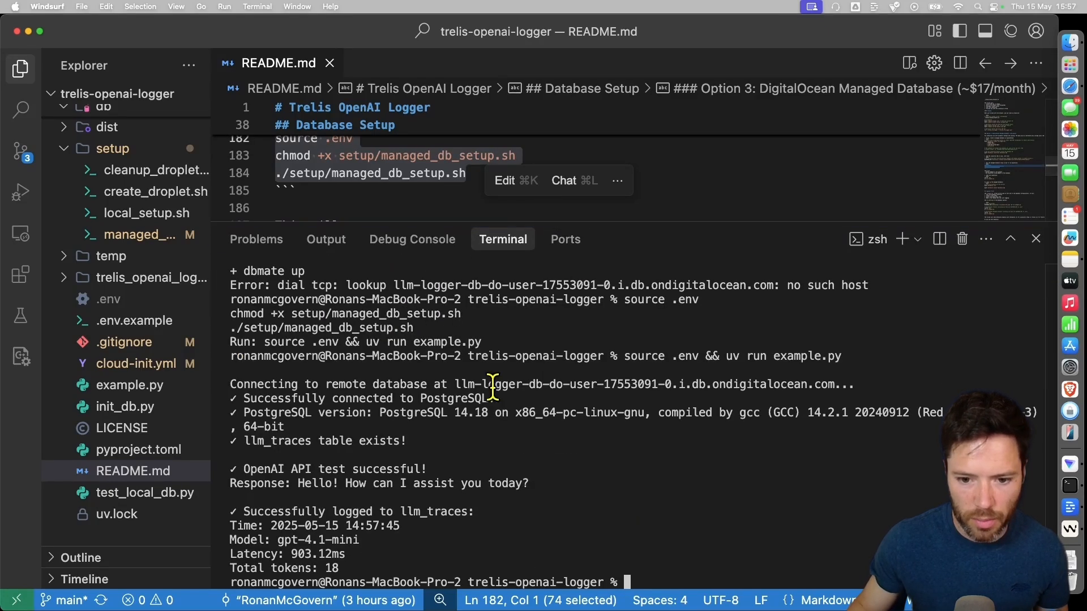
drag(455, 384, 863, 383)
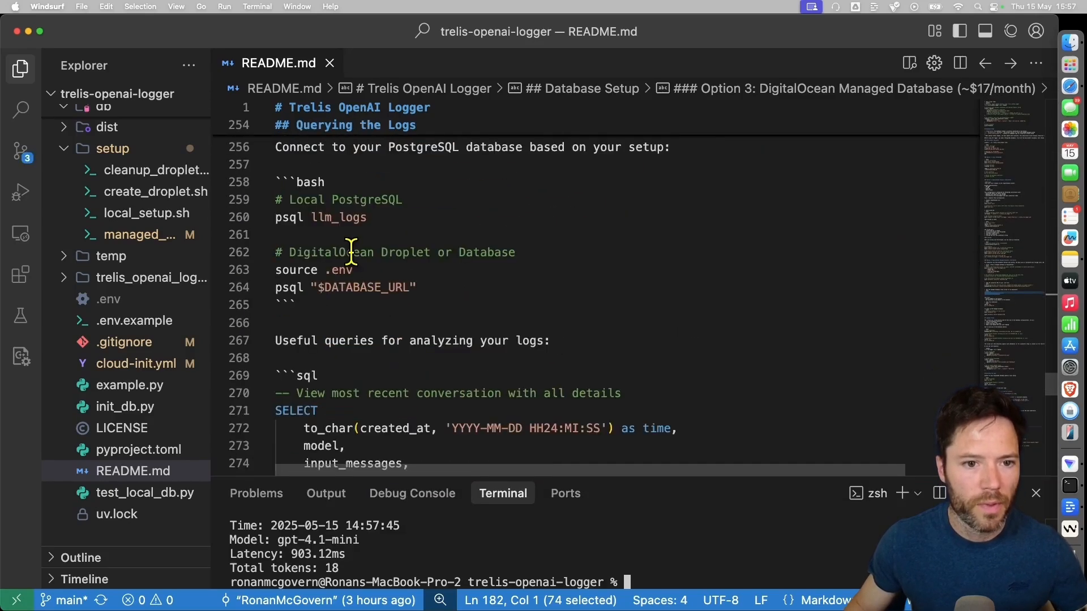
scroll(down, 3)
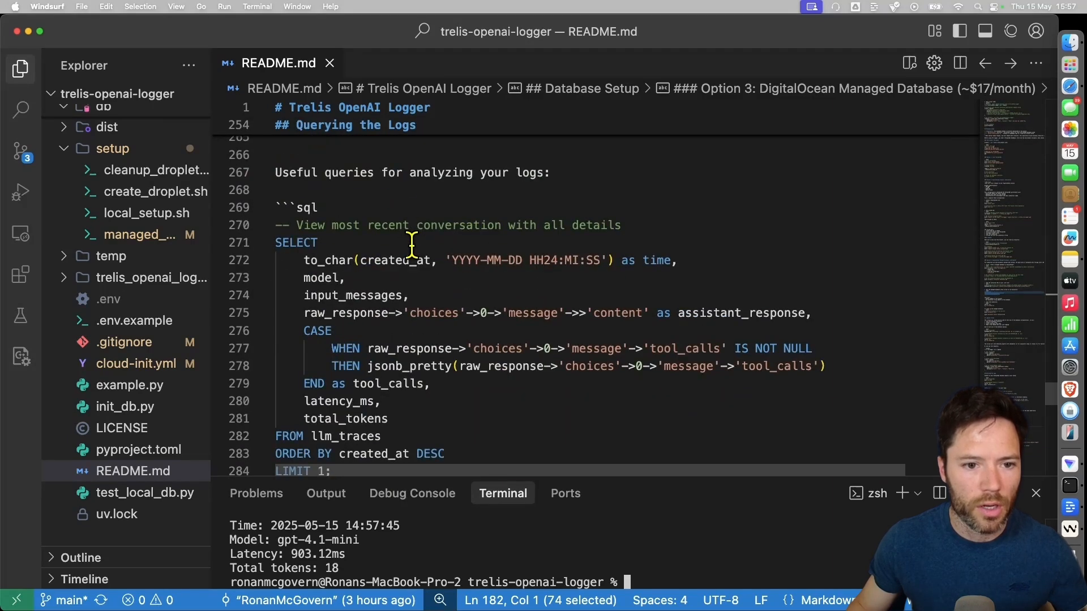